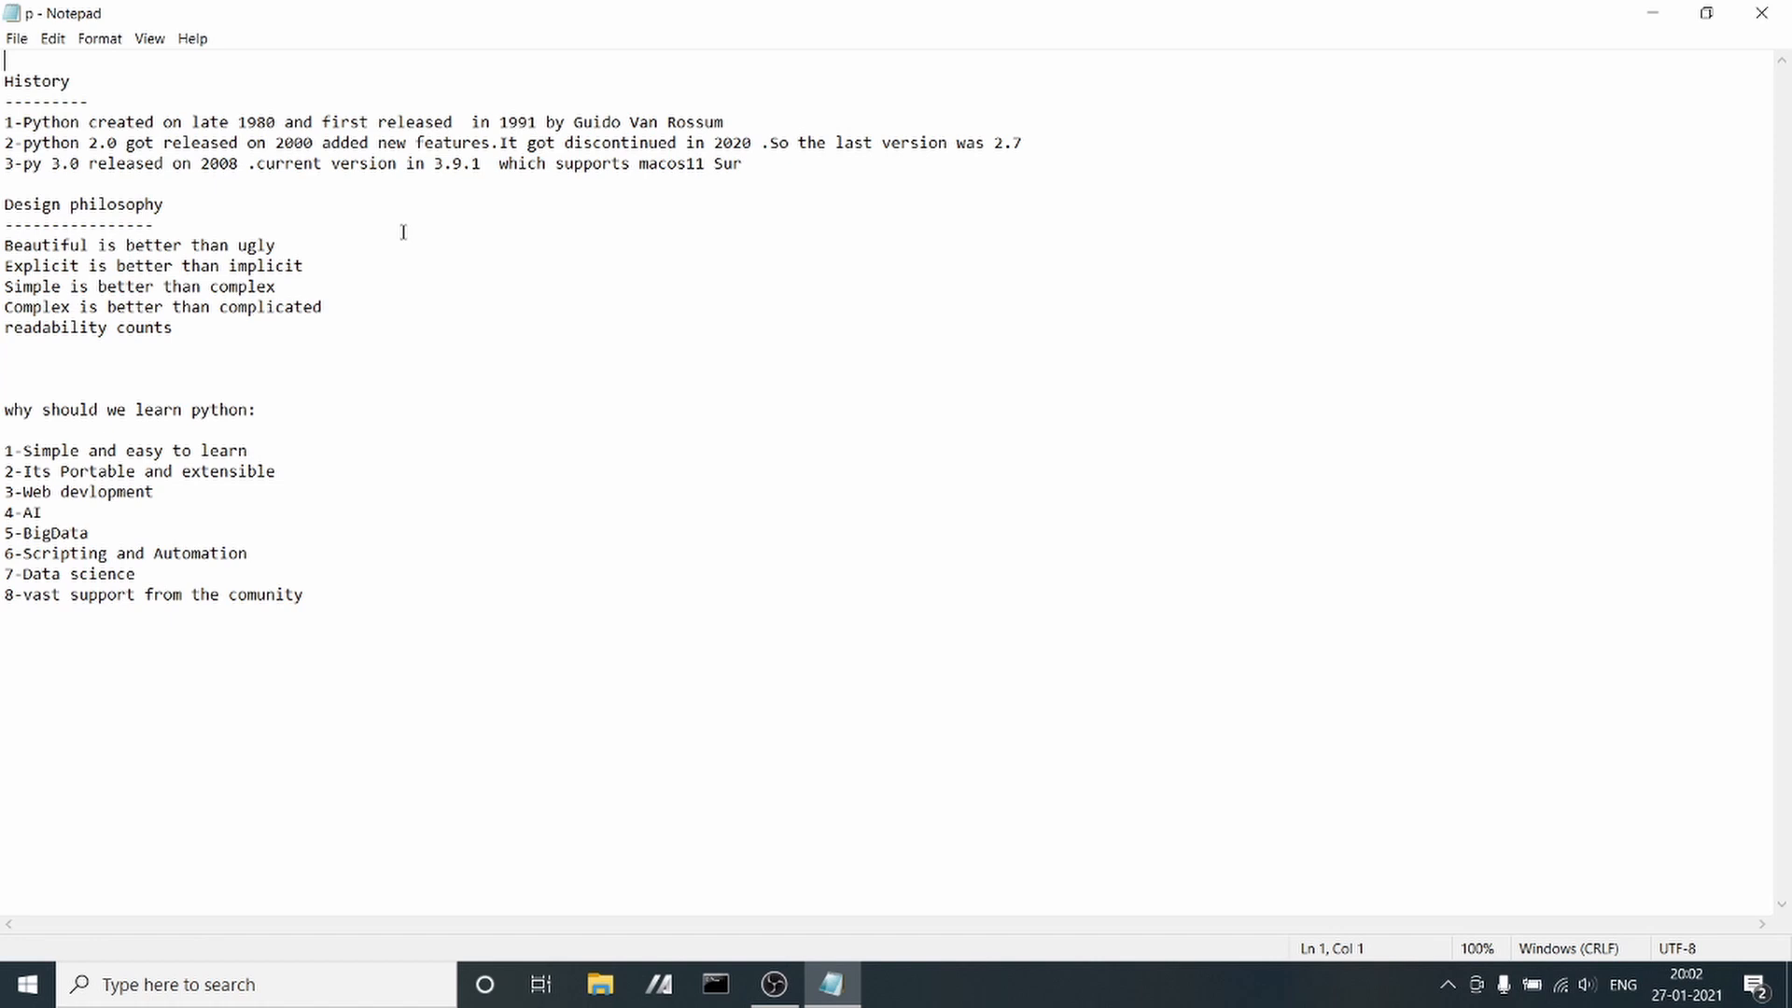
mouse_move(430, 213)
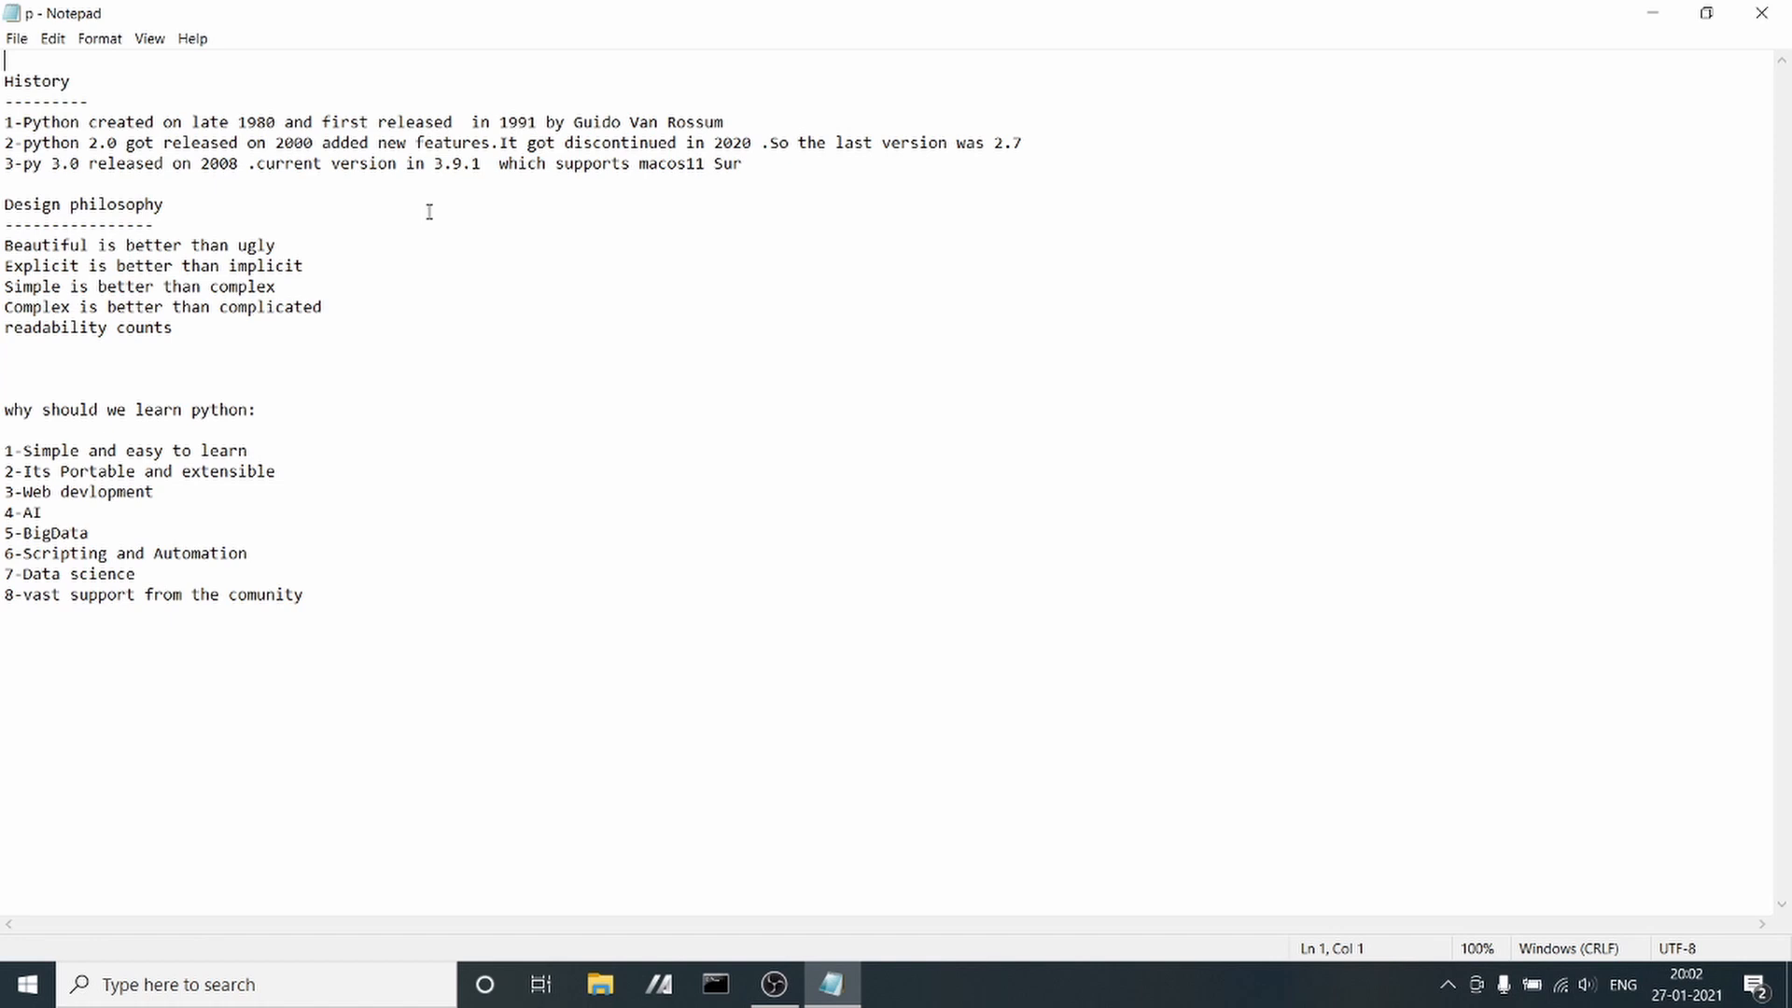
mouse_move(431, 206)
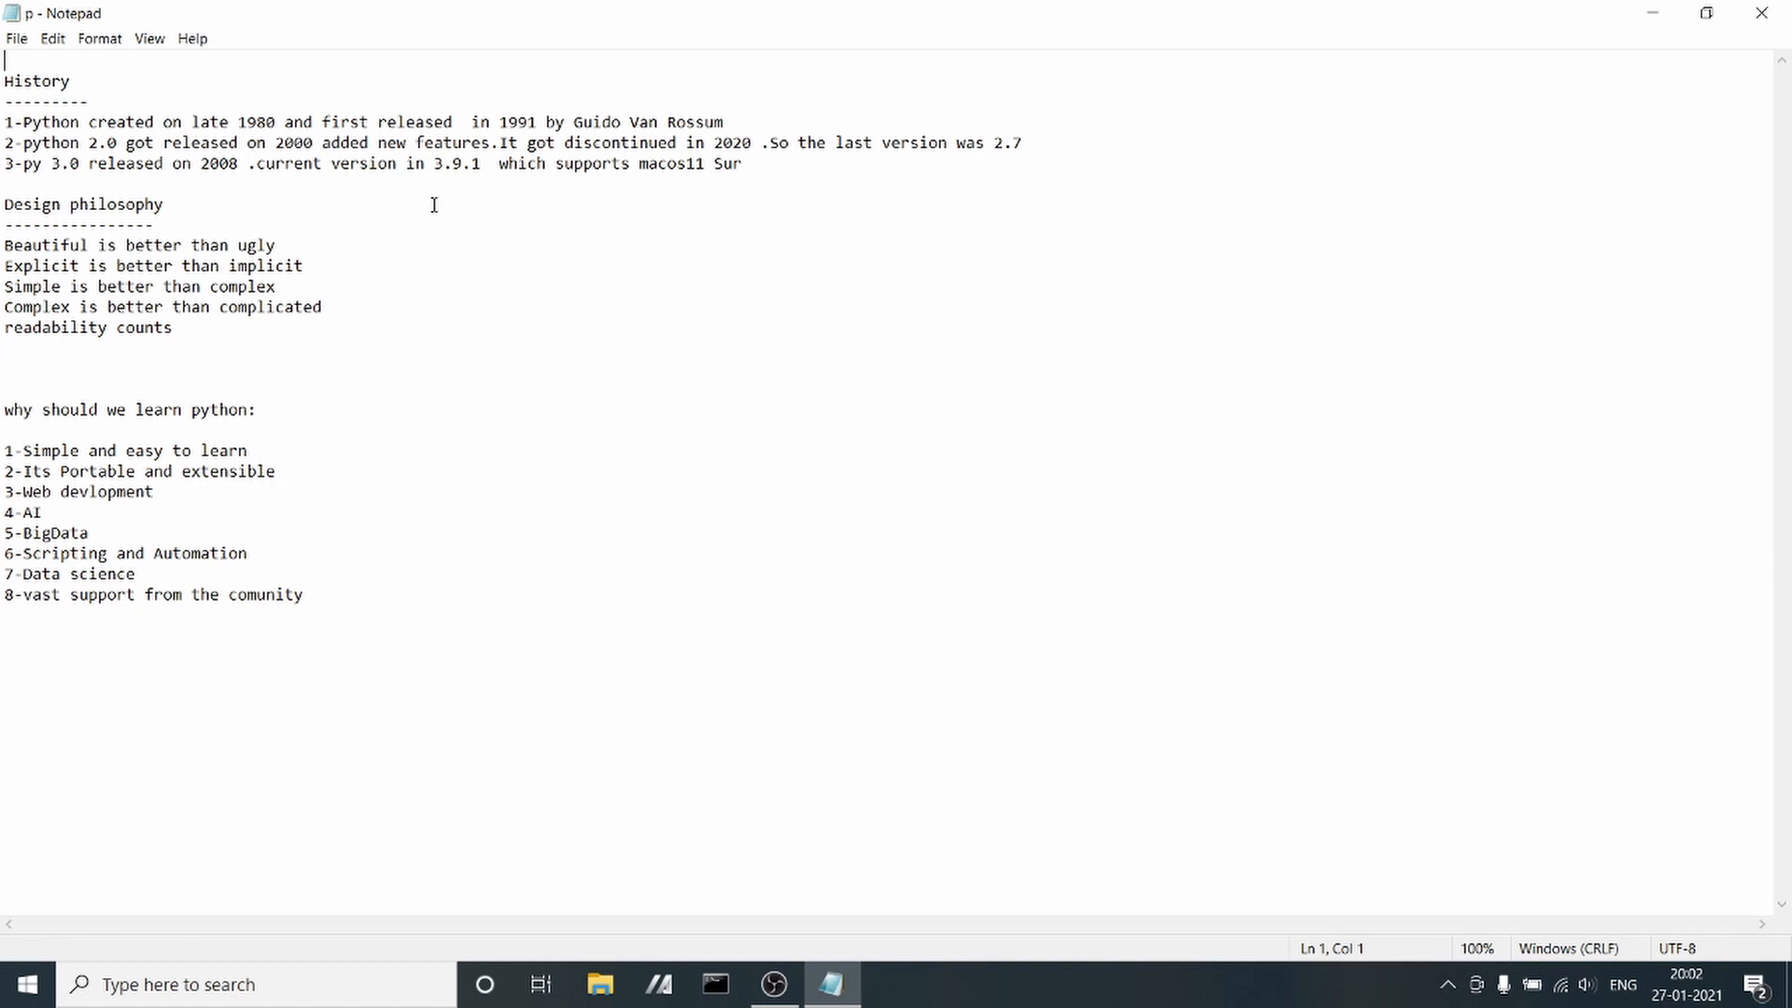
mouse_move(684, 146)
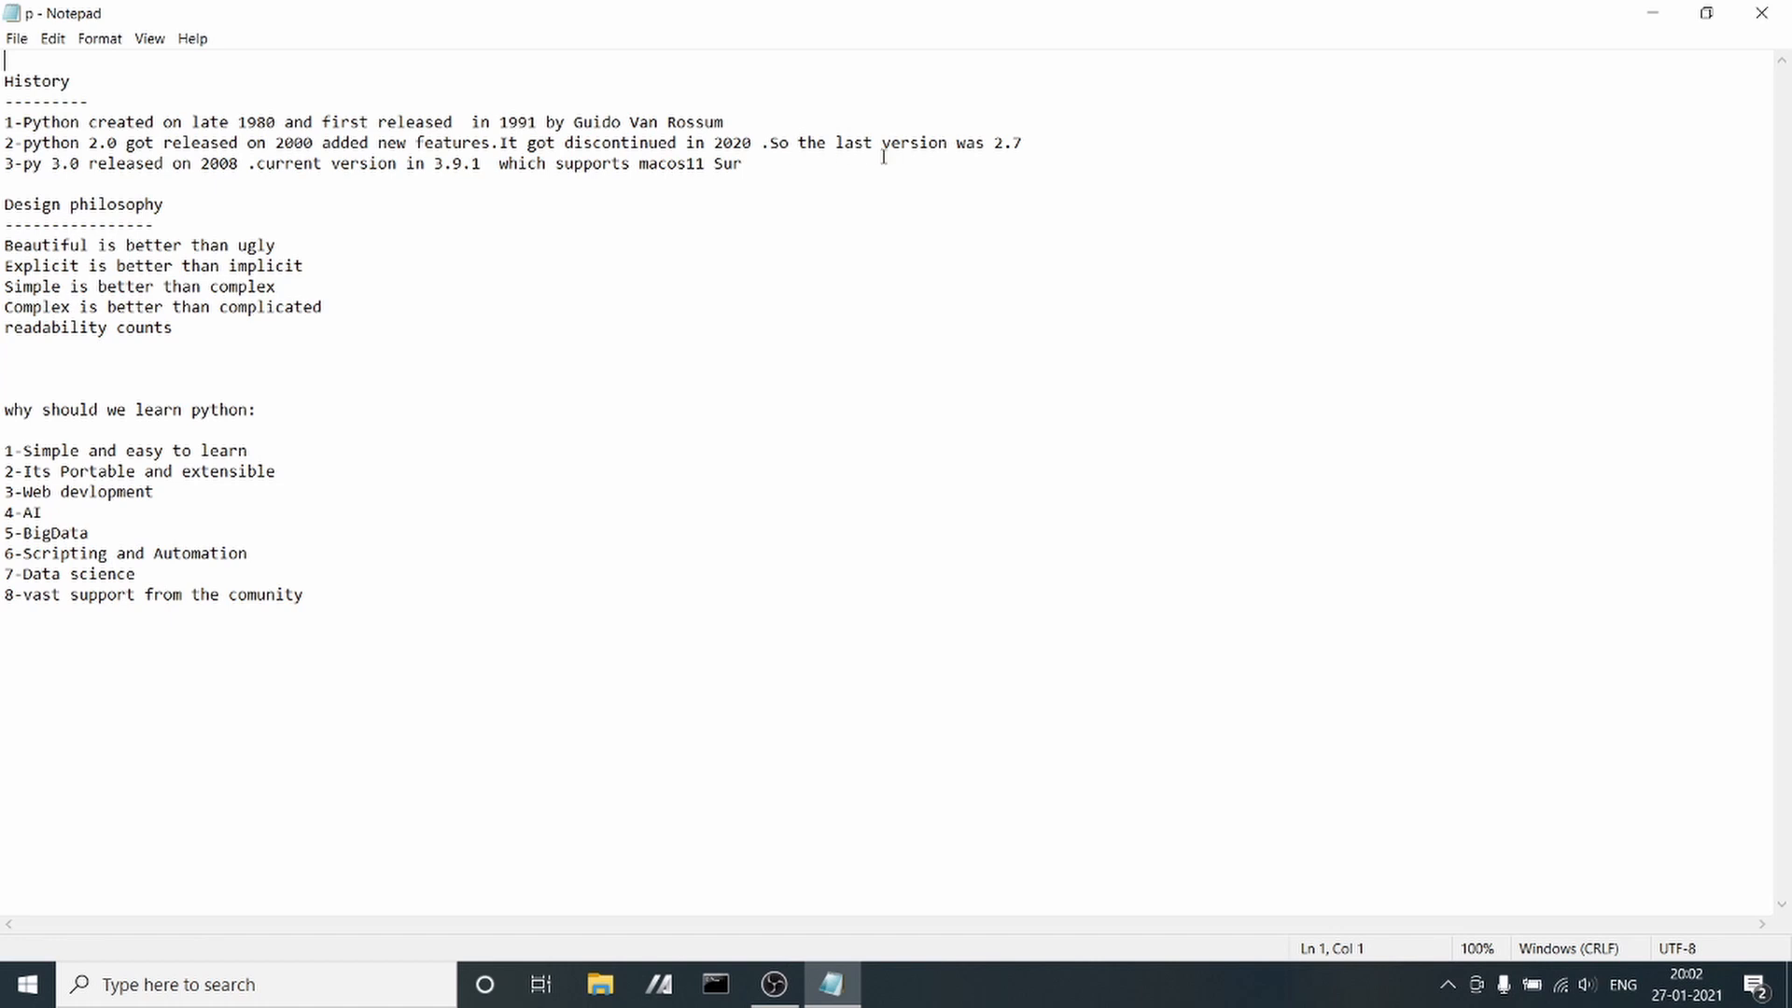
mouse_move(1017, 157)
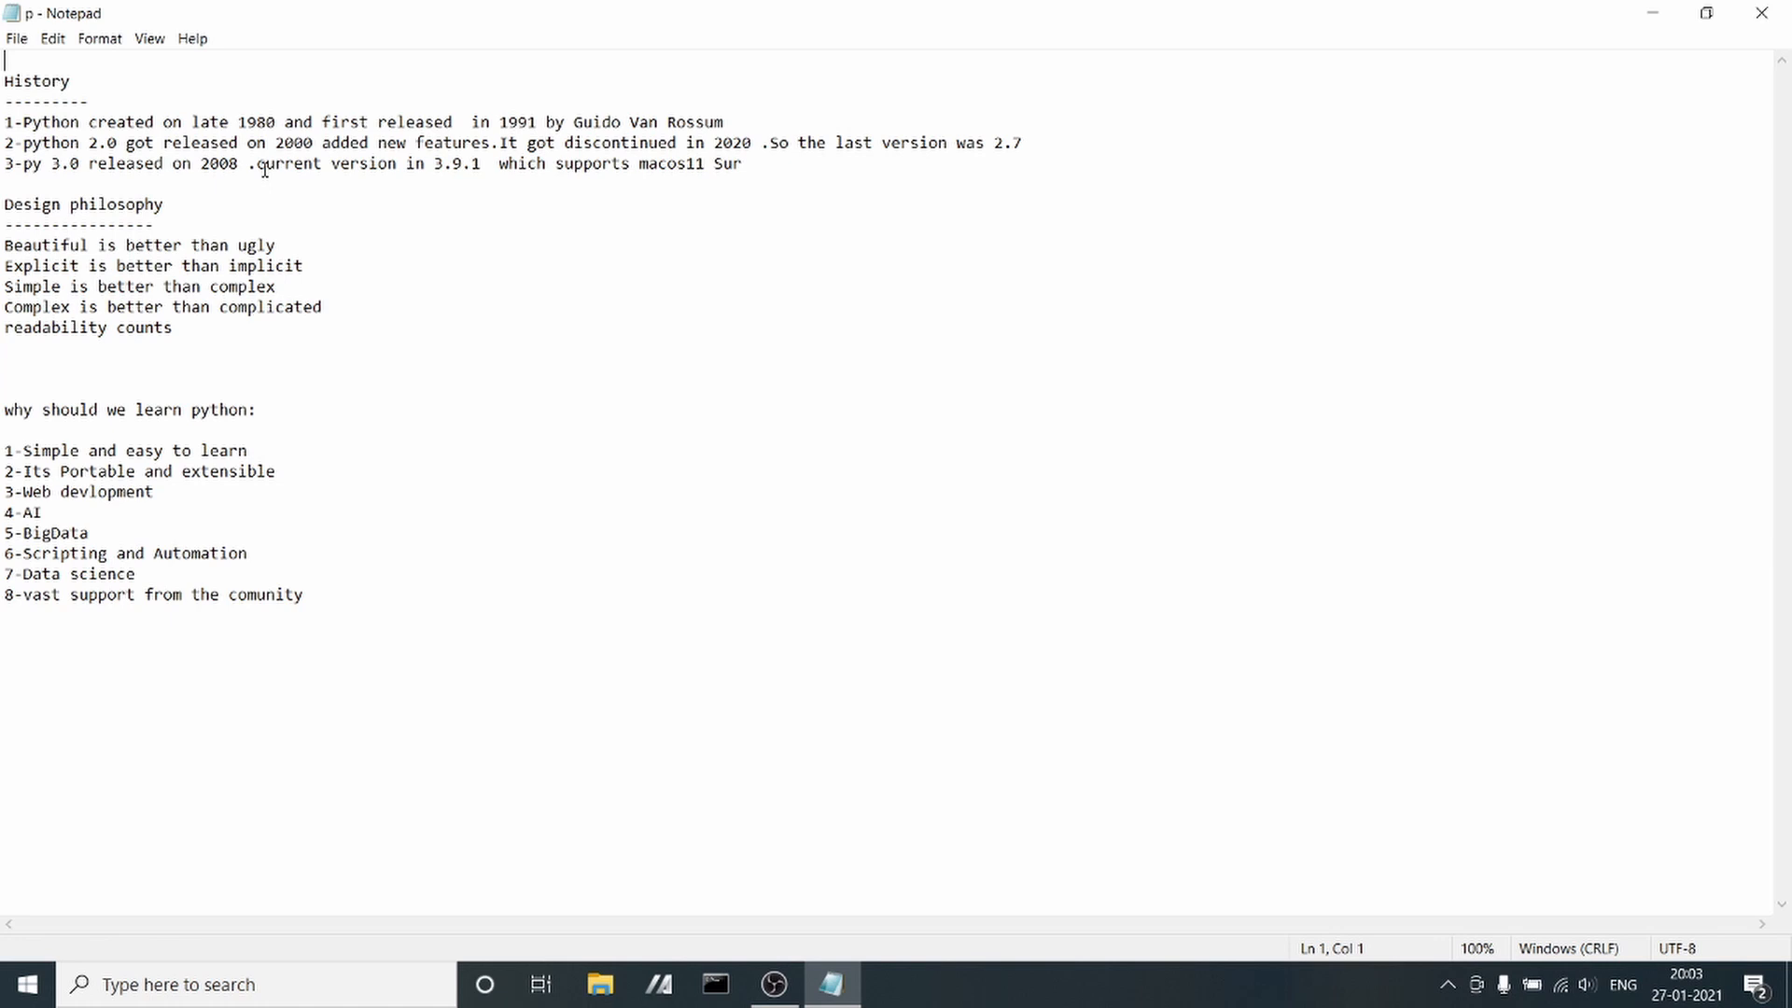
mouse_move(349, 165)
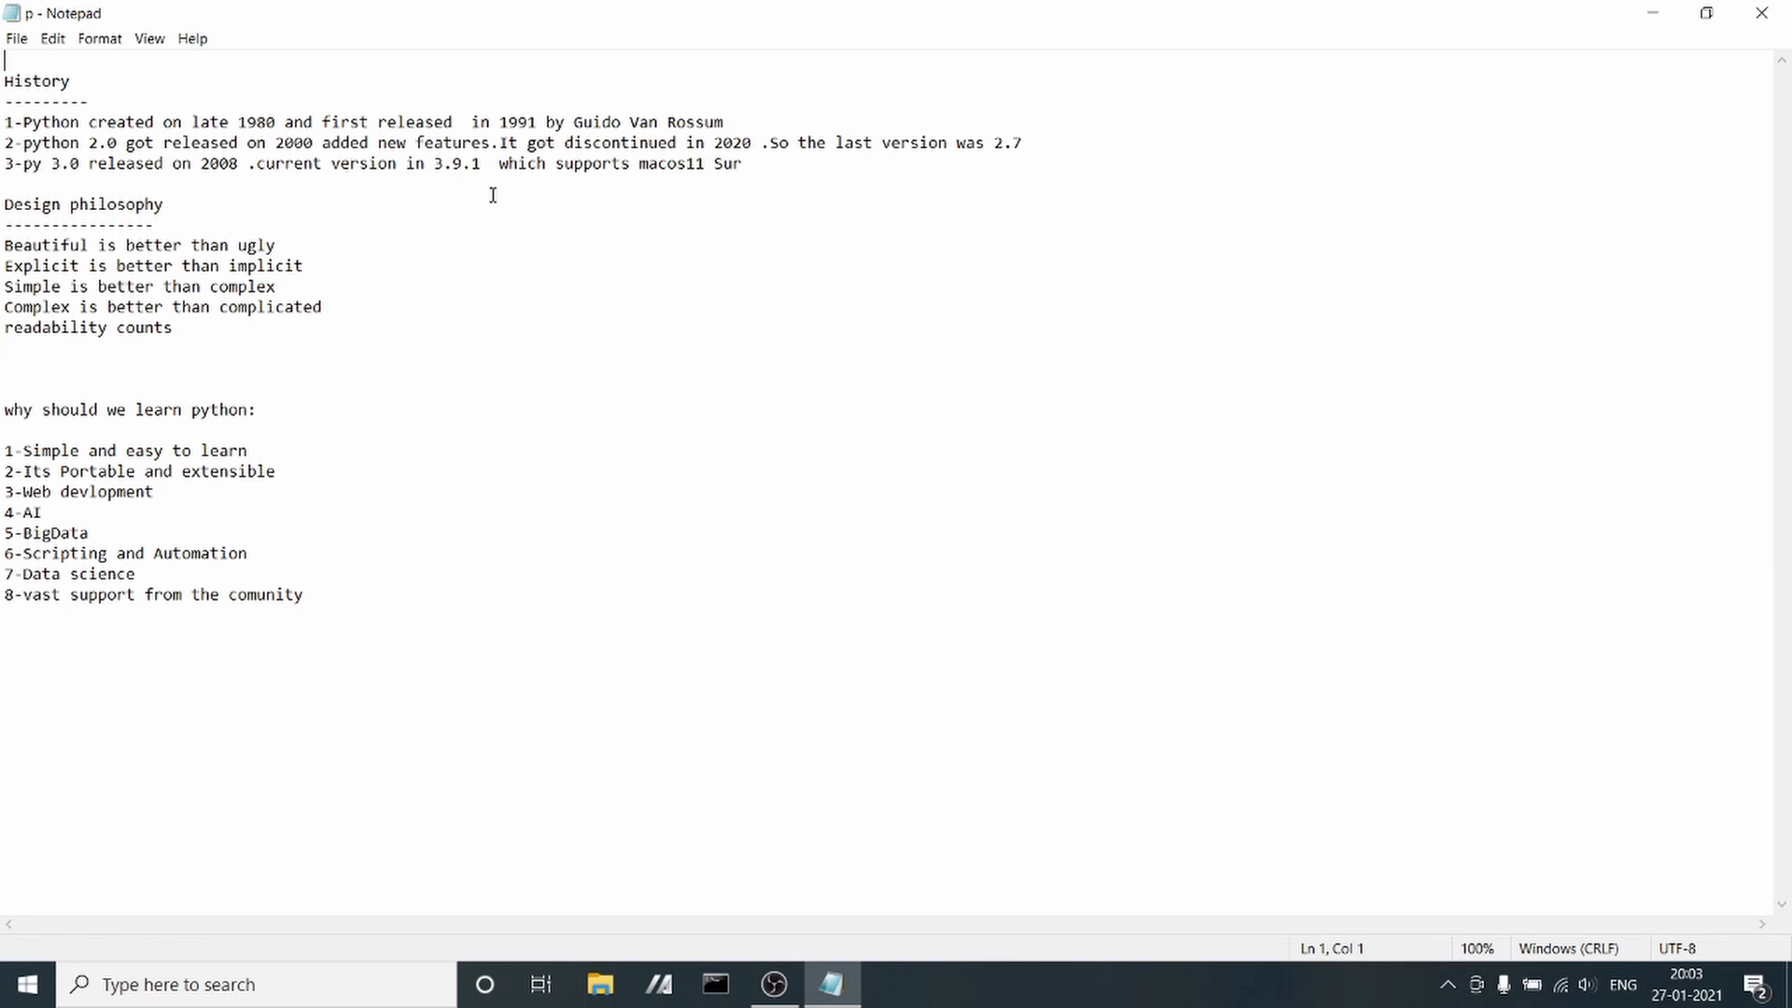
mouse_move(559, 181)
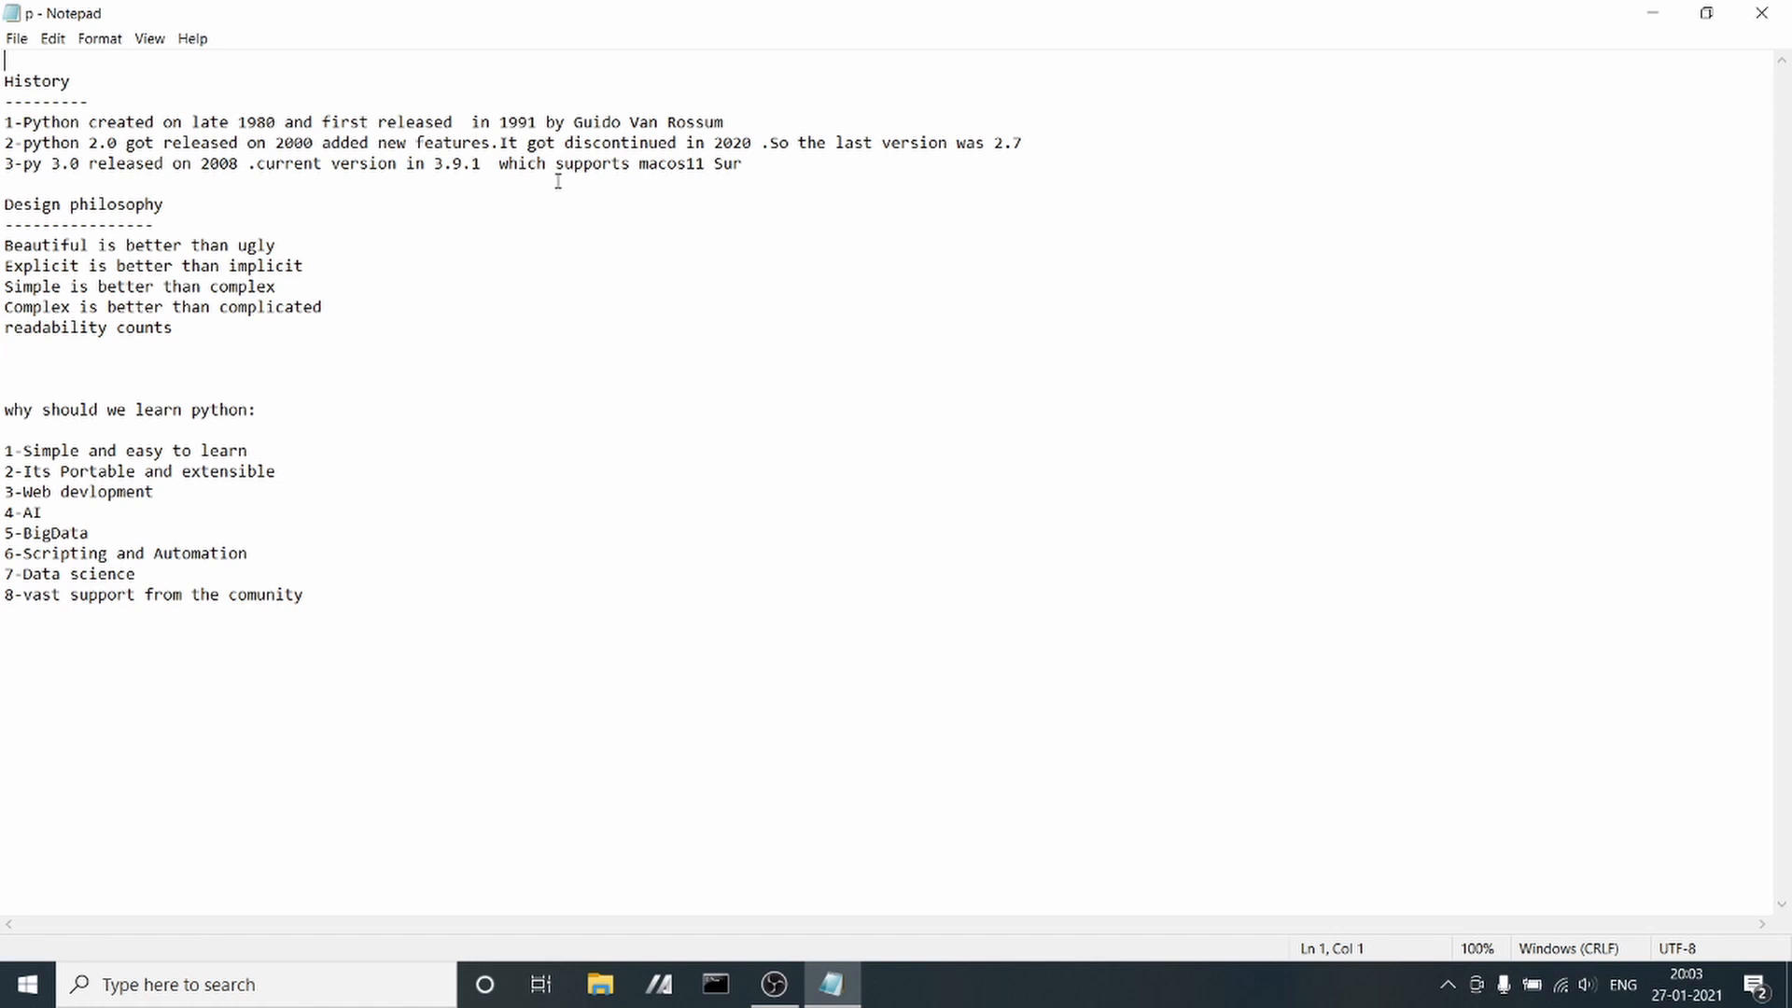
mouse_move(609, 220)
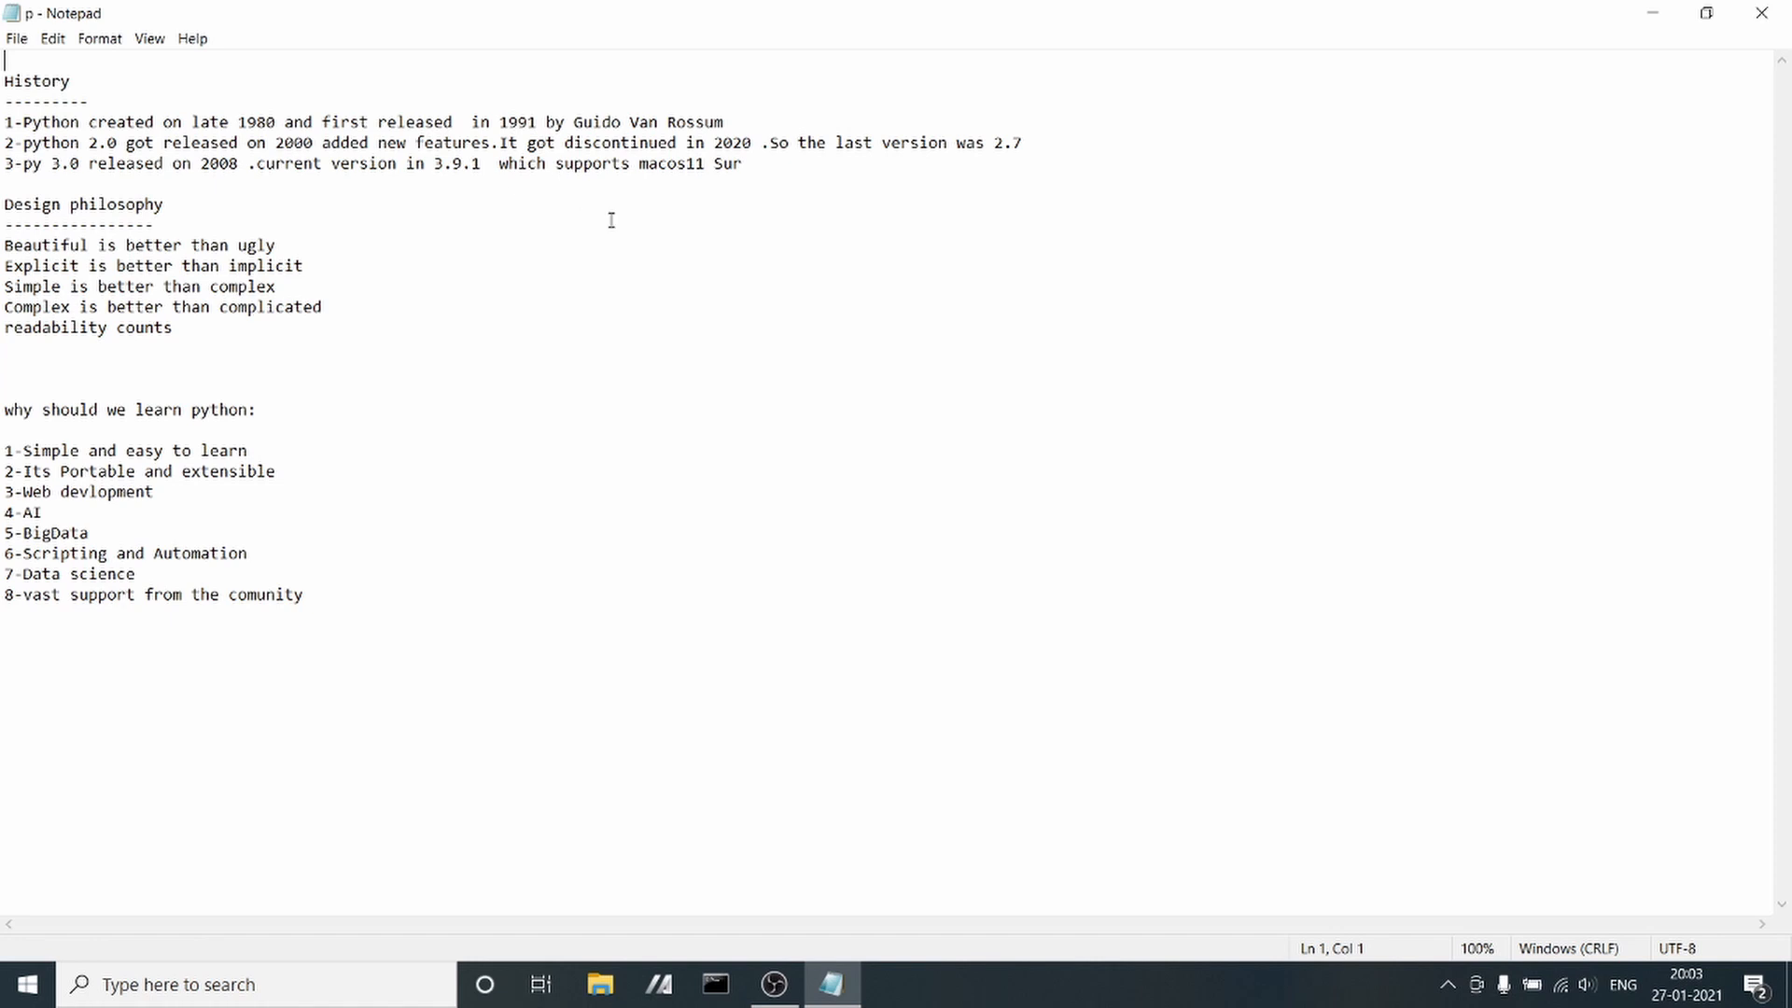
mouse_move(678, 179)
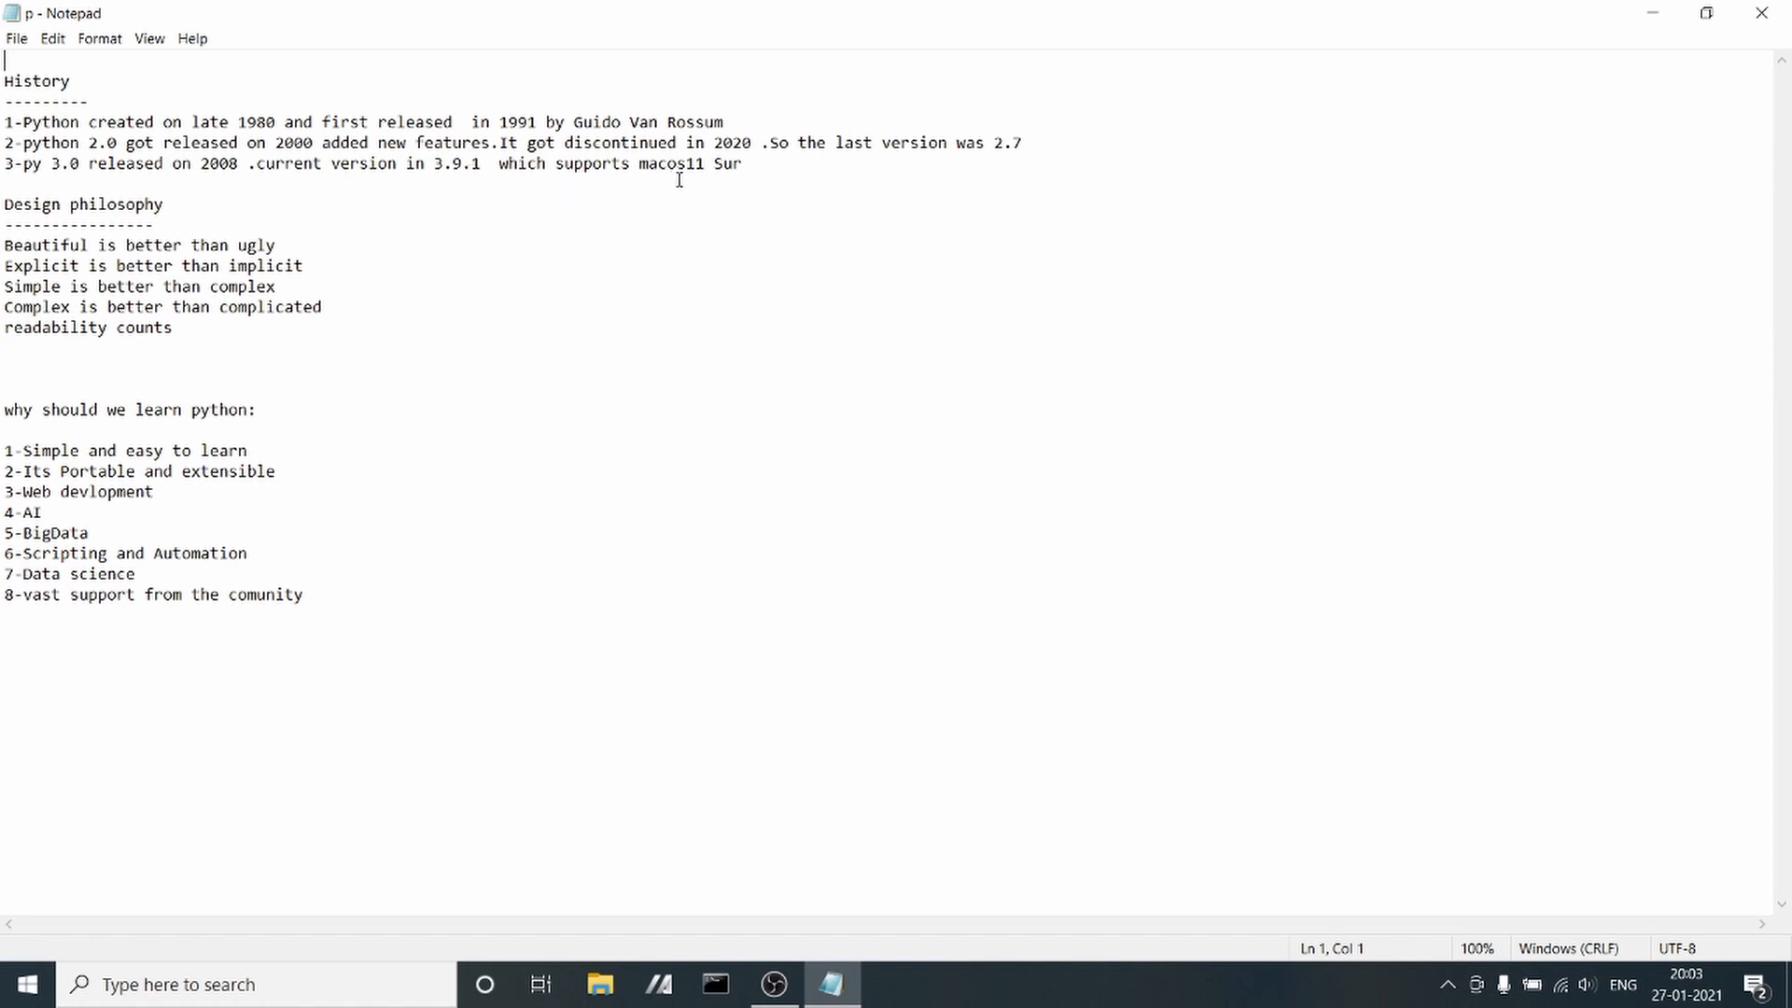
mouse_move(750, 181)
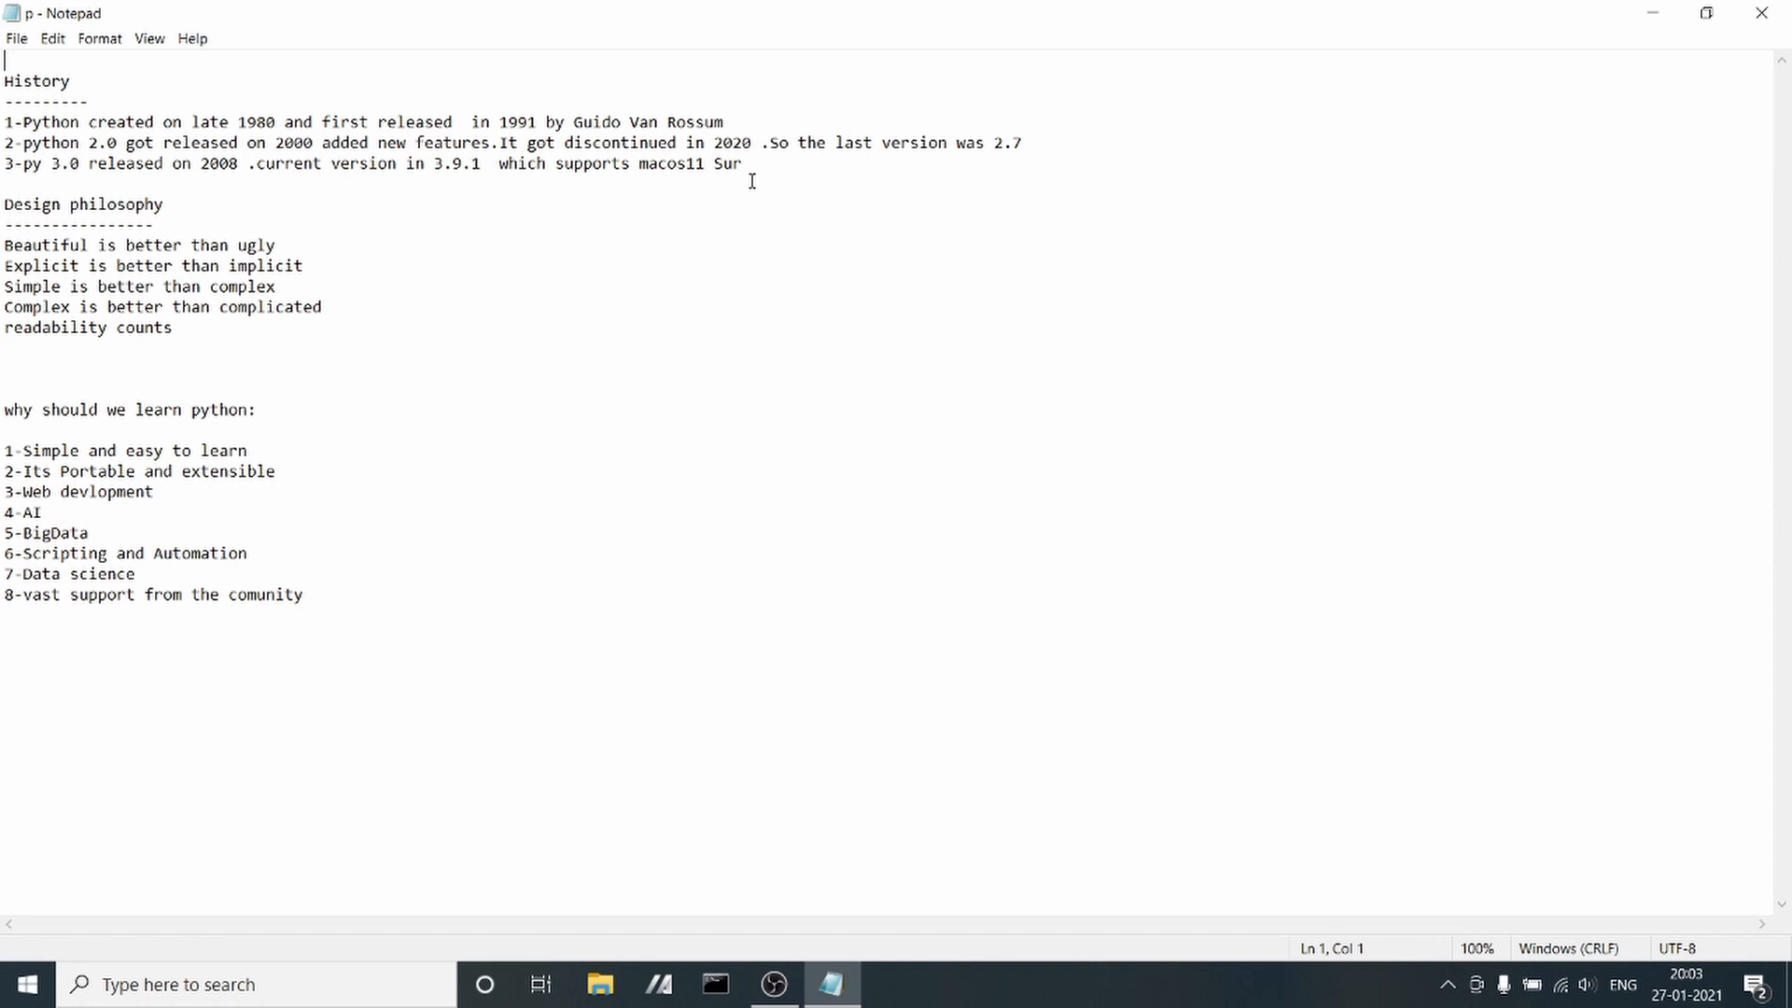
mouse_move(775, 165)
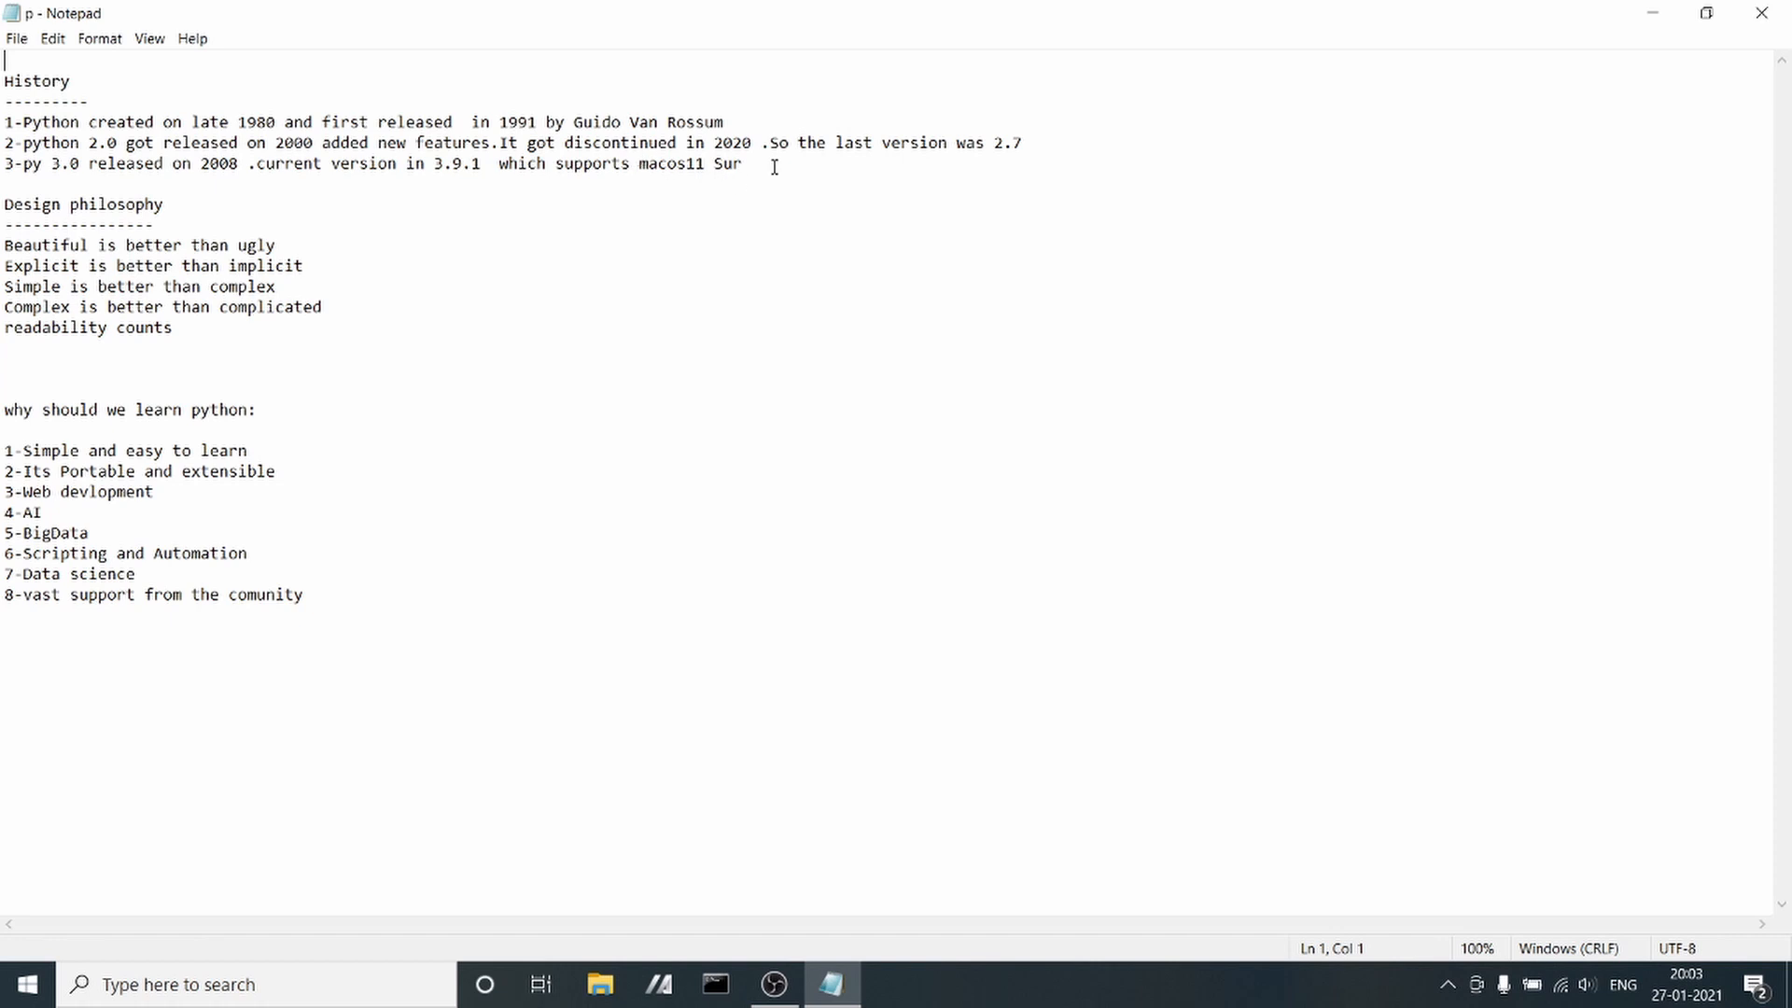
Review the History entries and Design philosophy principles by highlighting and clearing them
drag(684, 164, 741, 164)
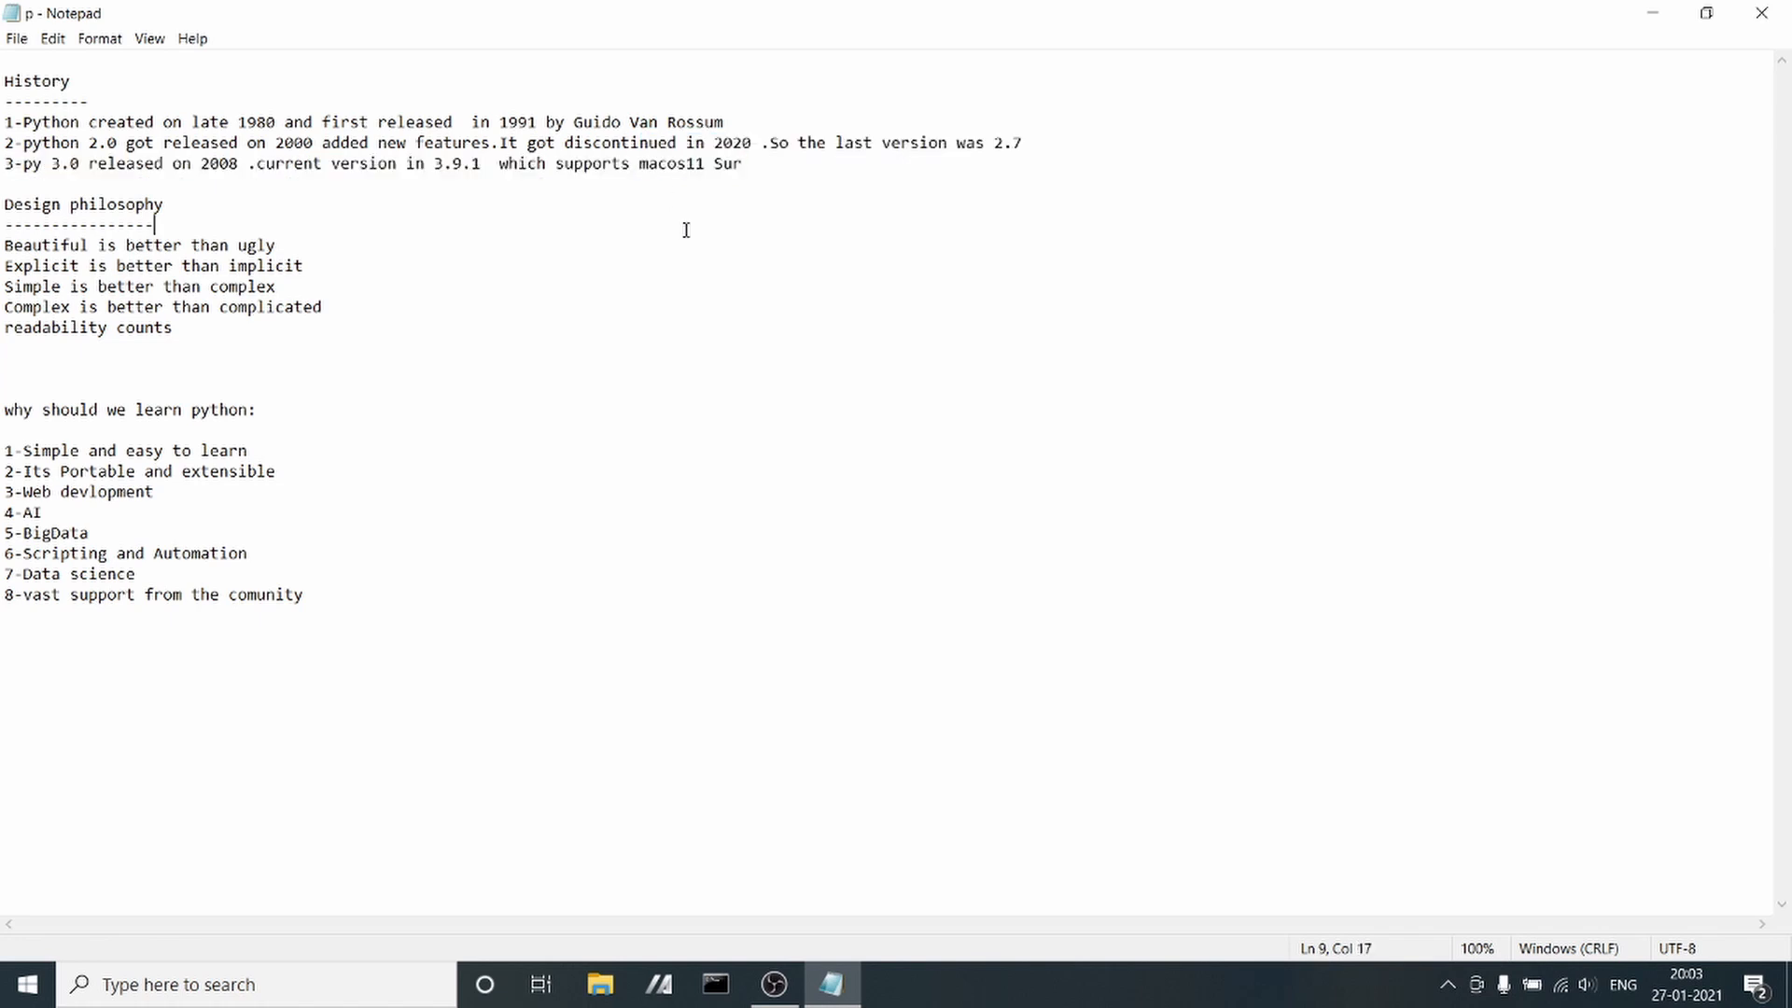
mouse_move(389, 121)
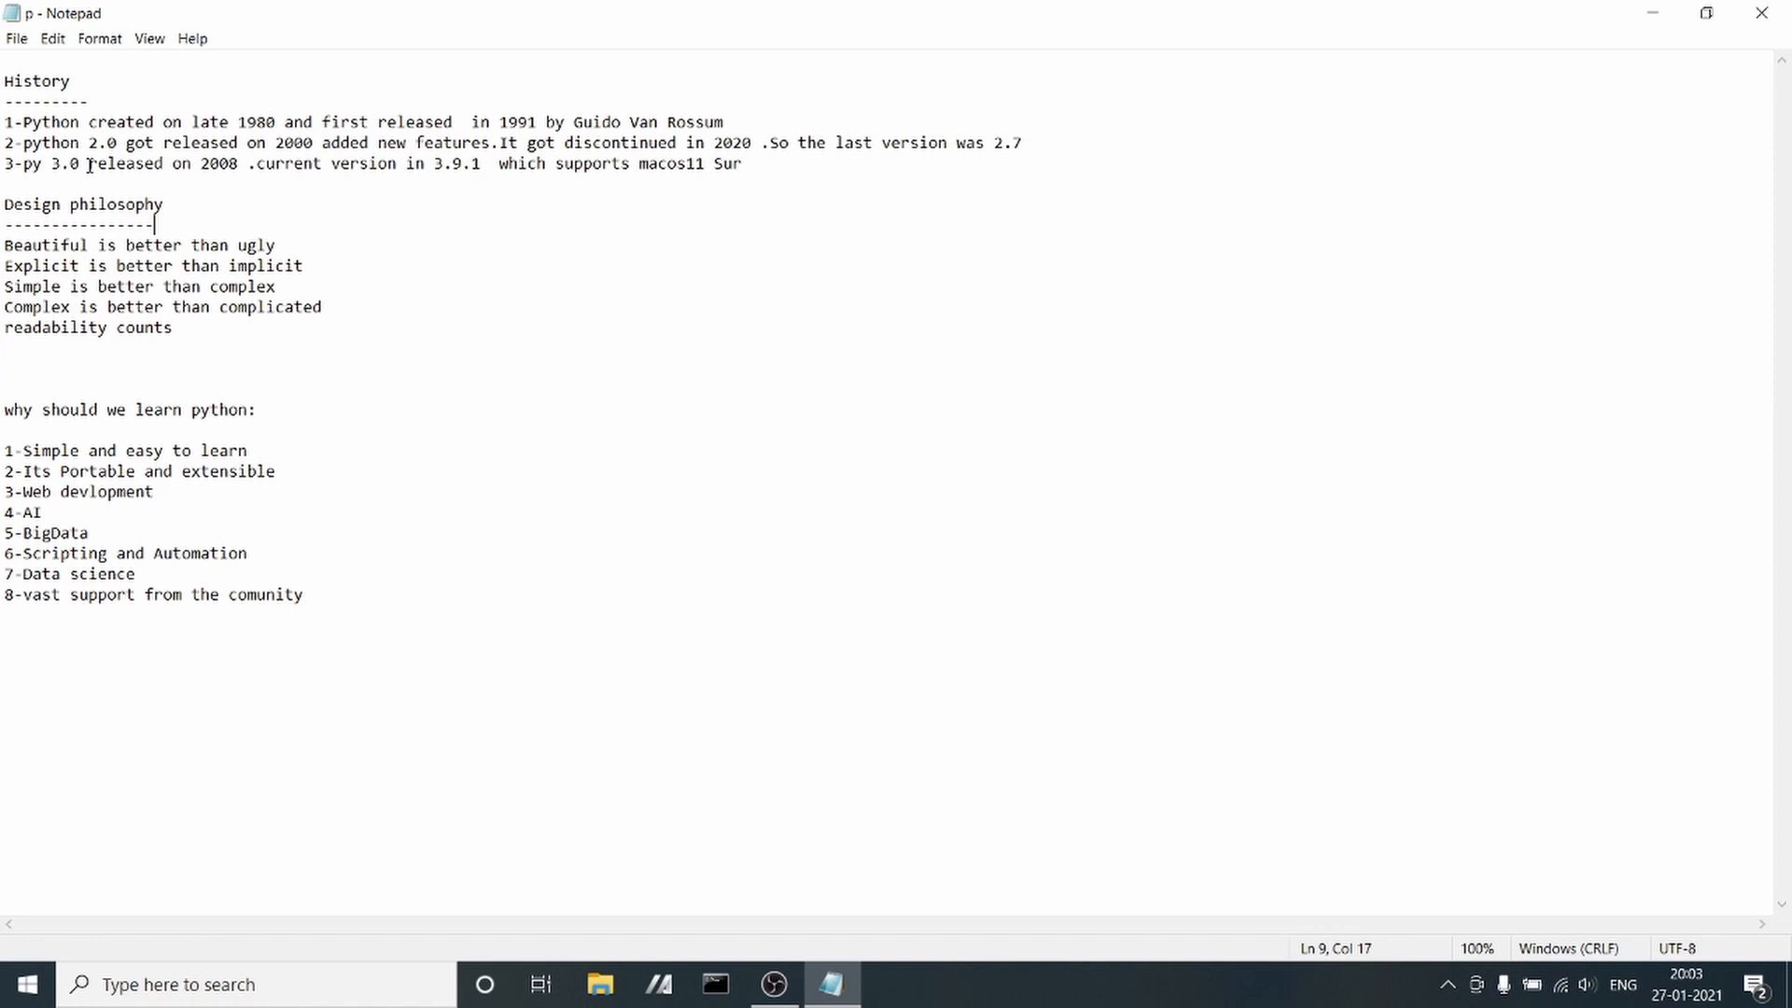
mouse_move(763, 181)
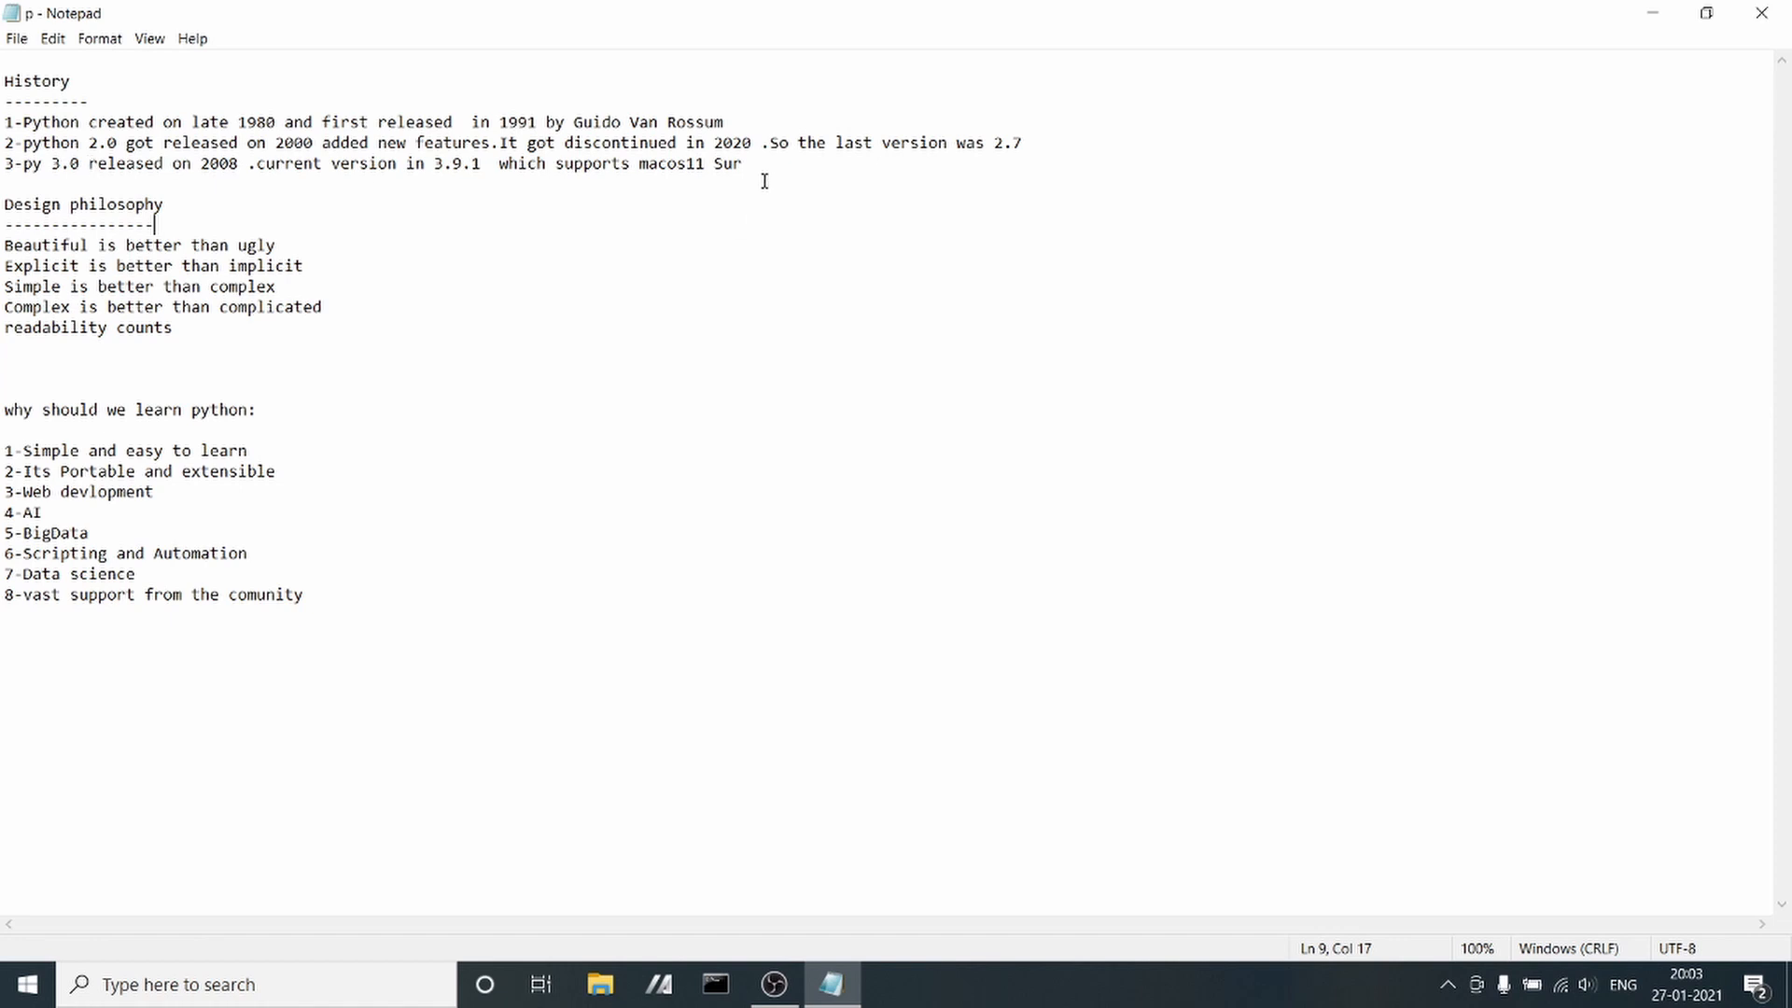
drag(129, 123, 741, 164)
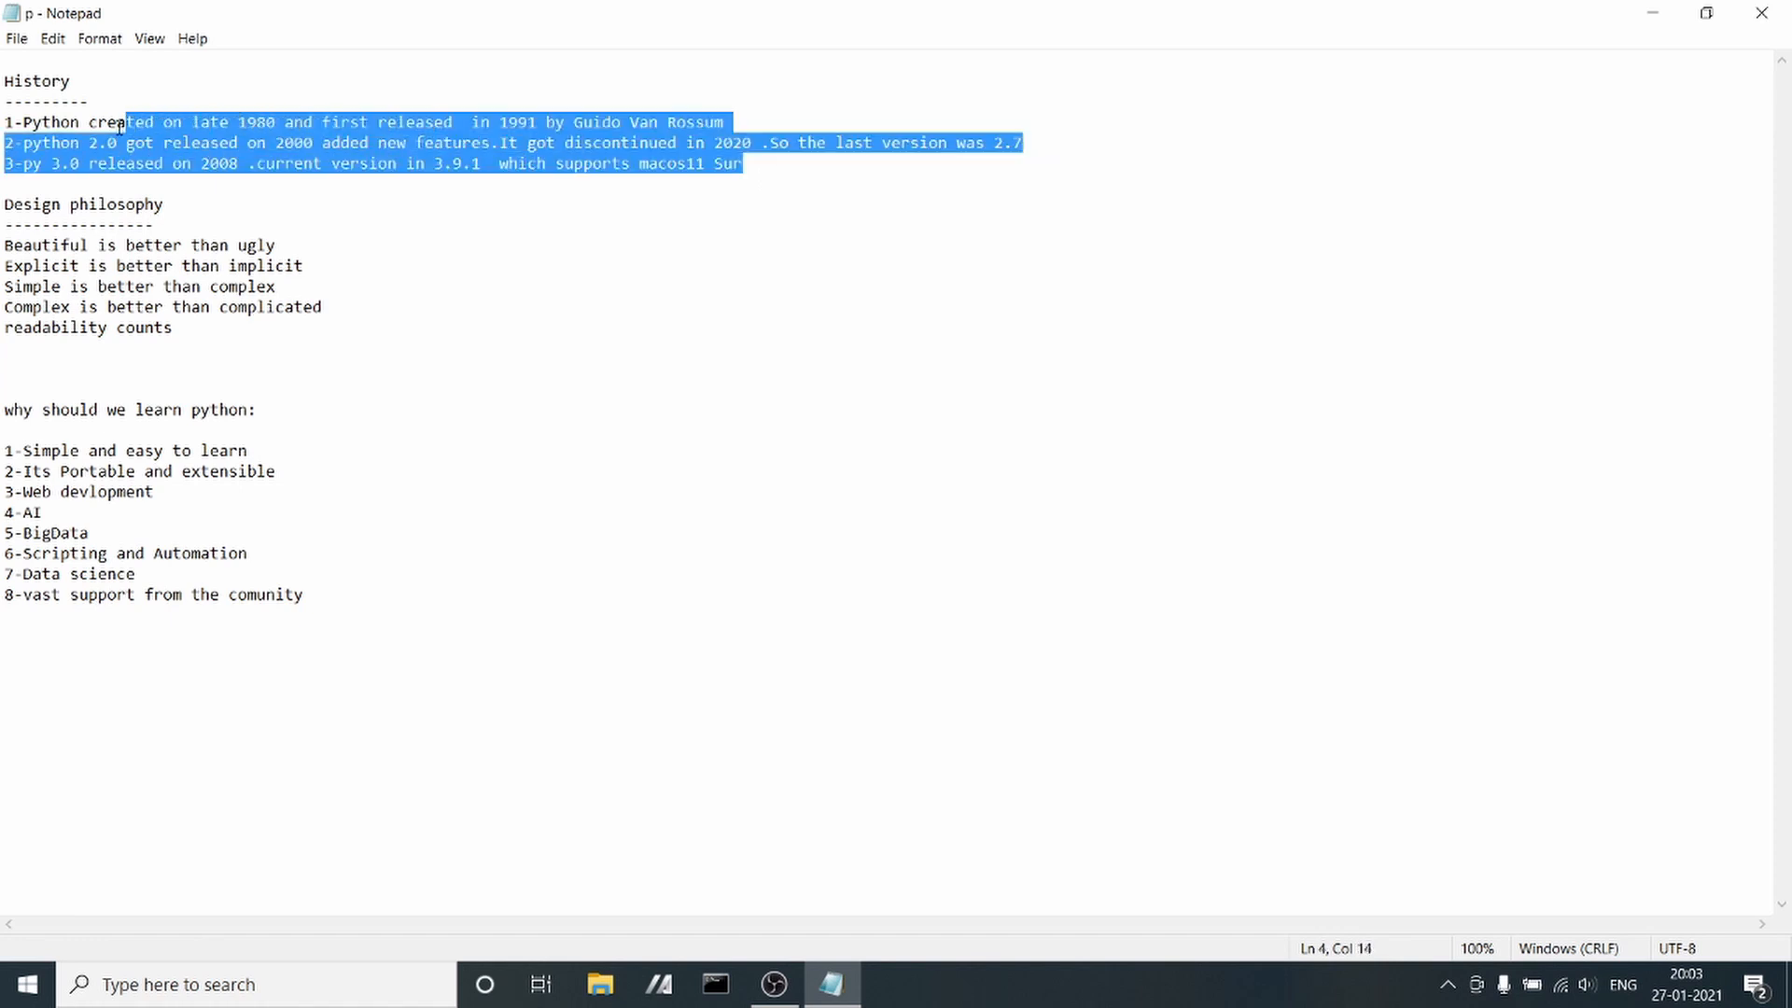
click(131, 90)
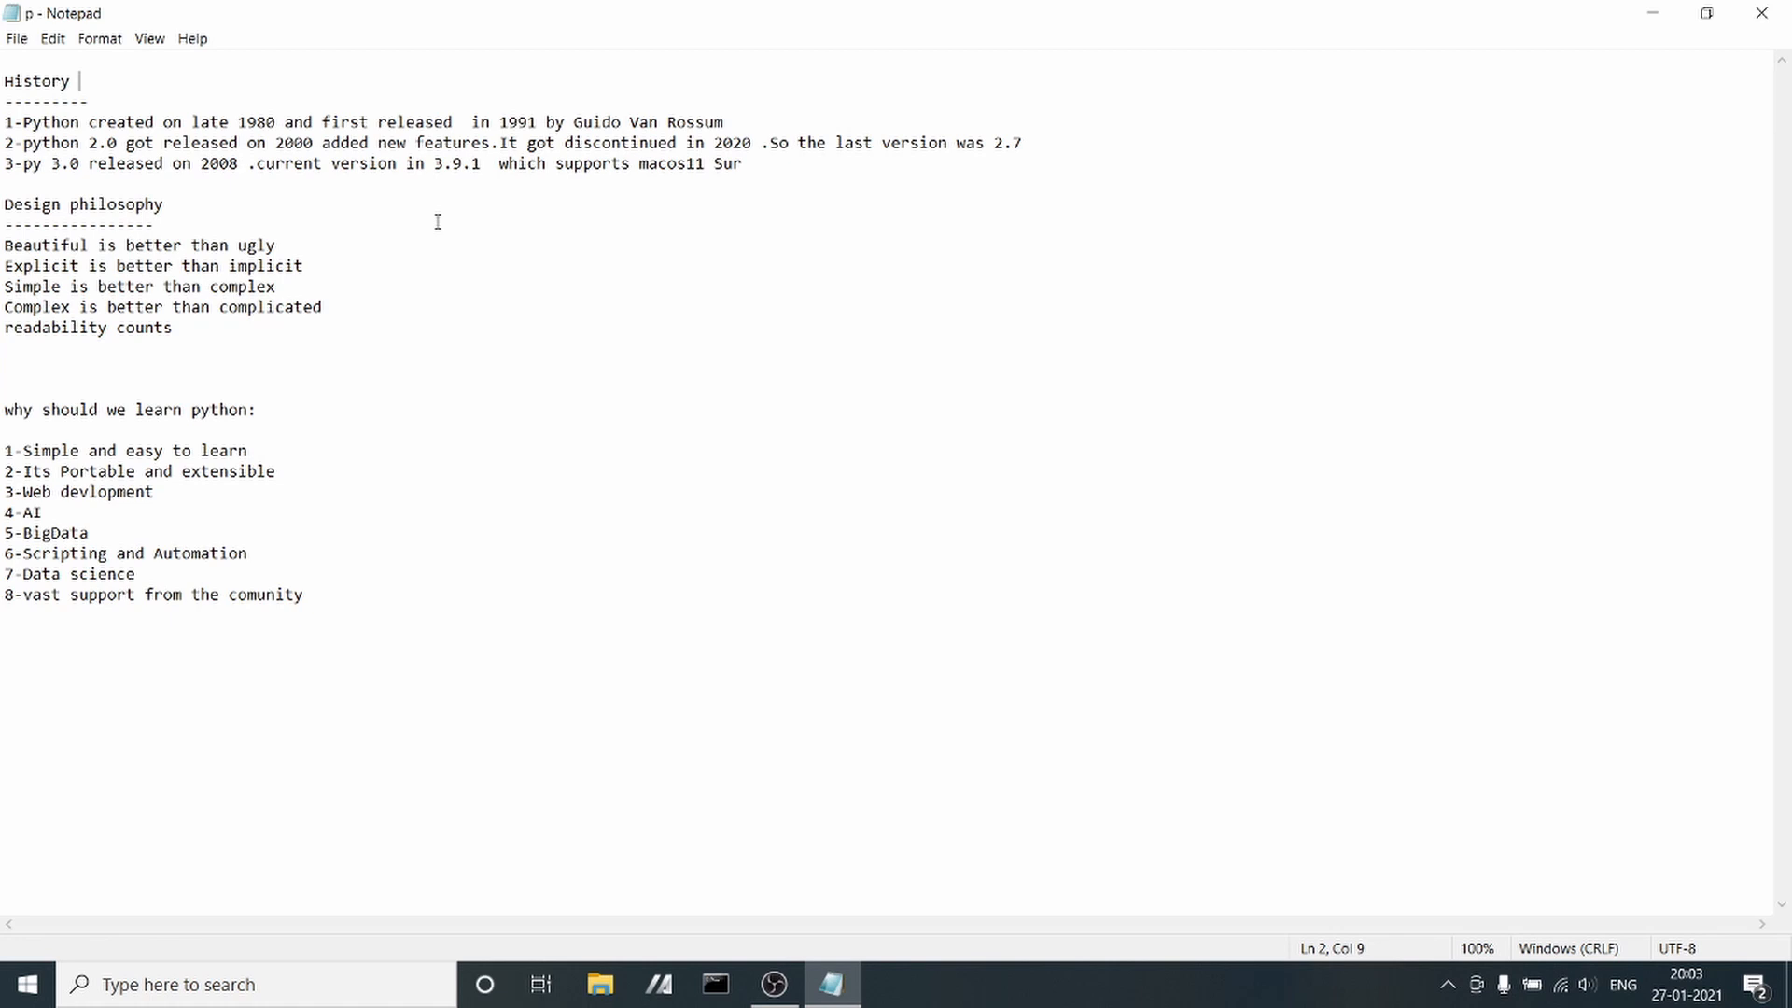
mouse_move(319, 250)
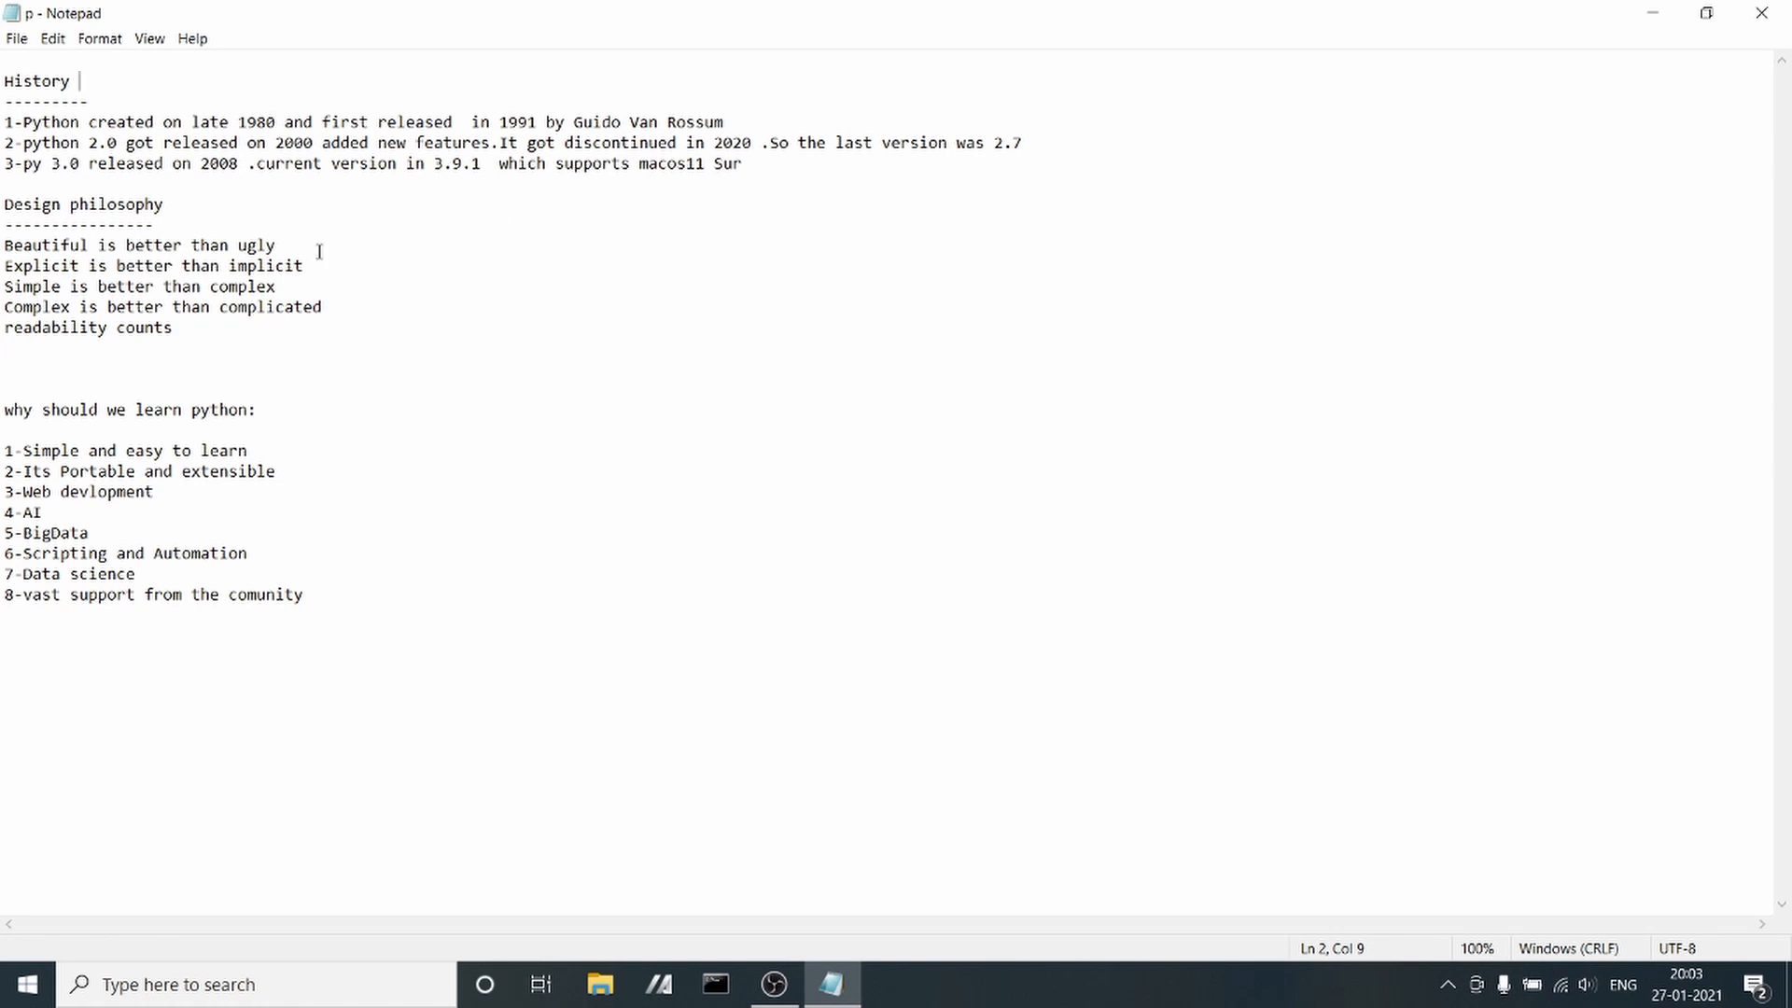
triple_click(82, 204)
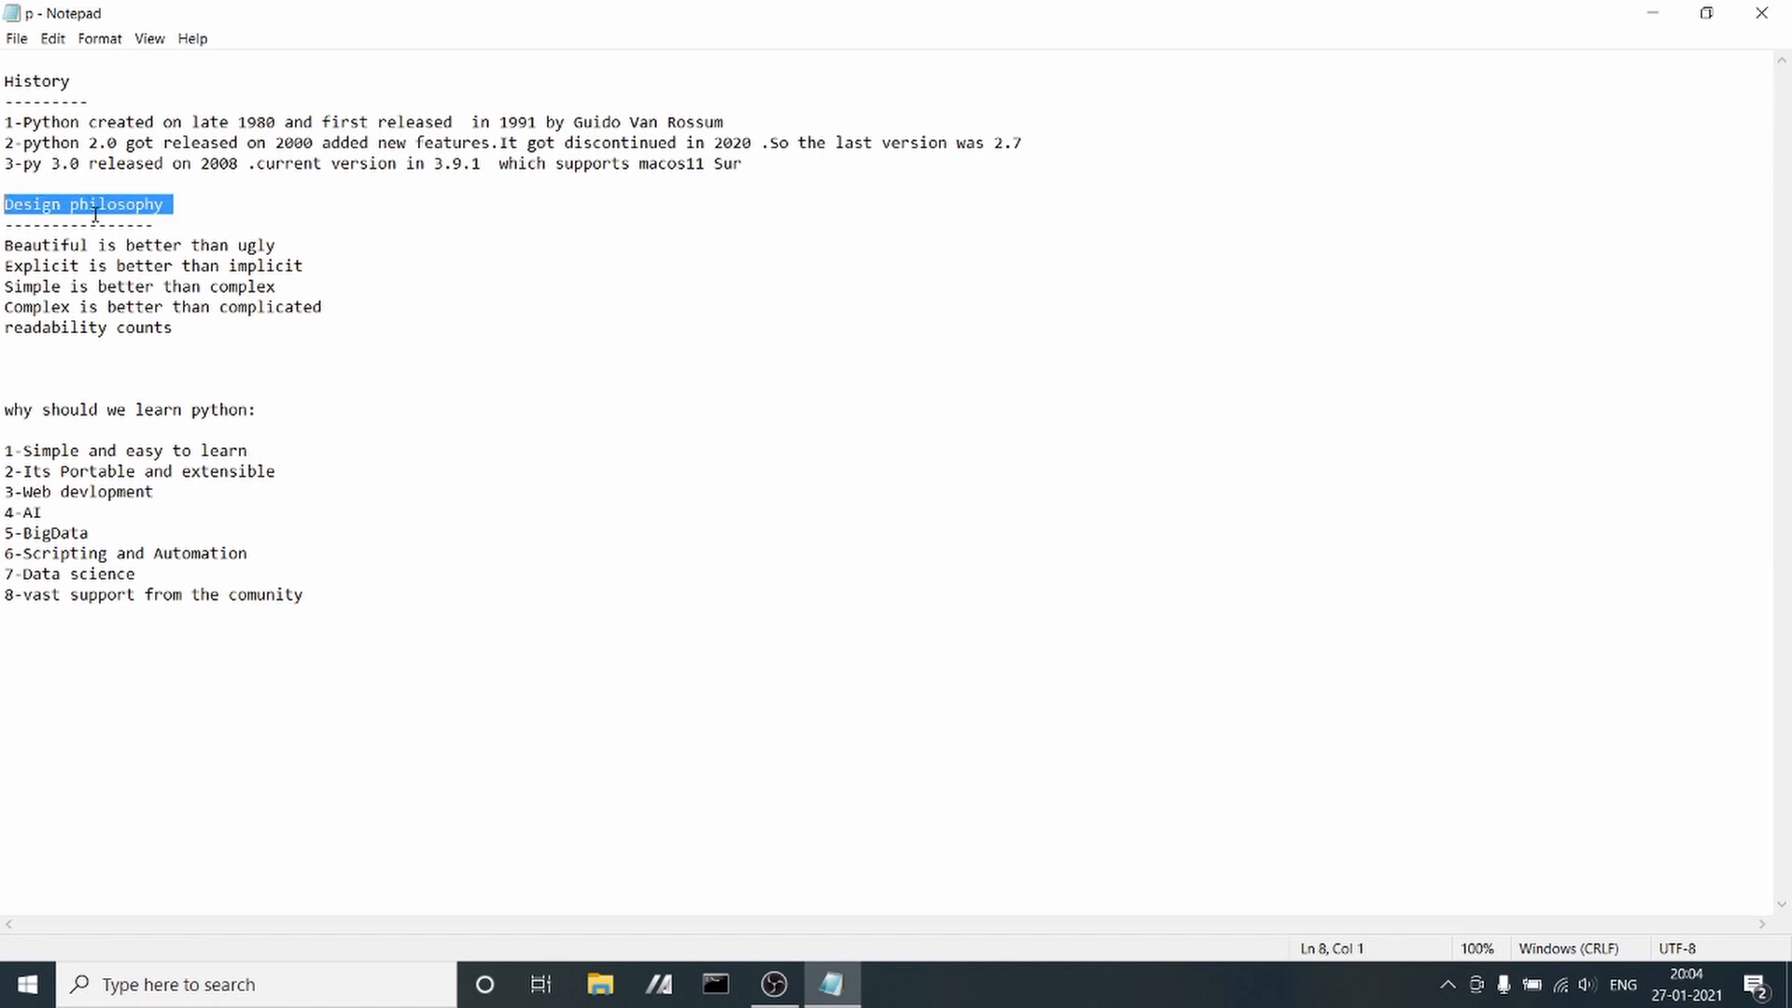
mouse_move(85, 349)
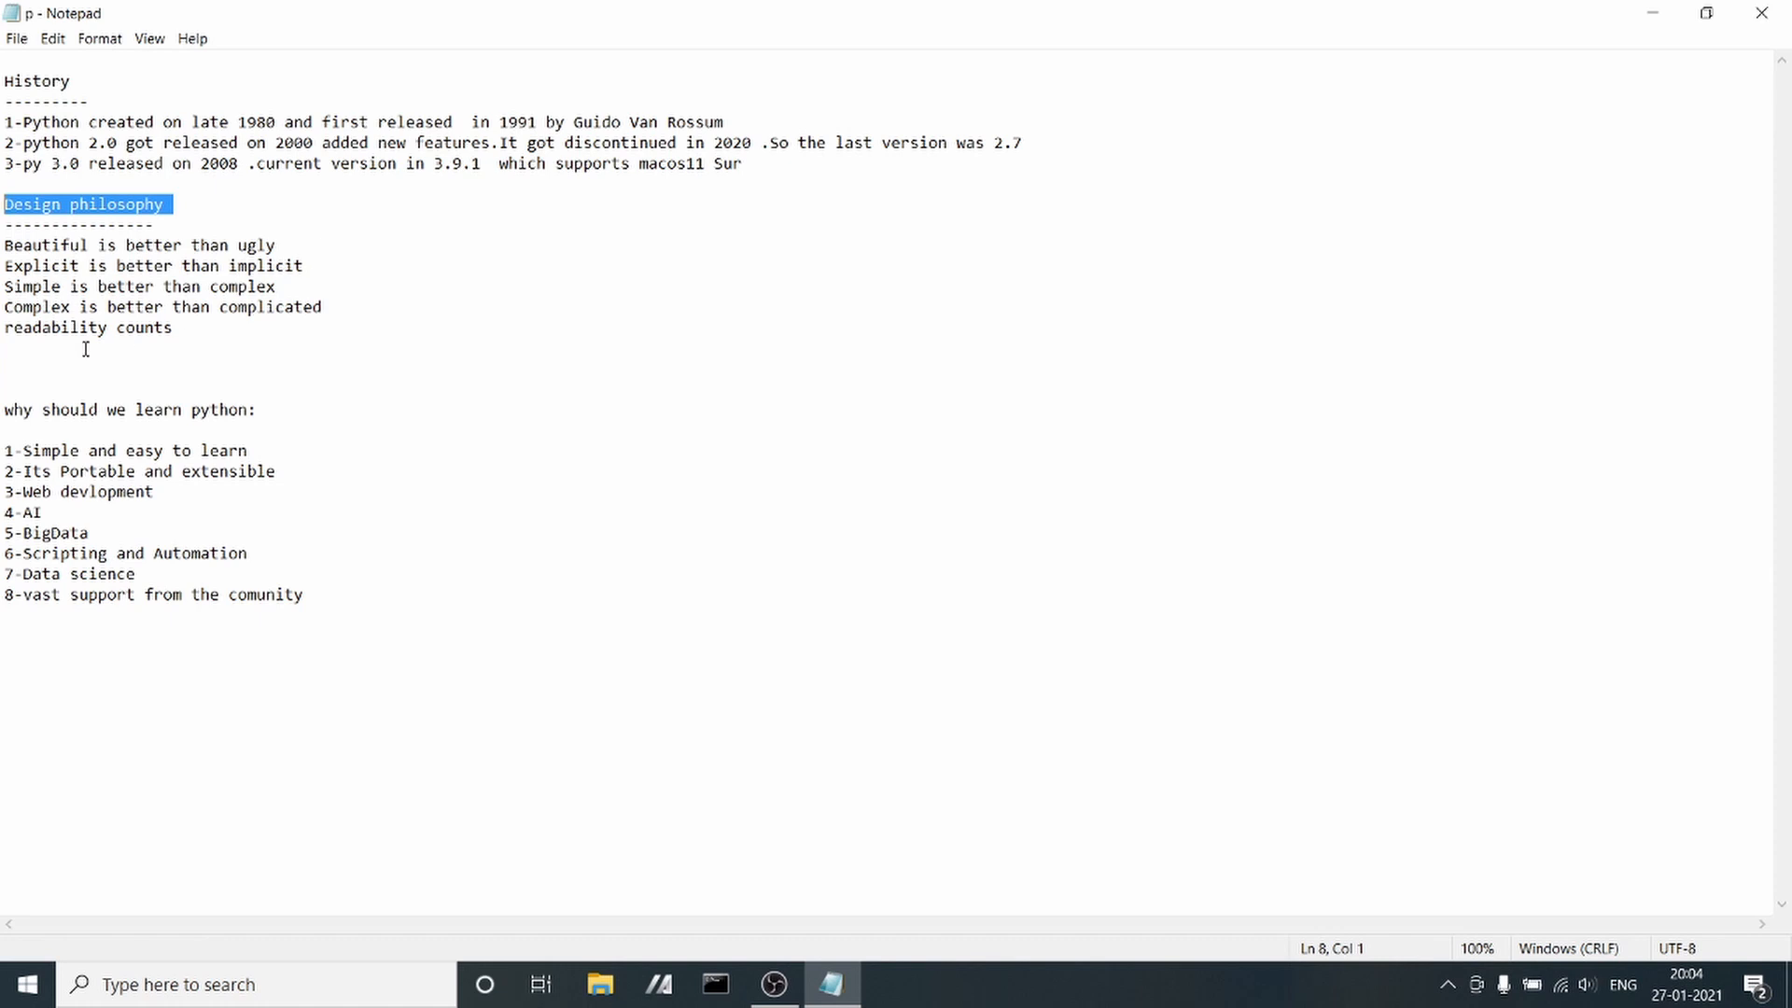
drag(4, 265, 171, 329)
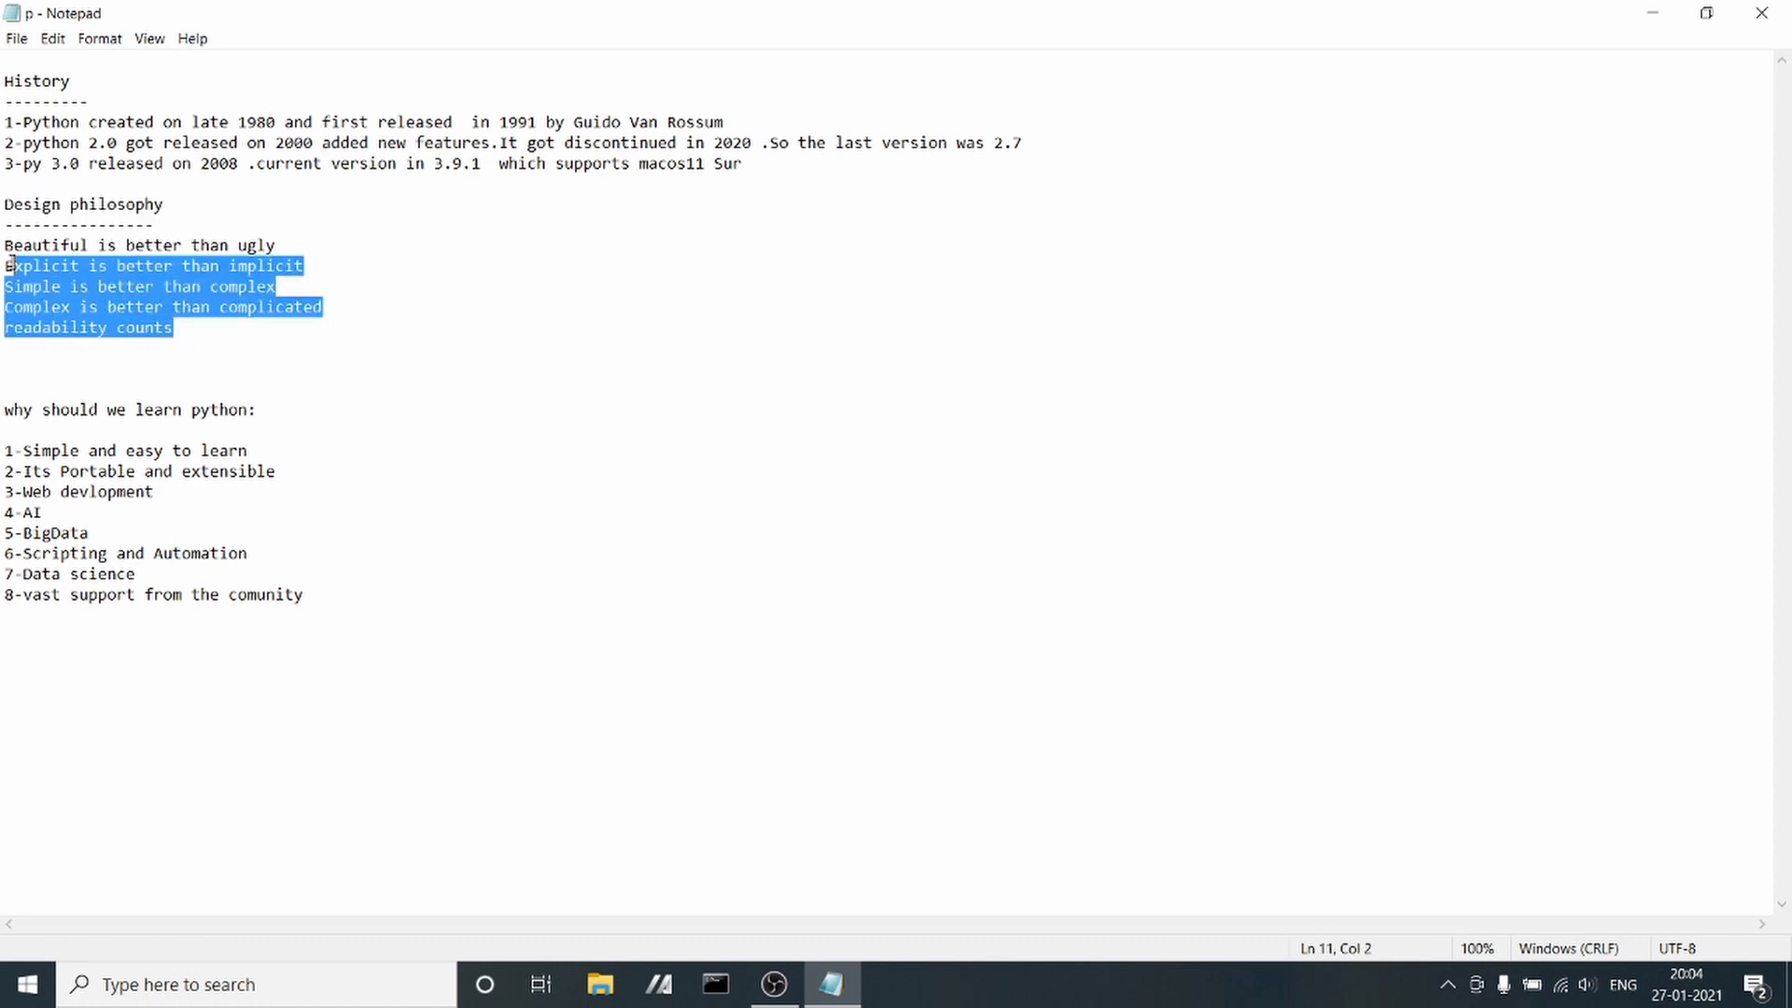
click(190, 368)
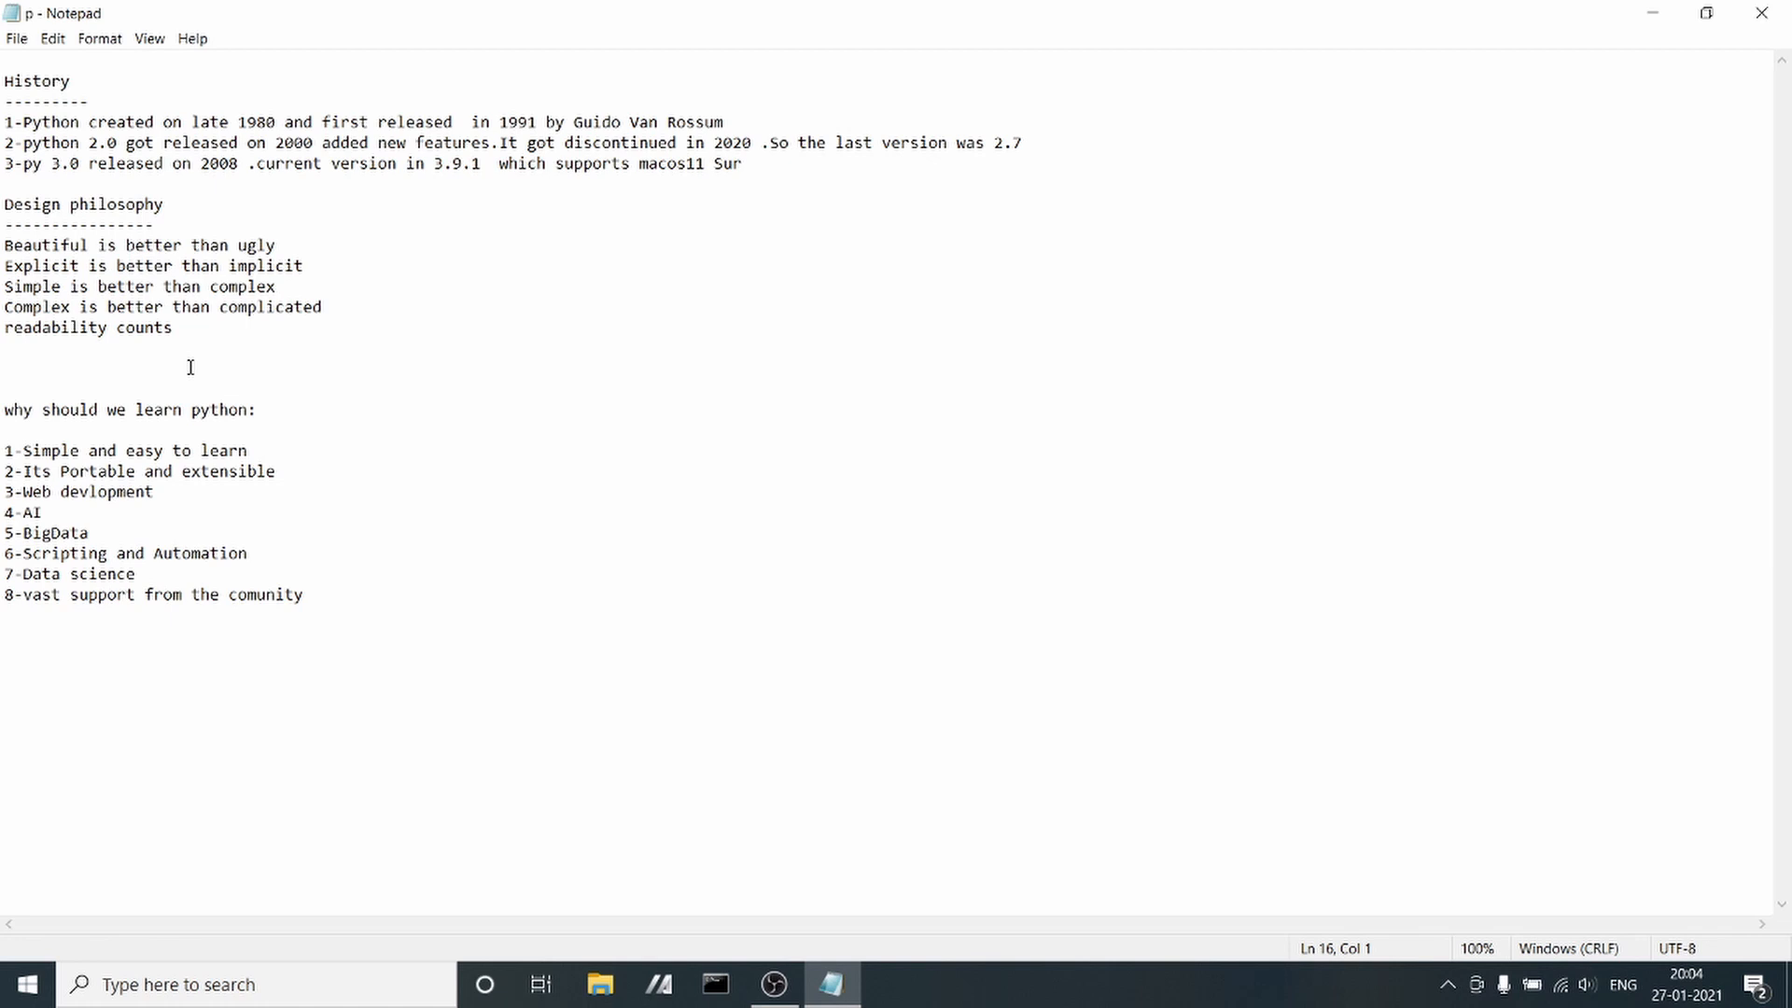
click(5, 367)
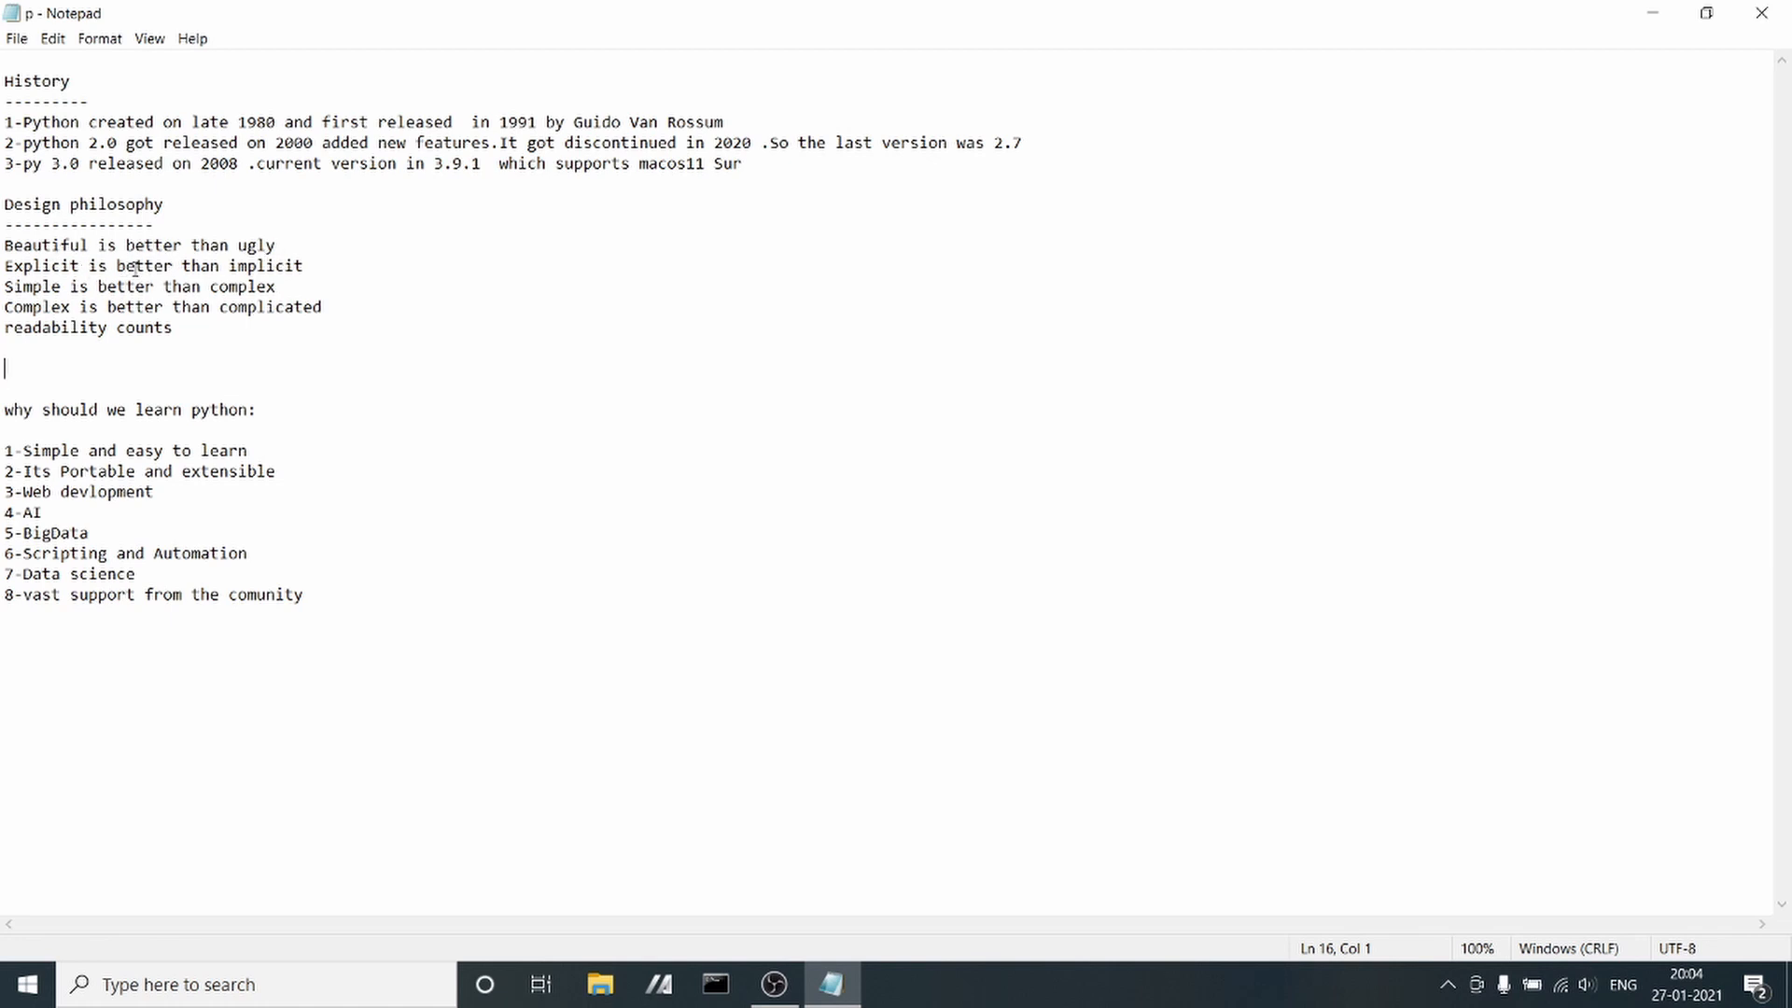
mouse_move(171, 285)
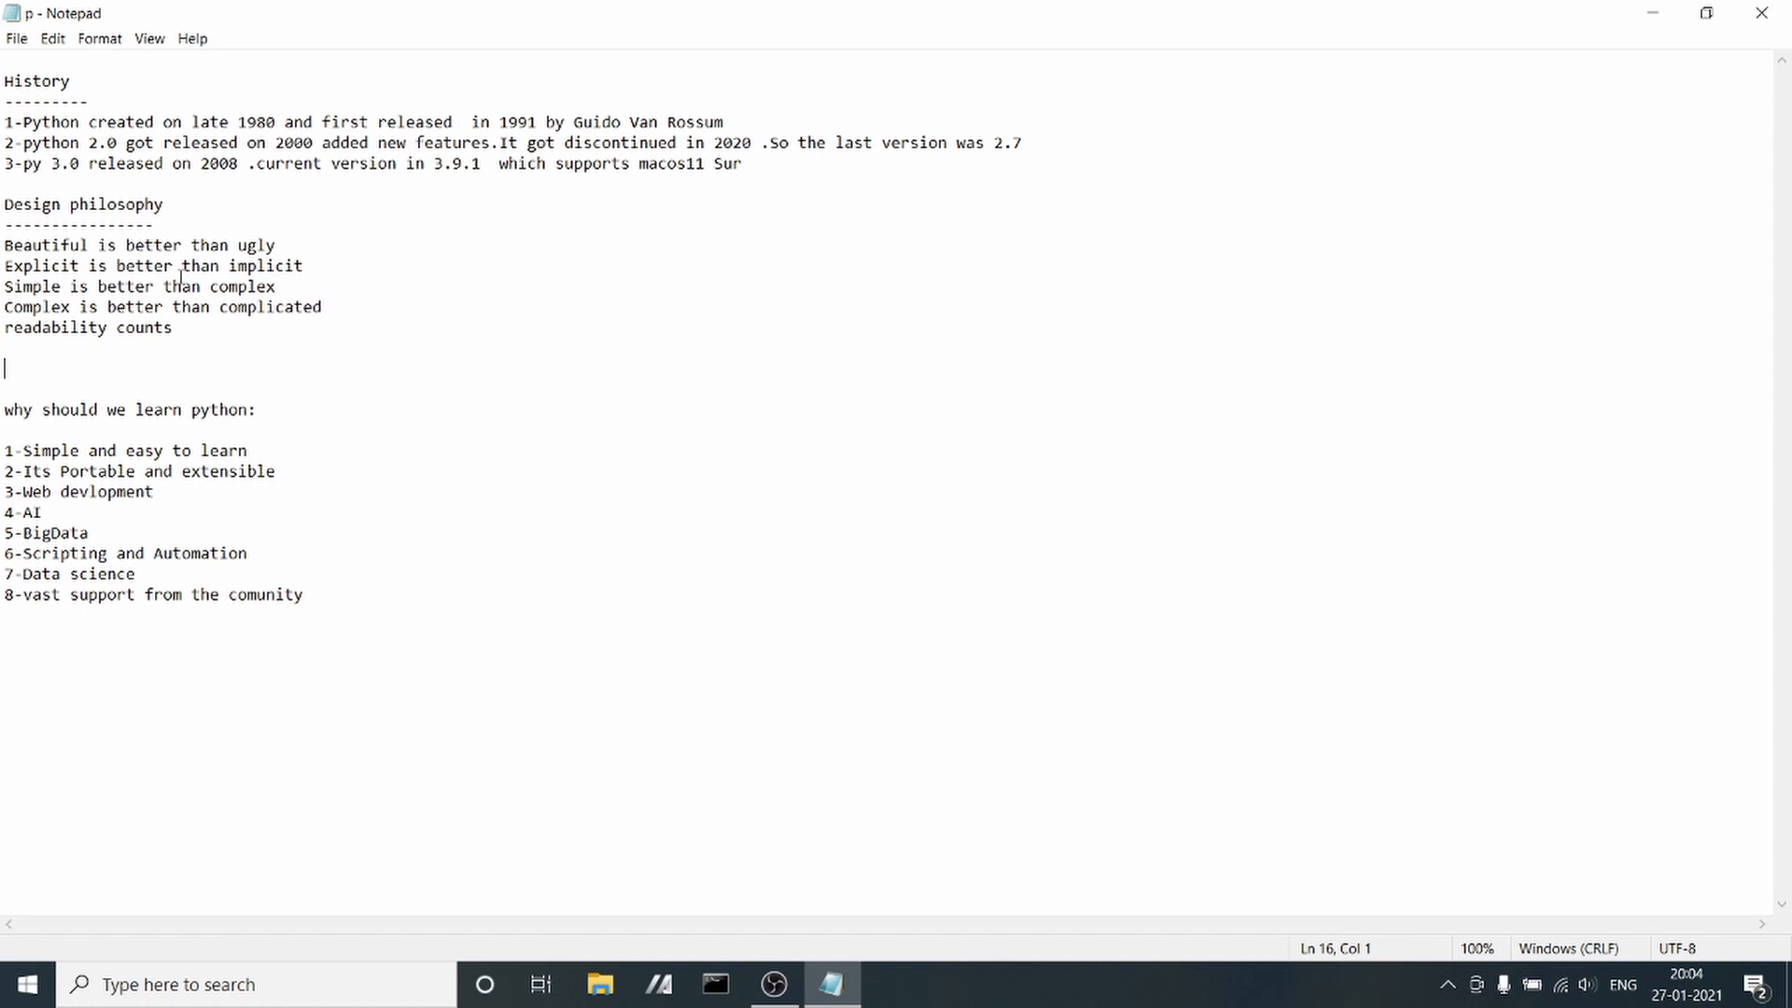
click(291, 307)
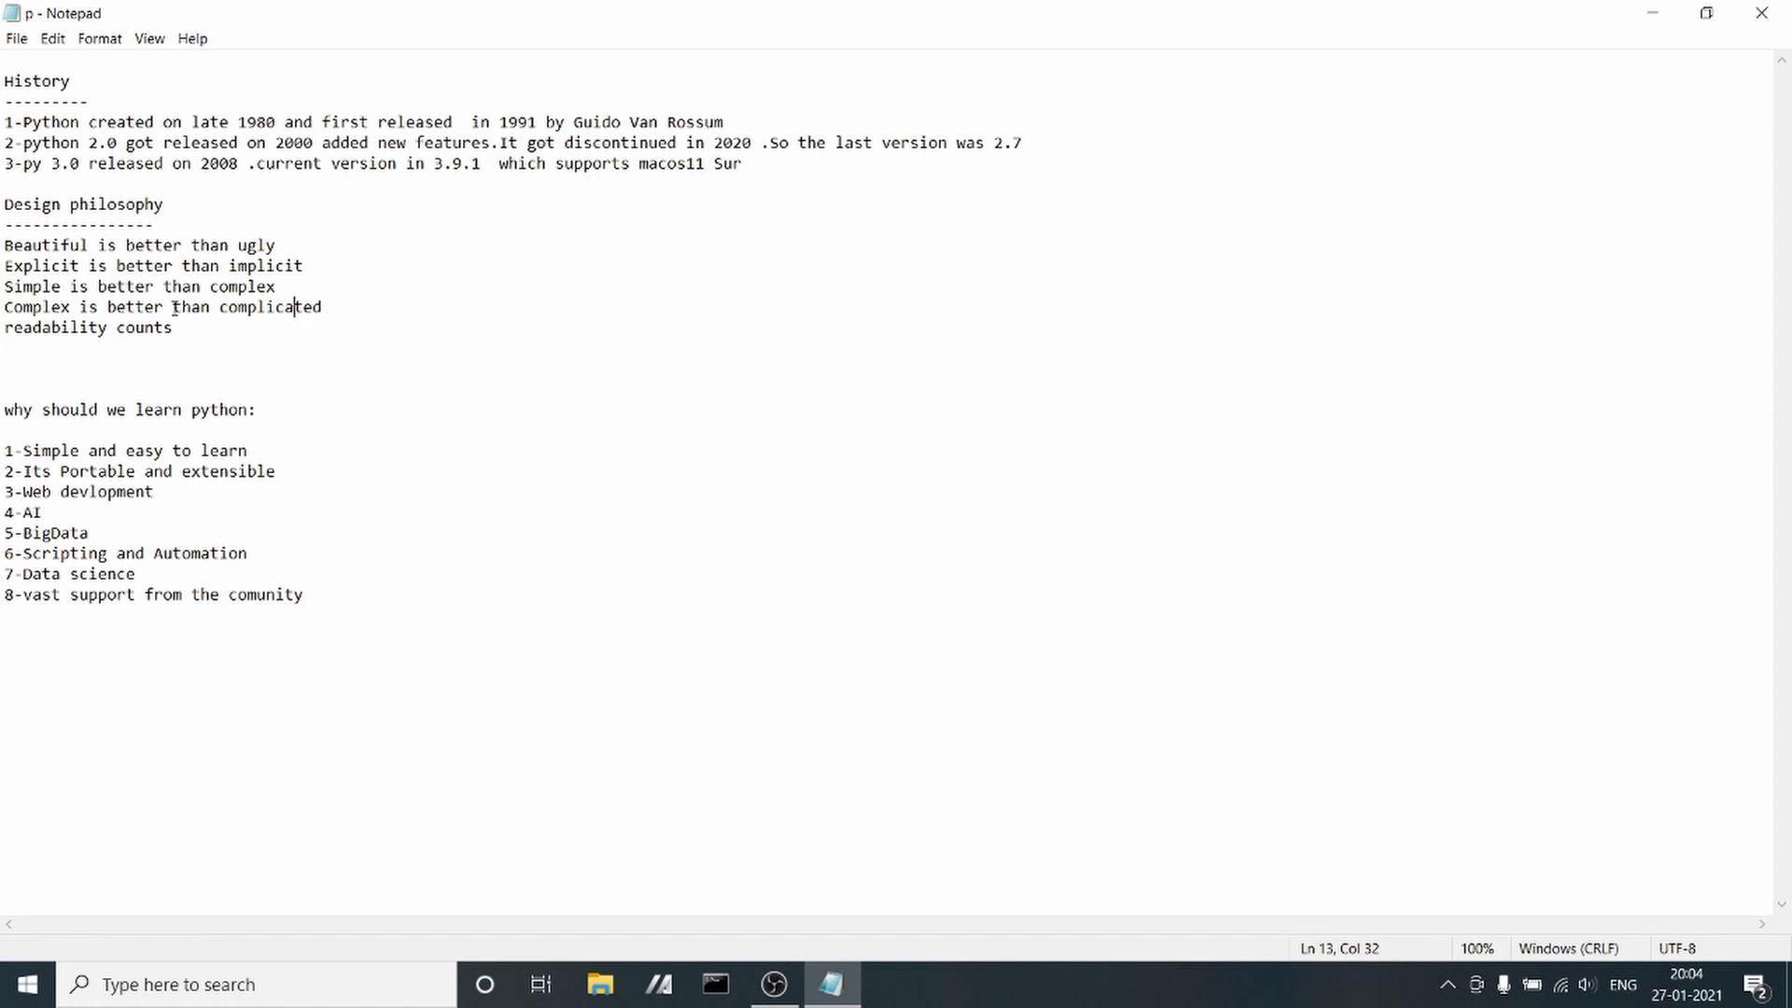
mouse_move(181, 332)
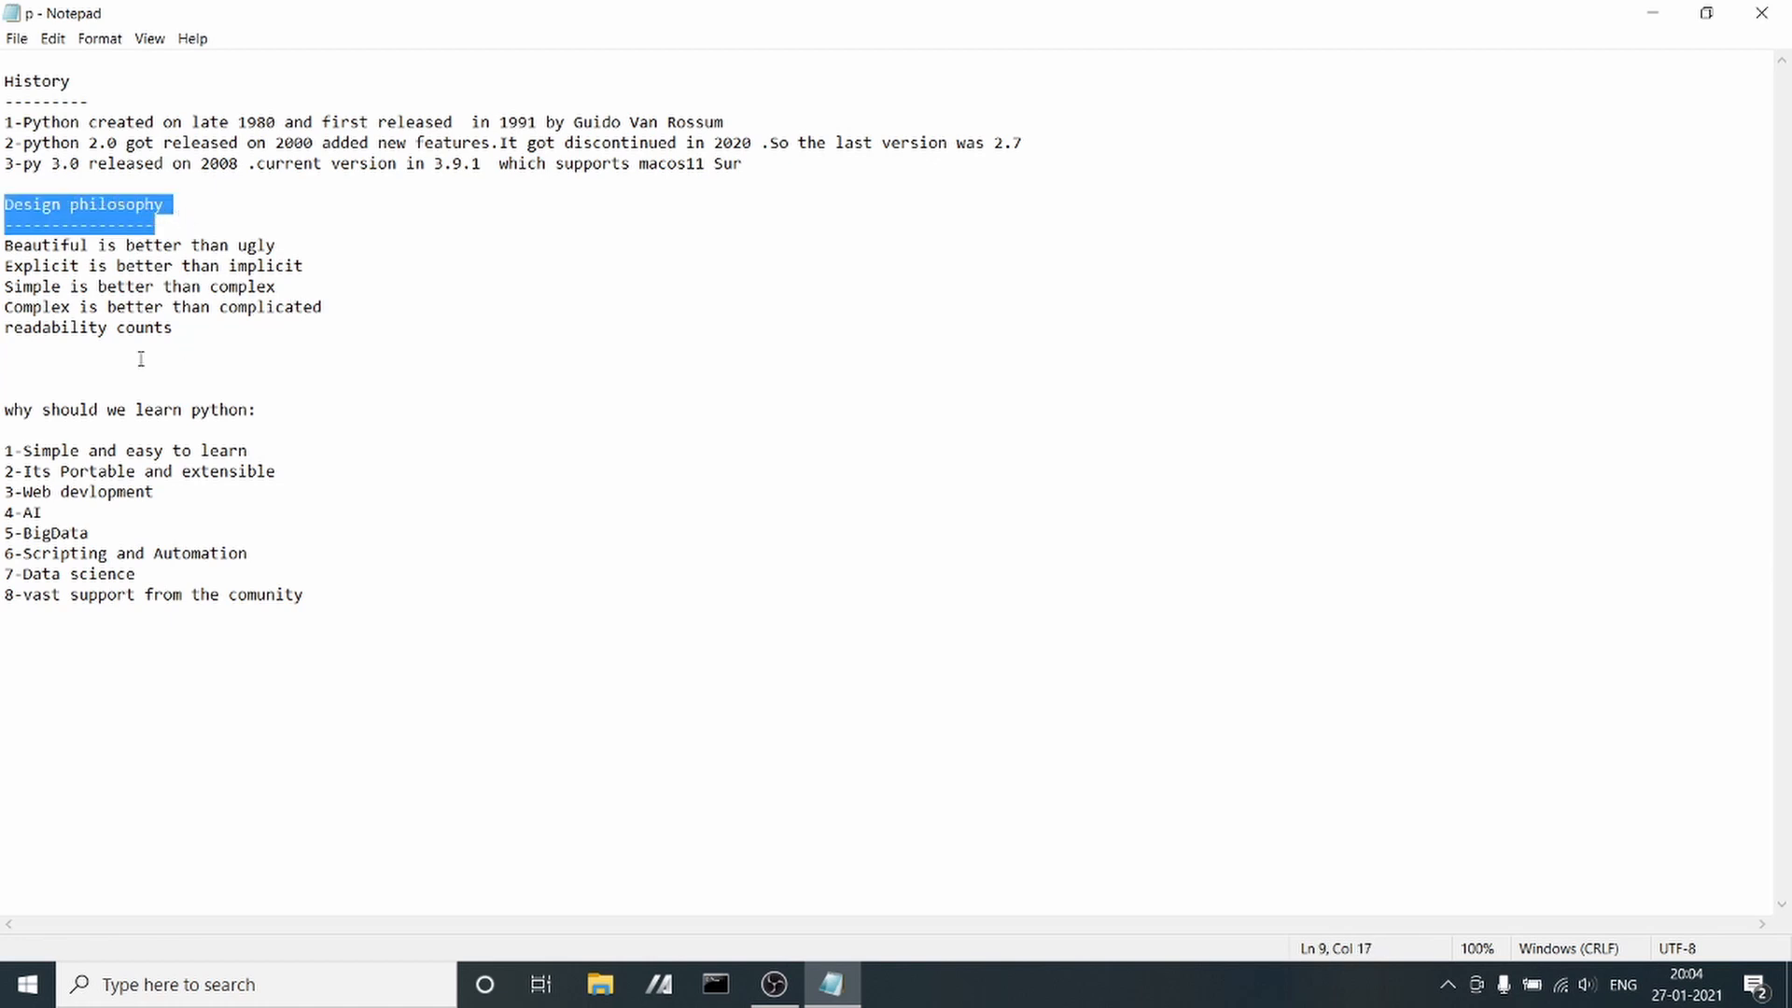
click(171, 328)
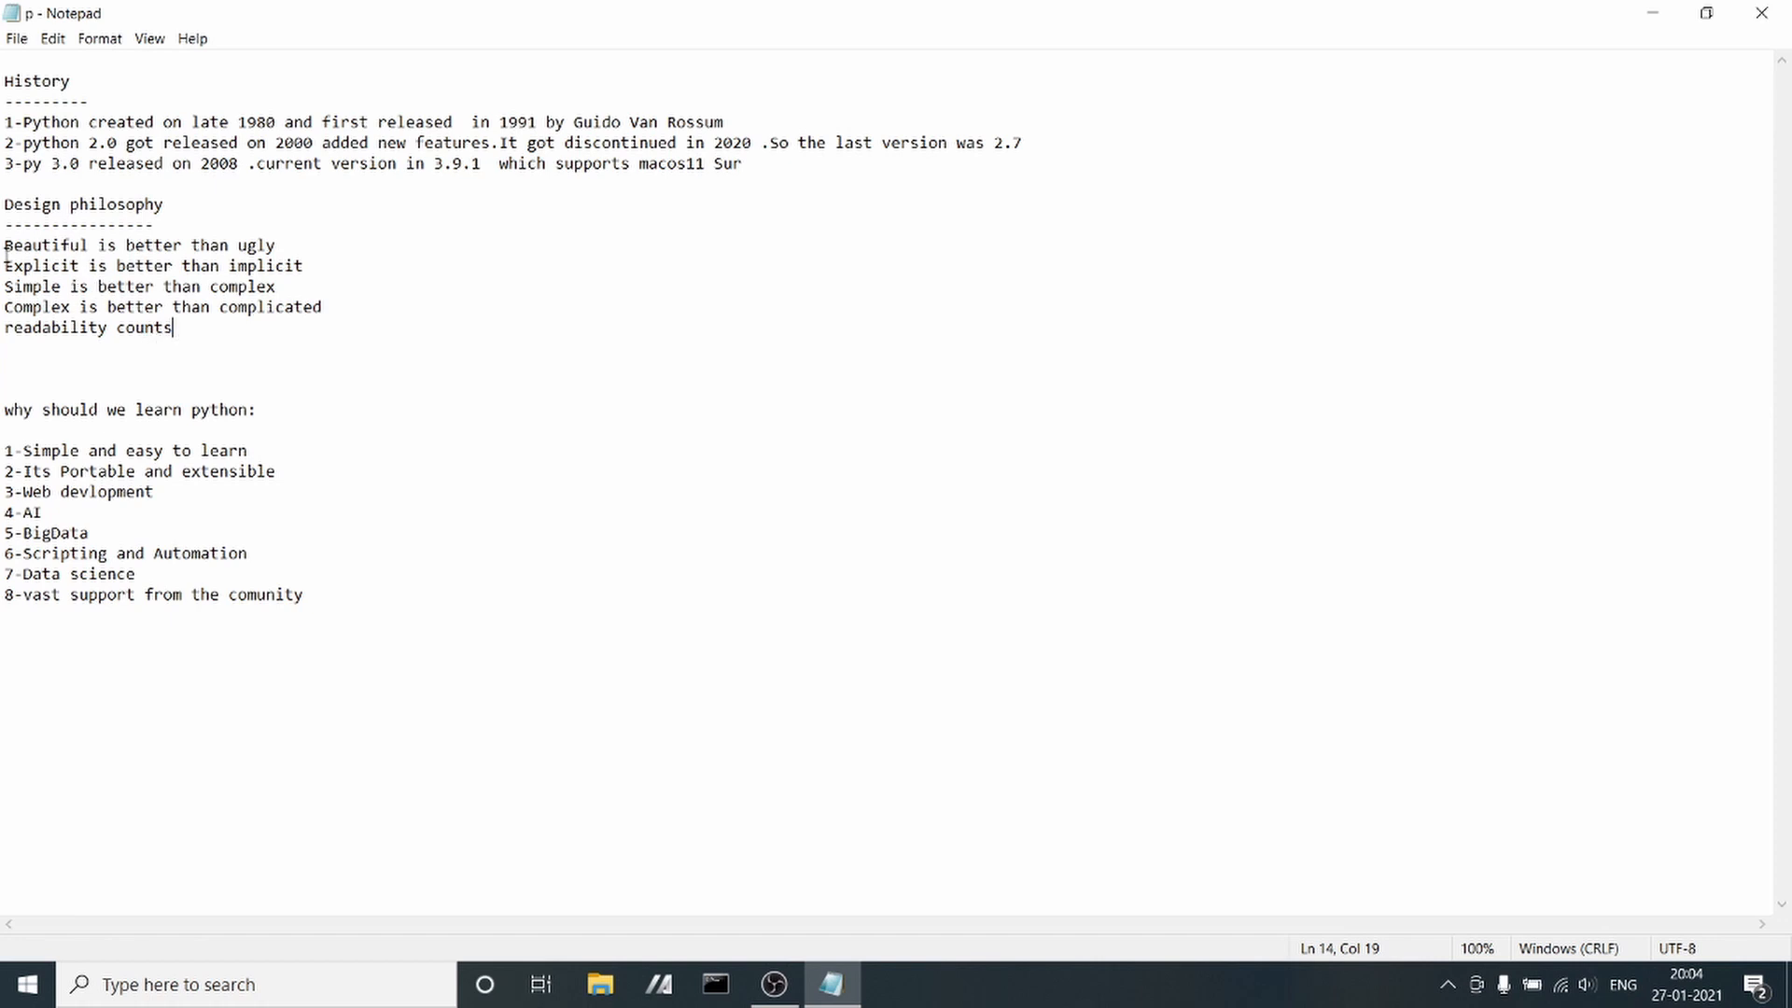
drag(3, 244, 173, 328)
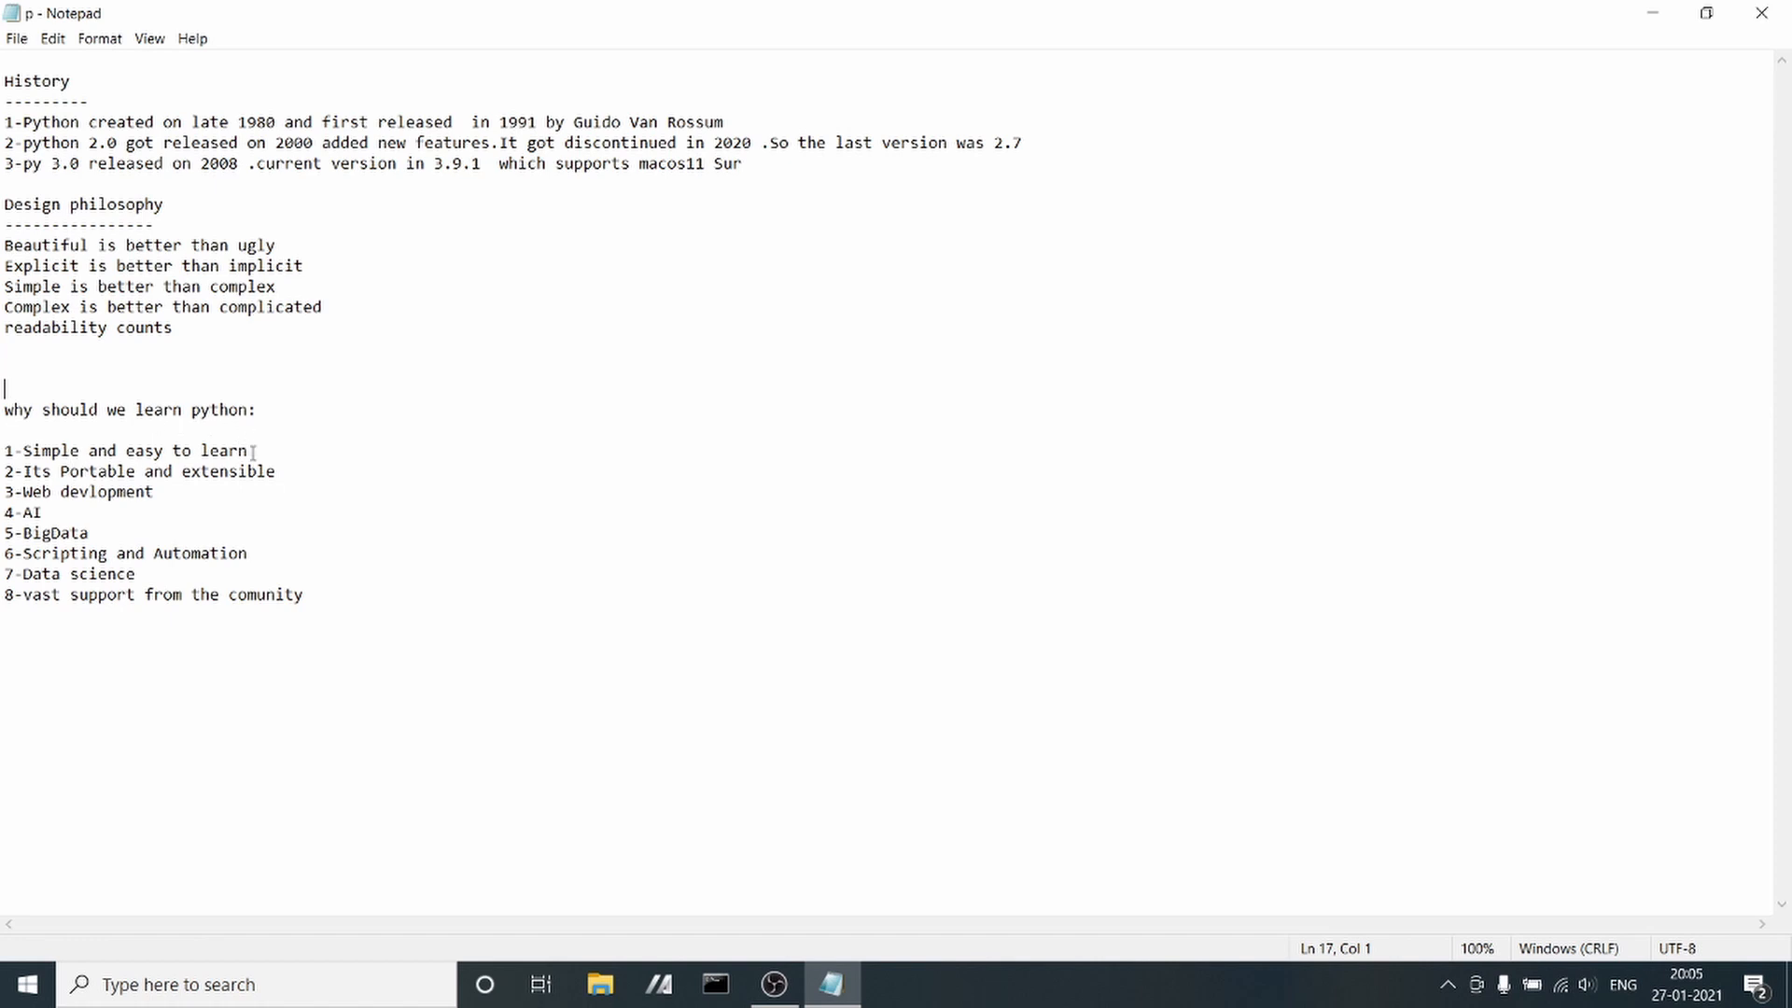
mouse_move(58, 394)
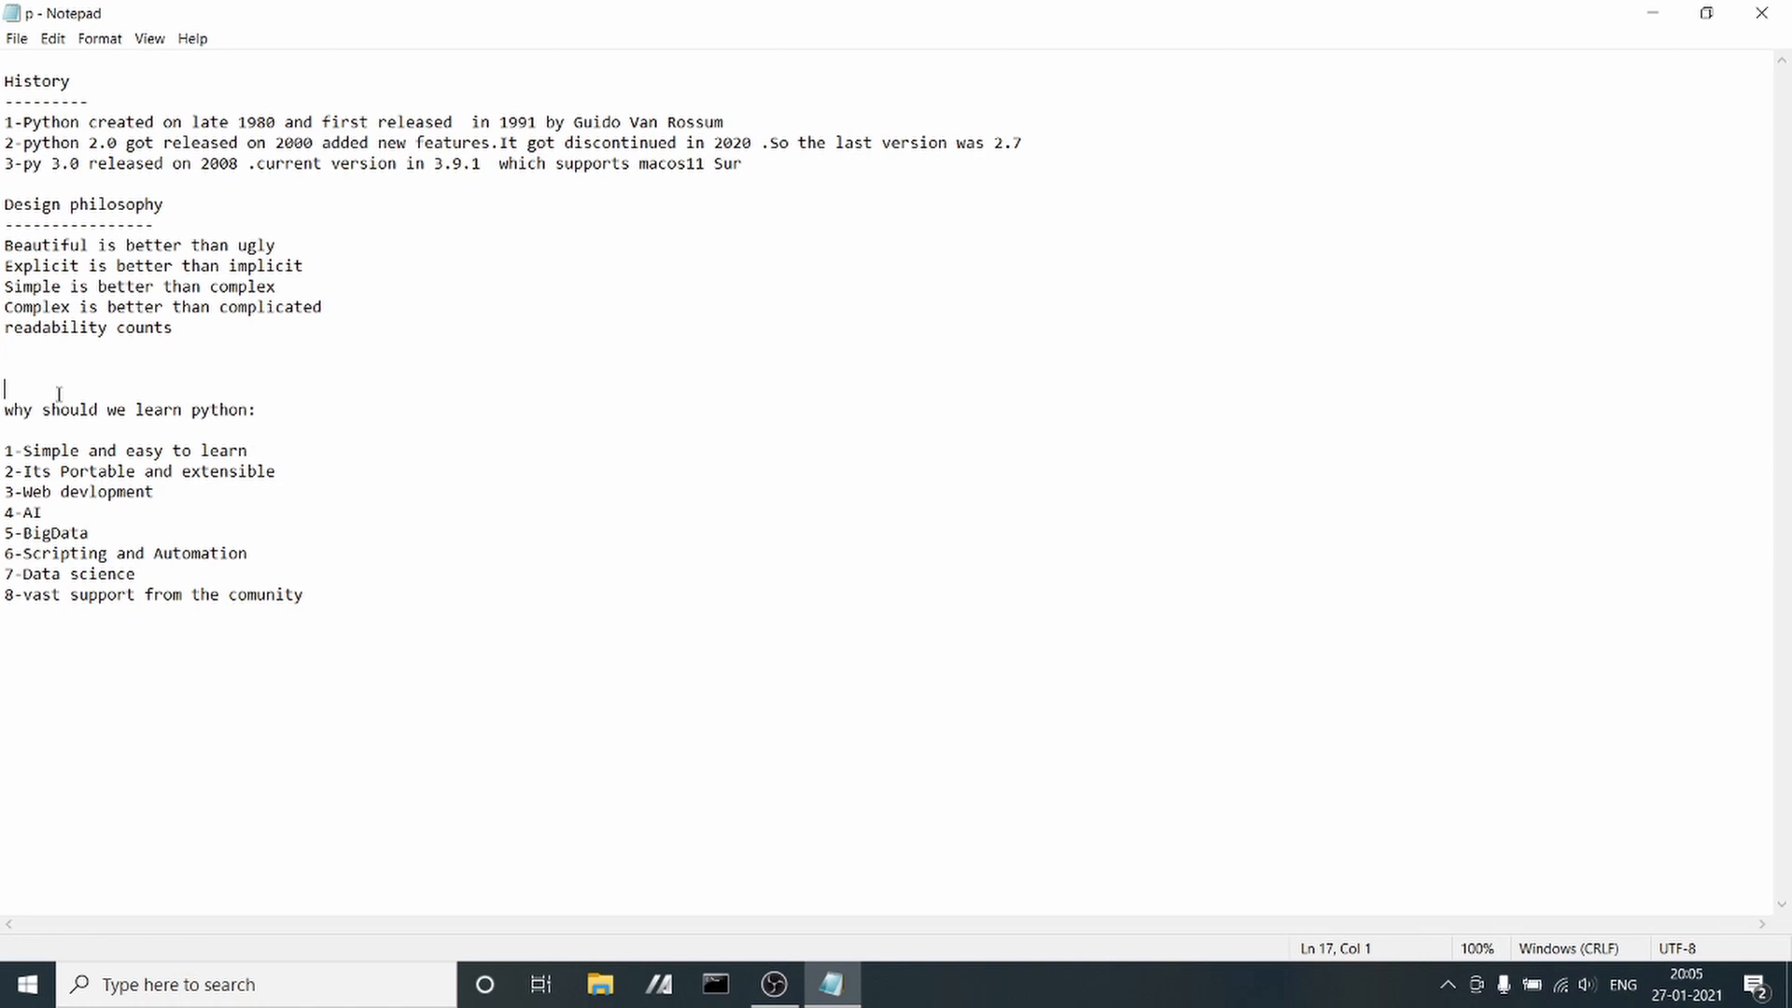
mouse_move(323, 450)
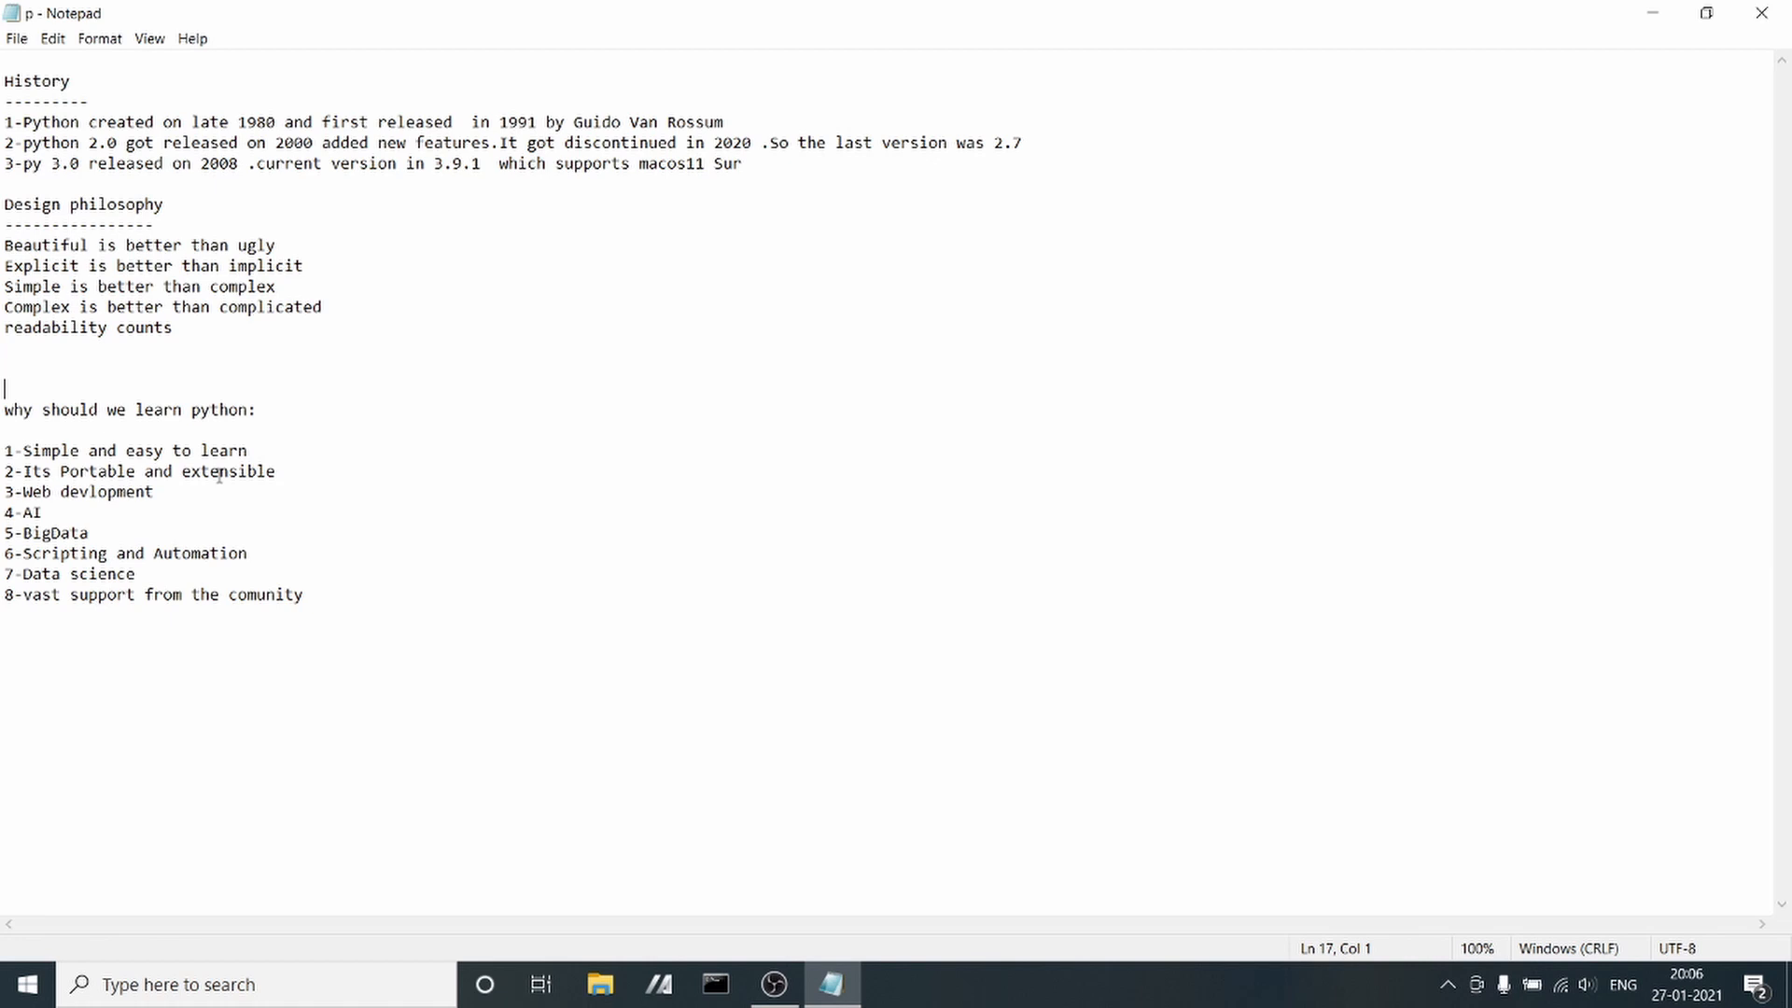
mouse_move(69, 478)
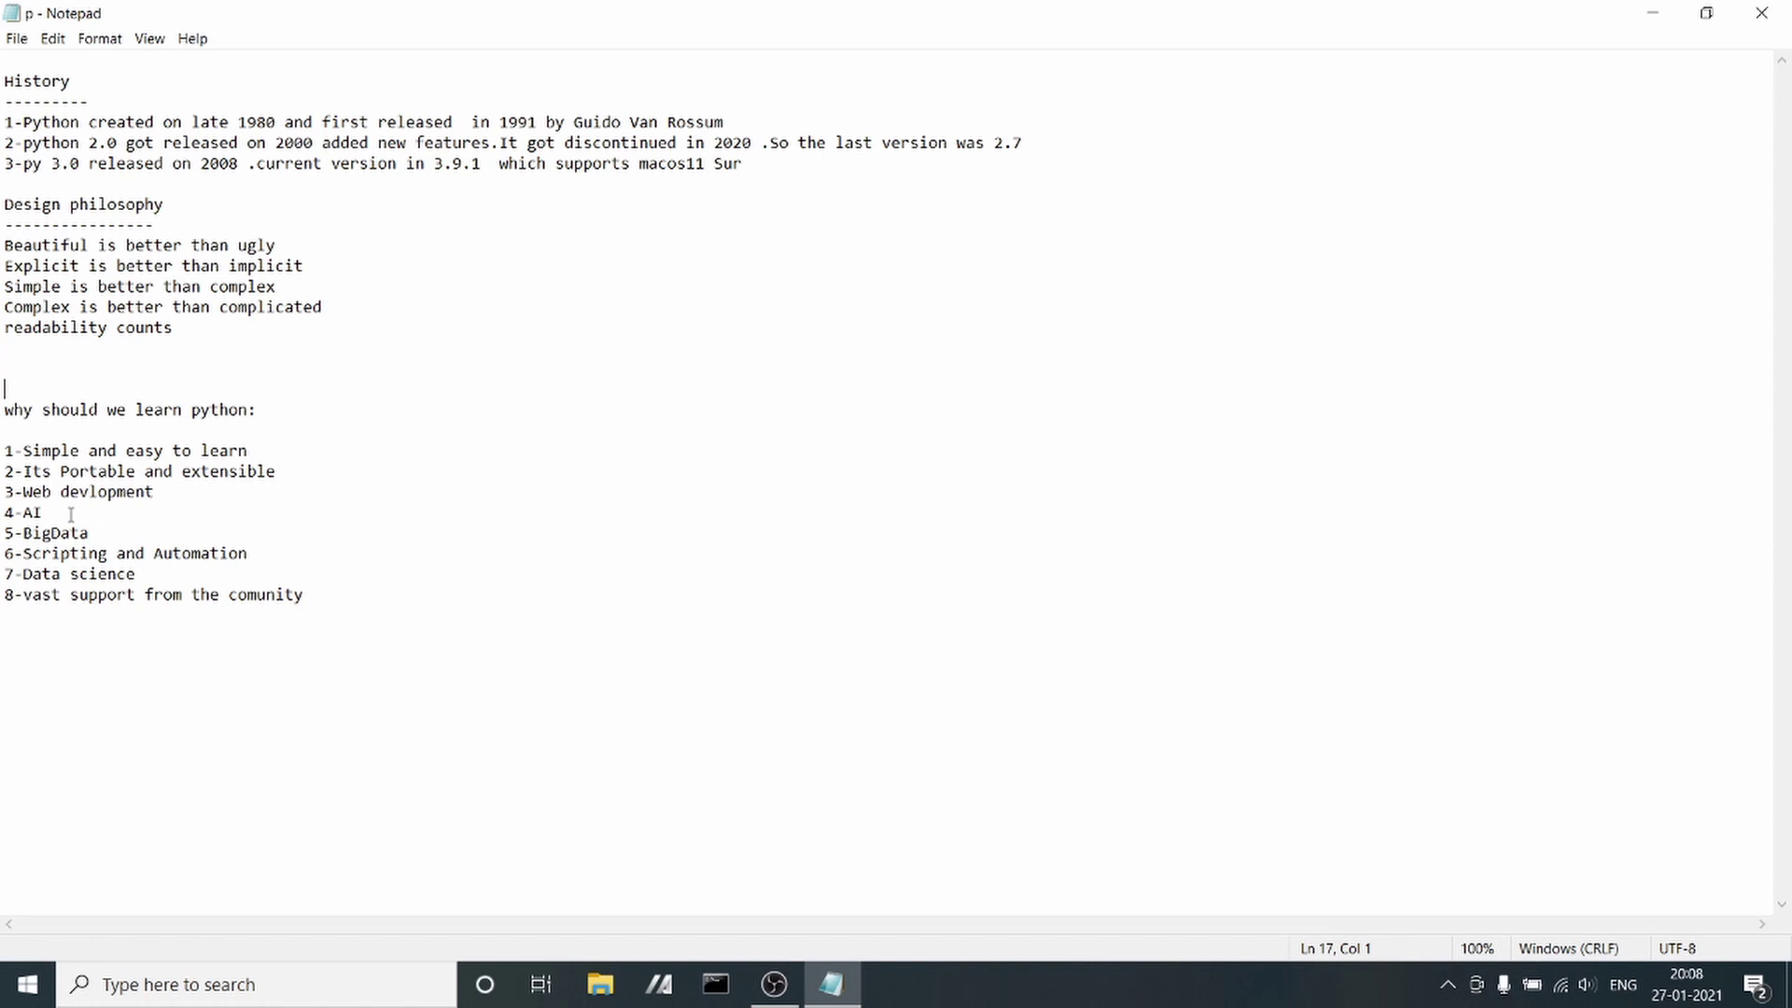
Add a ninth reason, '9-Demand is High', after the eighth item in the list
click(328, 597)
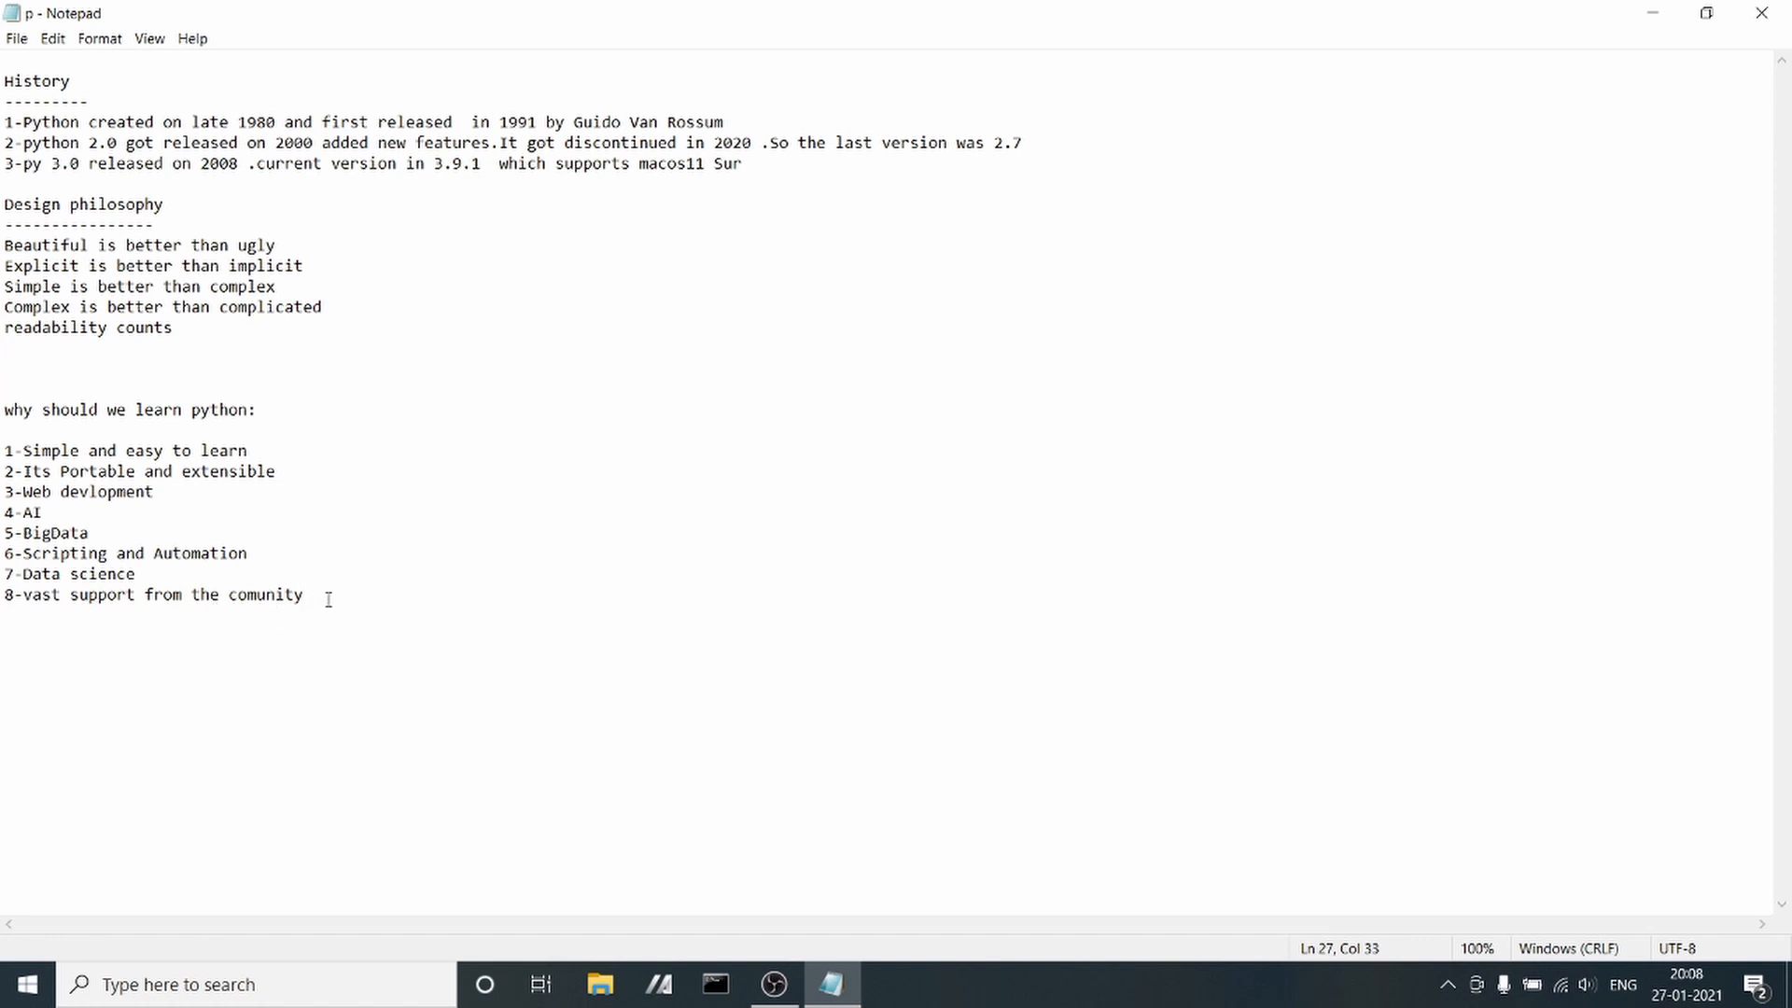
text(9)
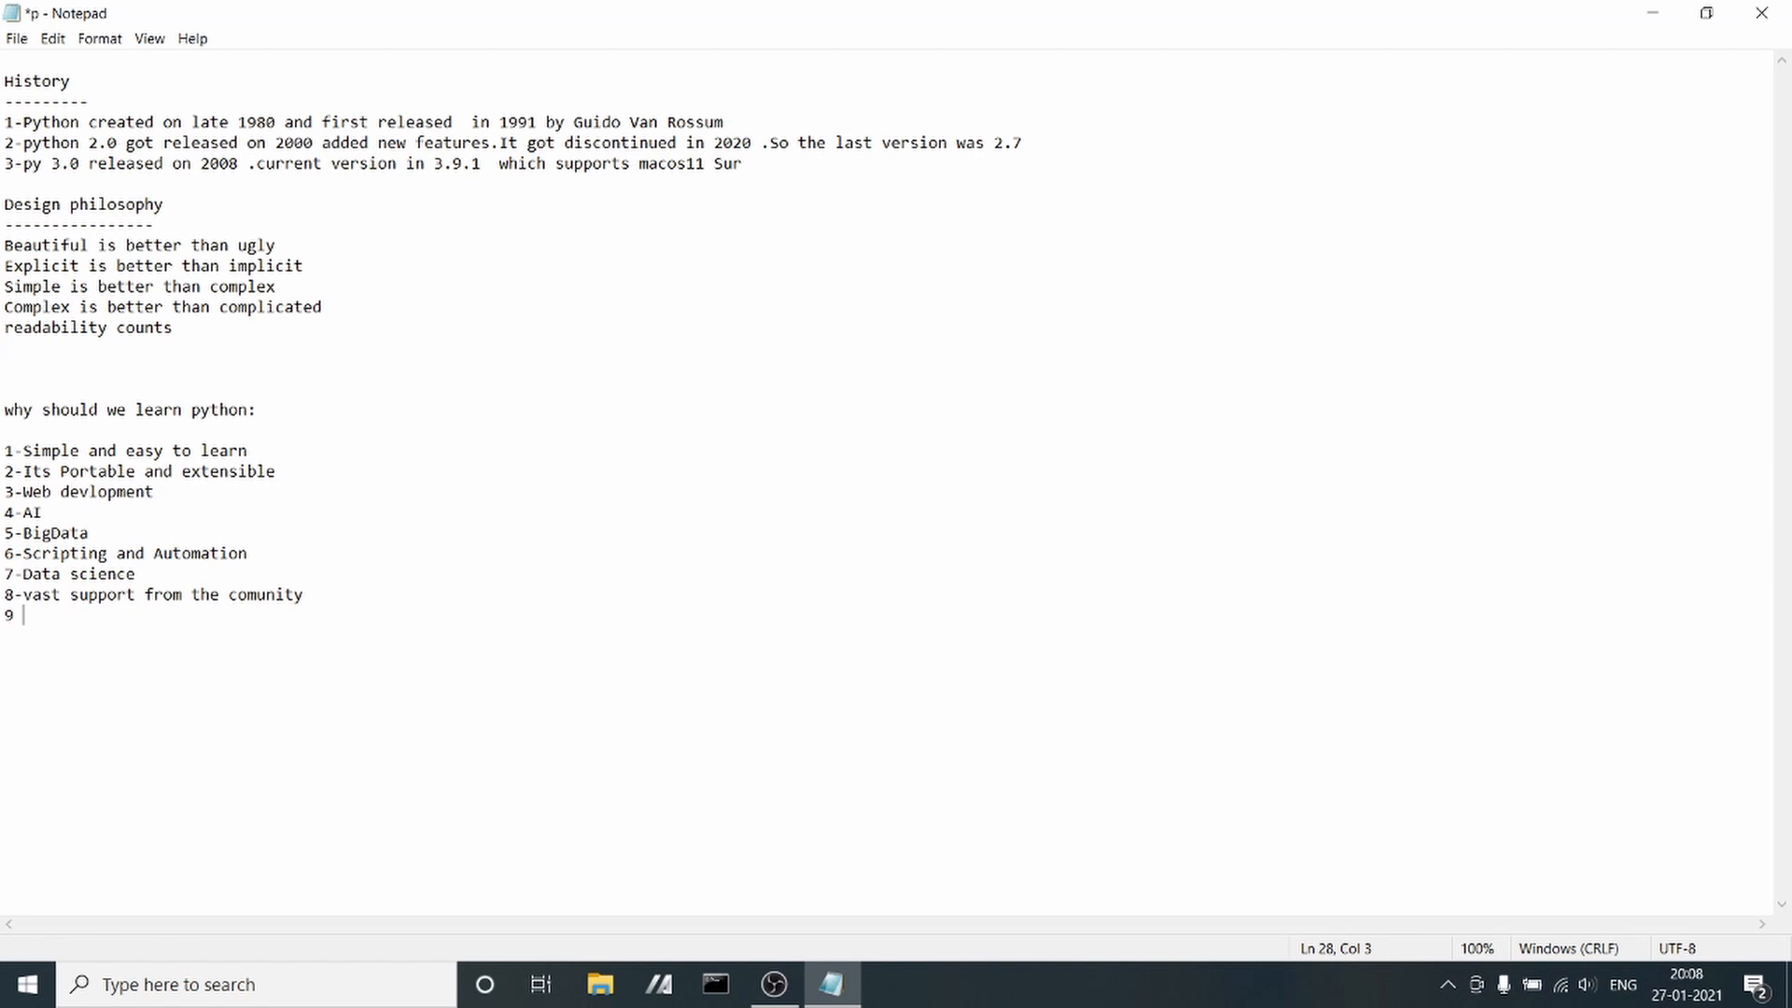
text(-)
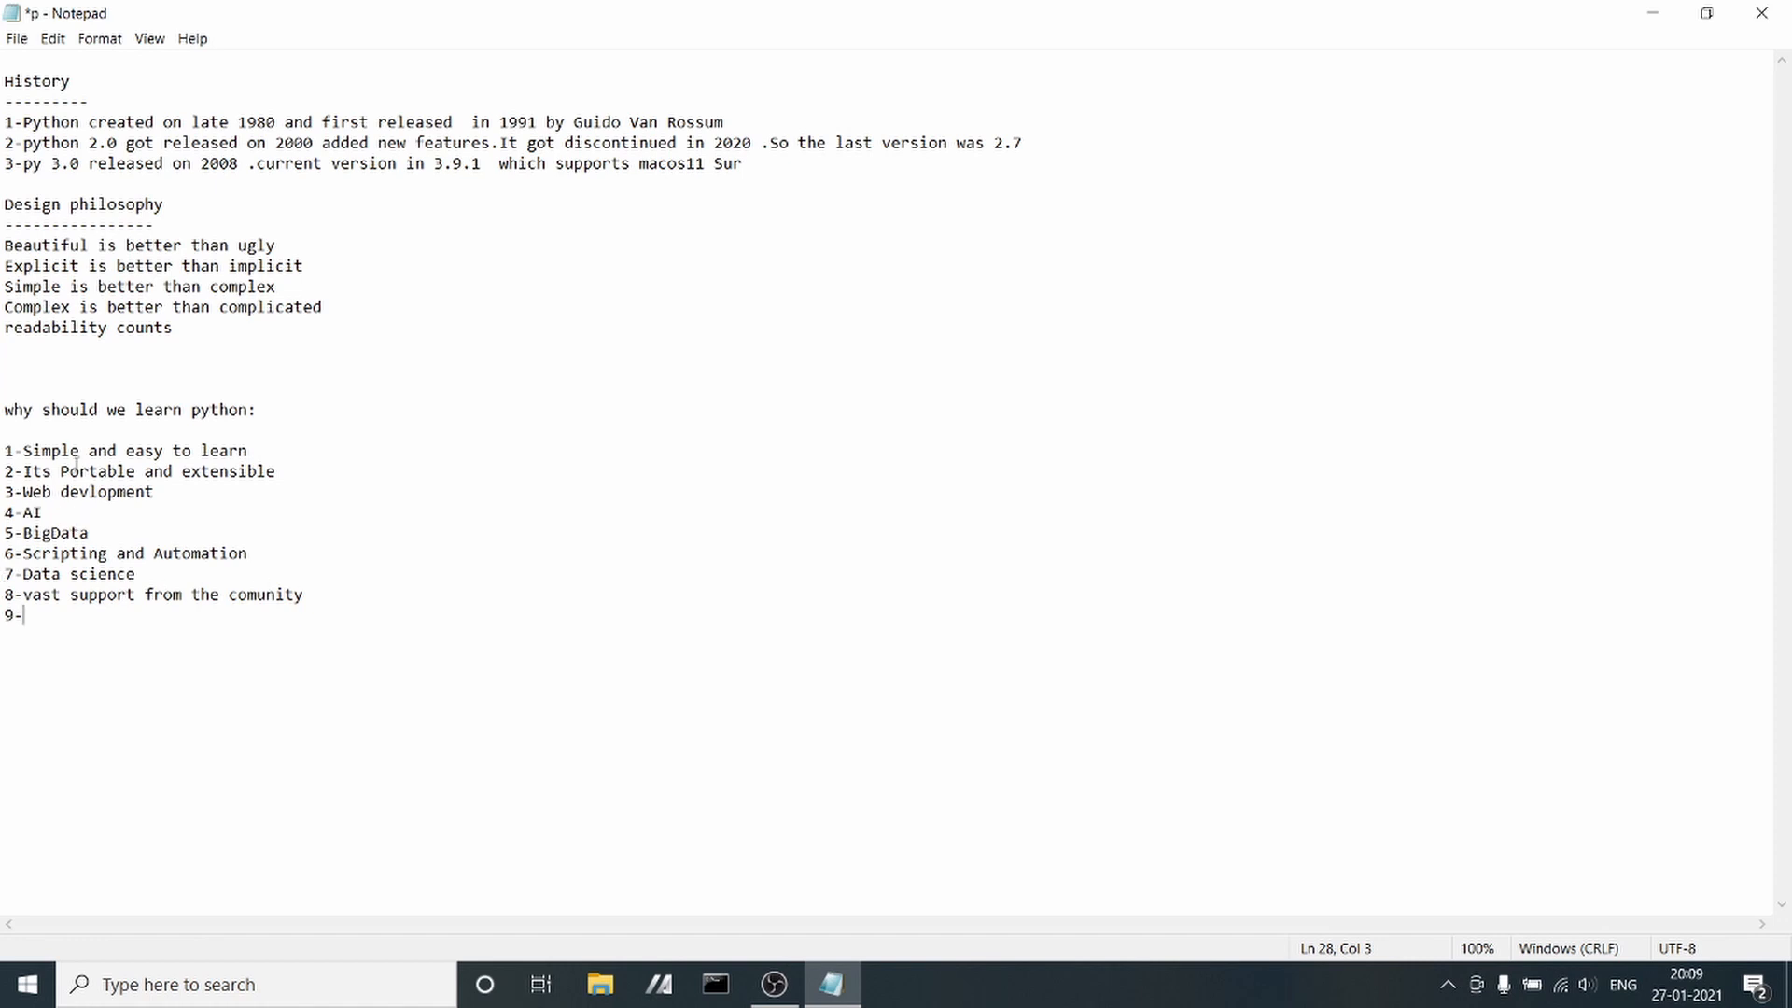
mouse_move(151, 534)
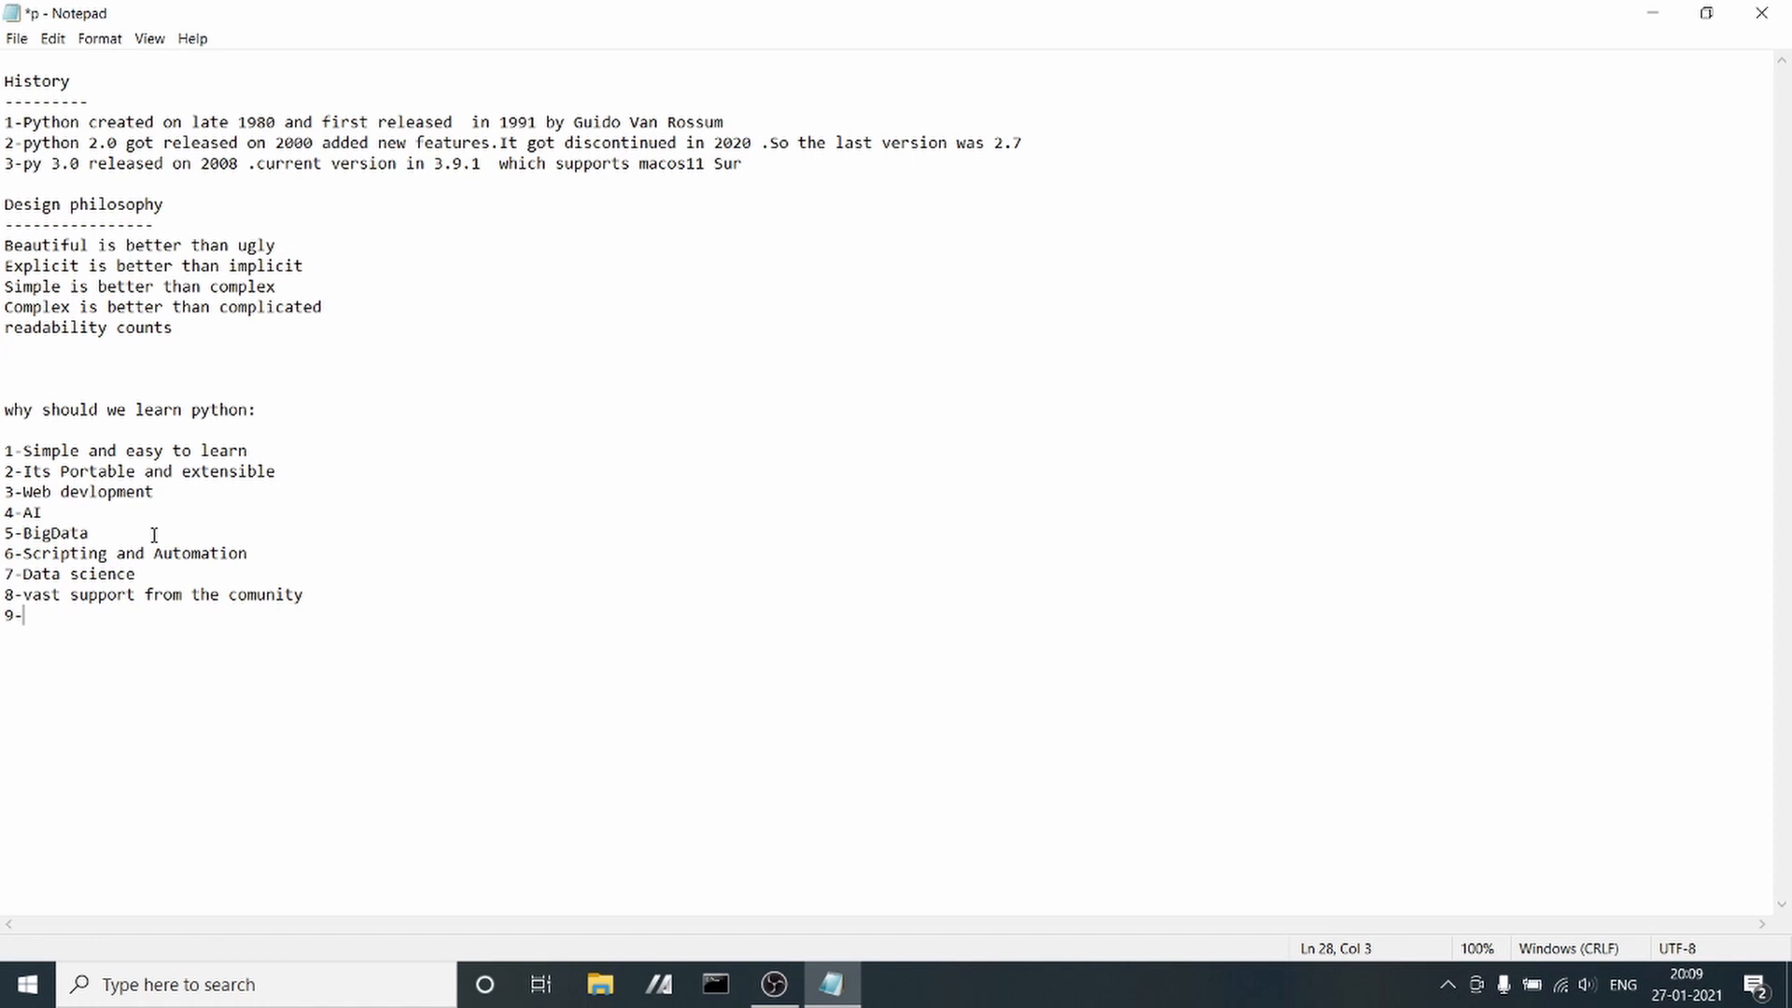
mouse_move(146, 493)
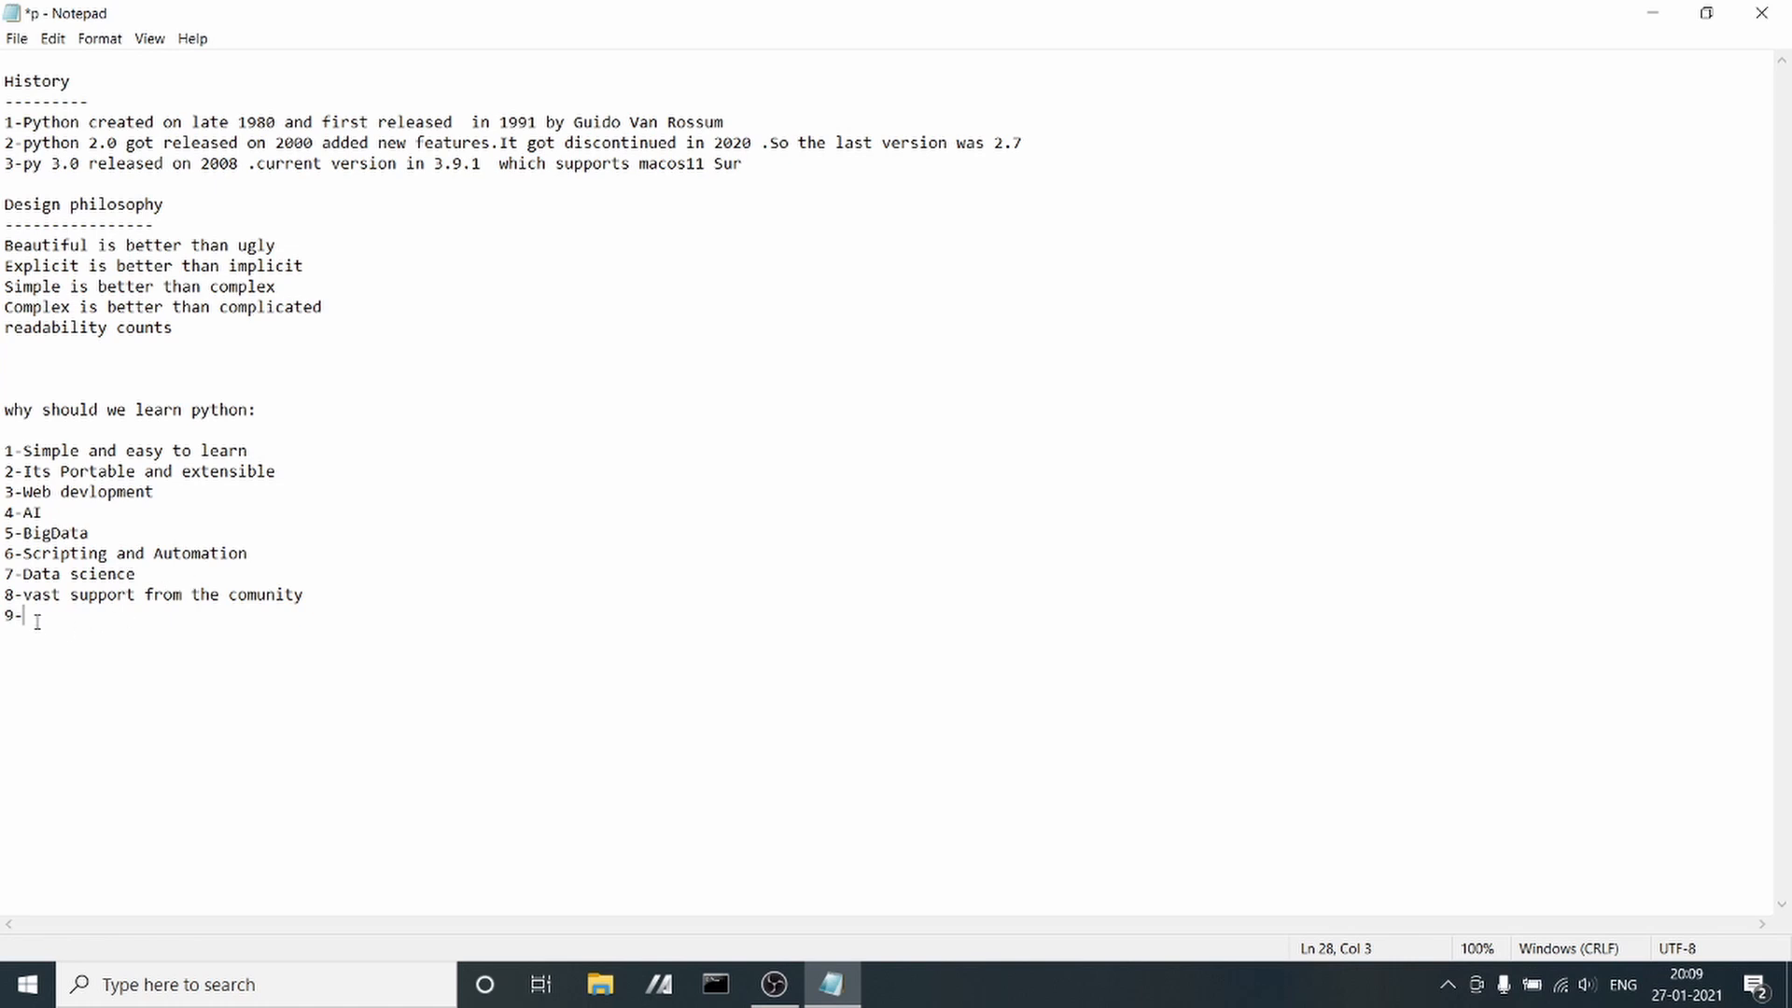
text(Dem)
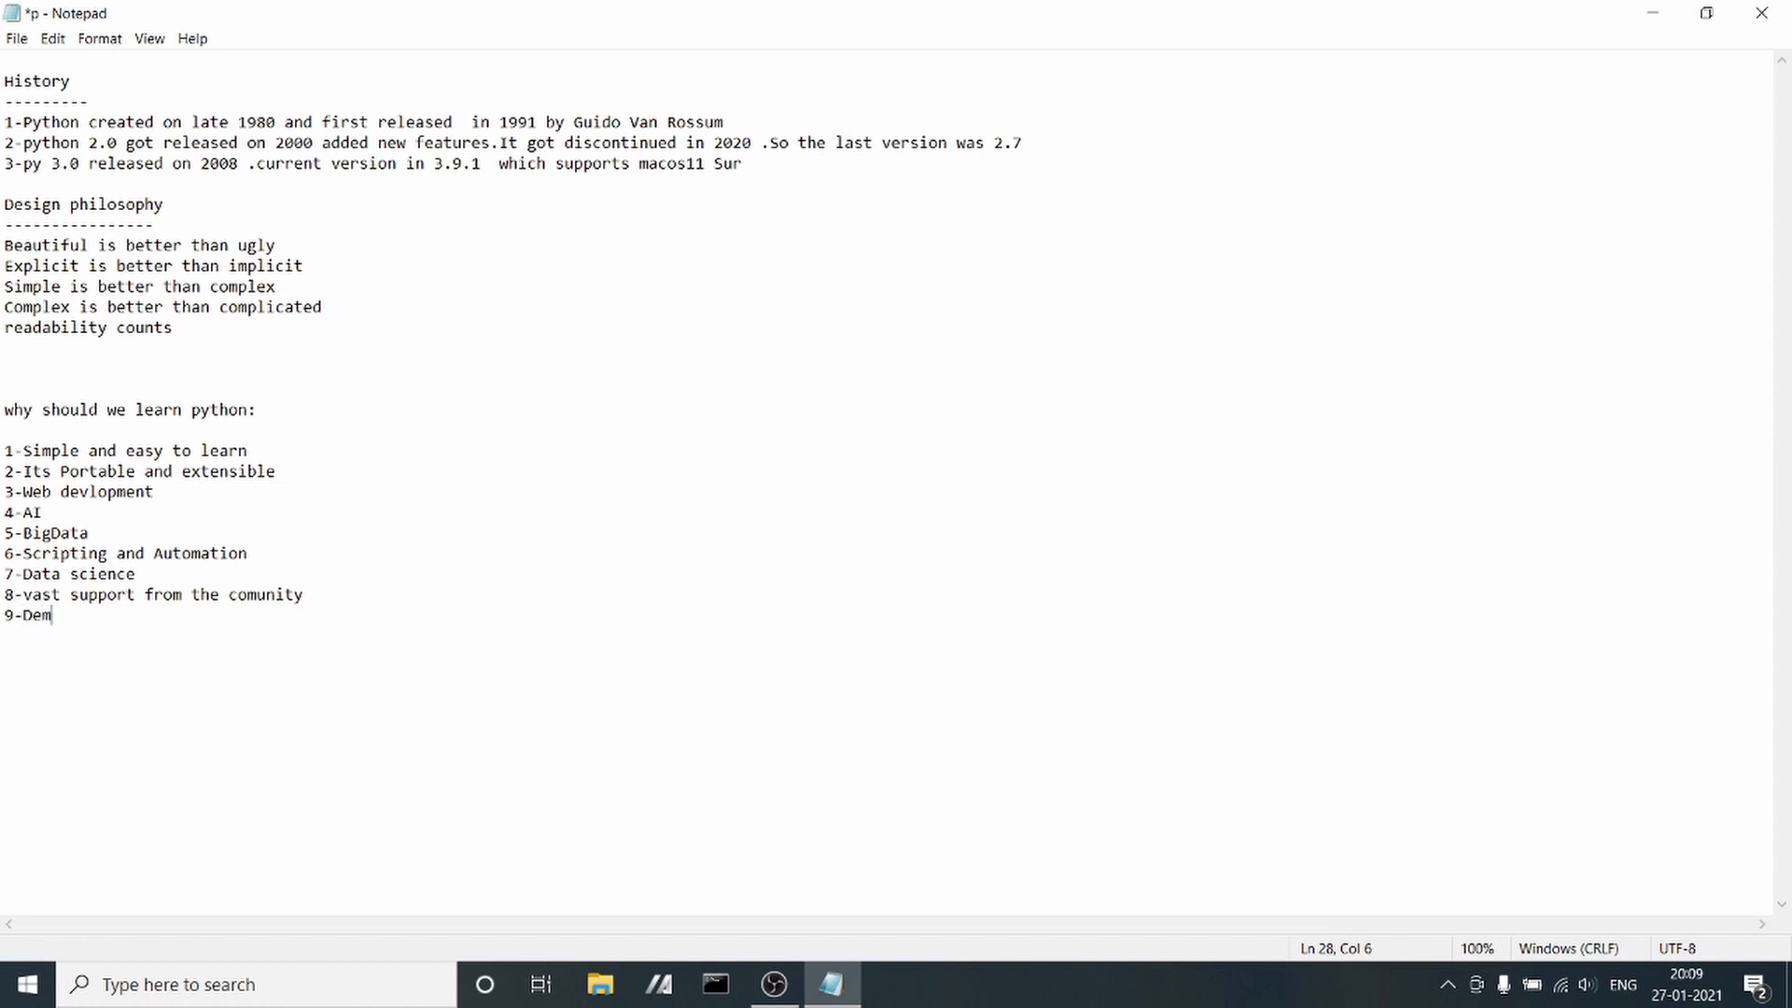
text(and)
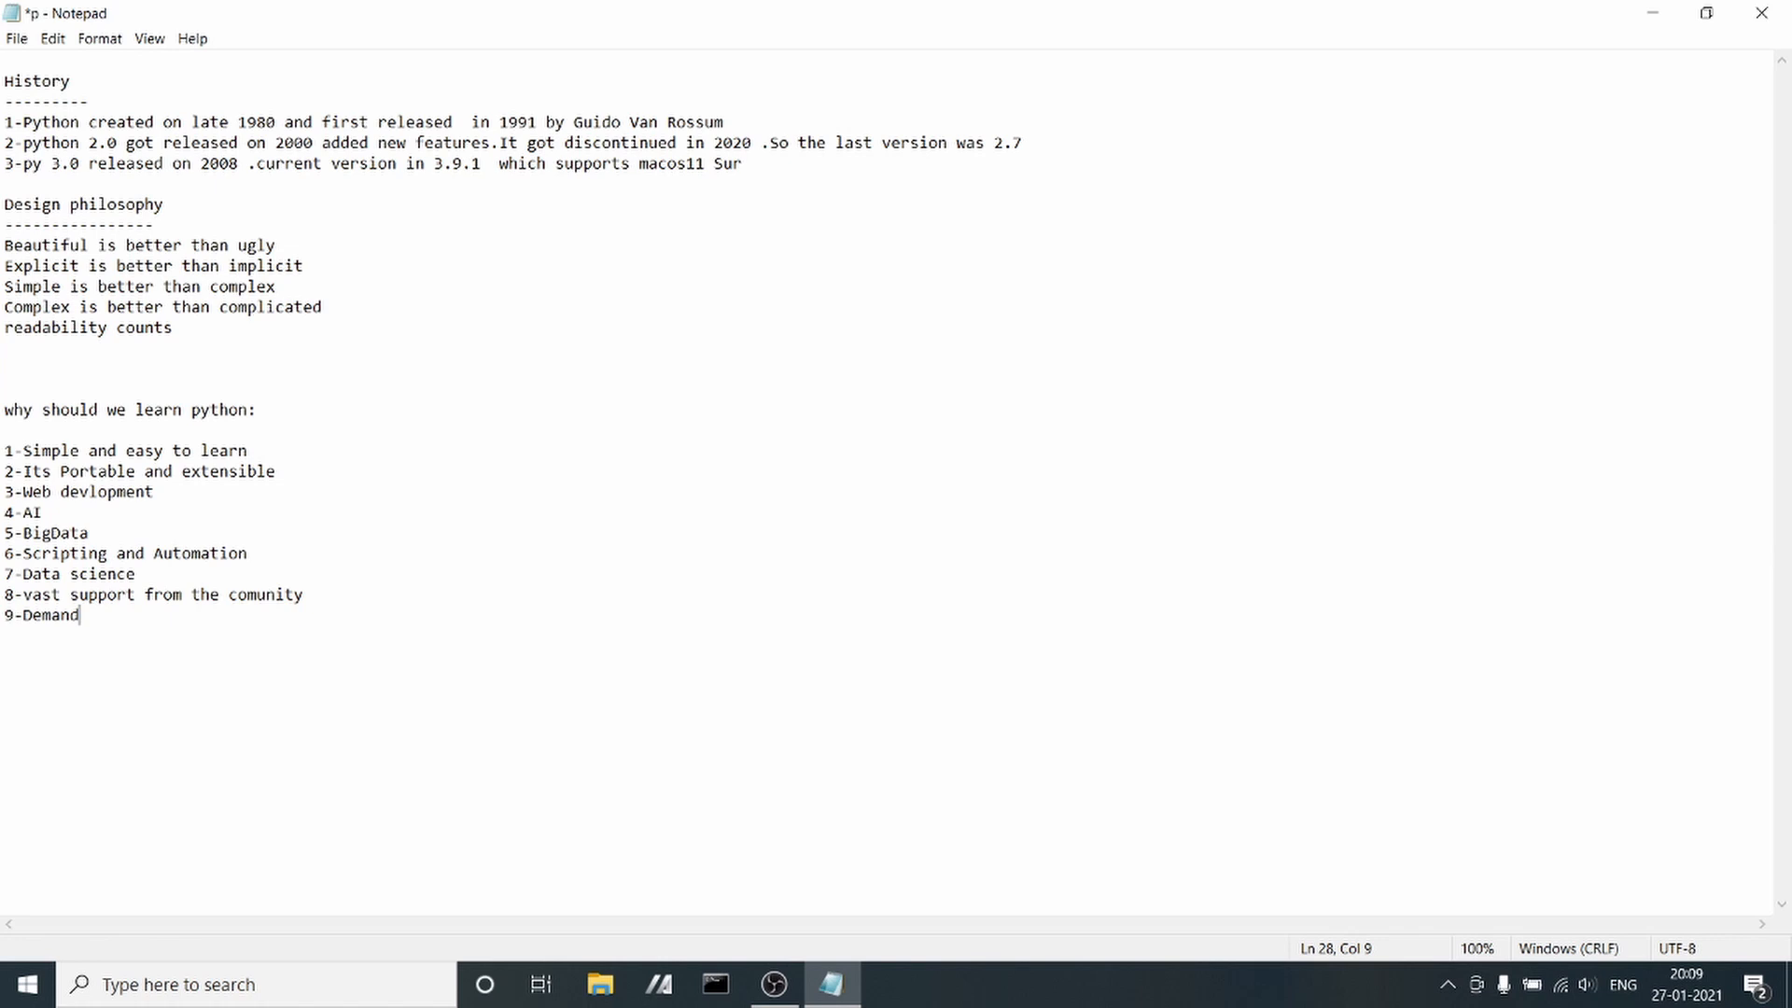
text(is)
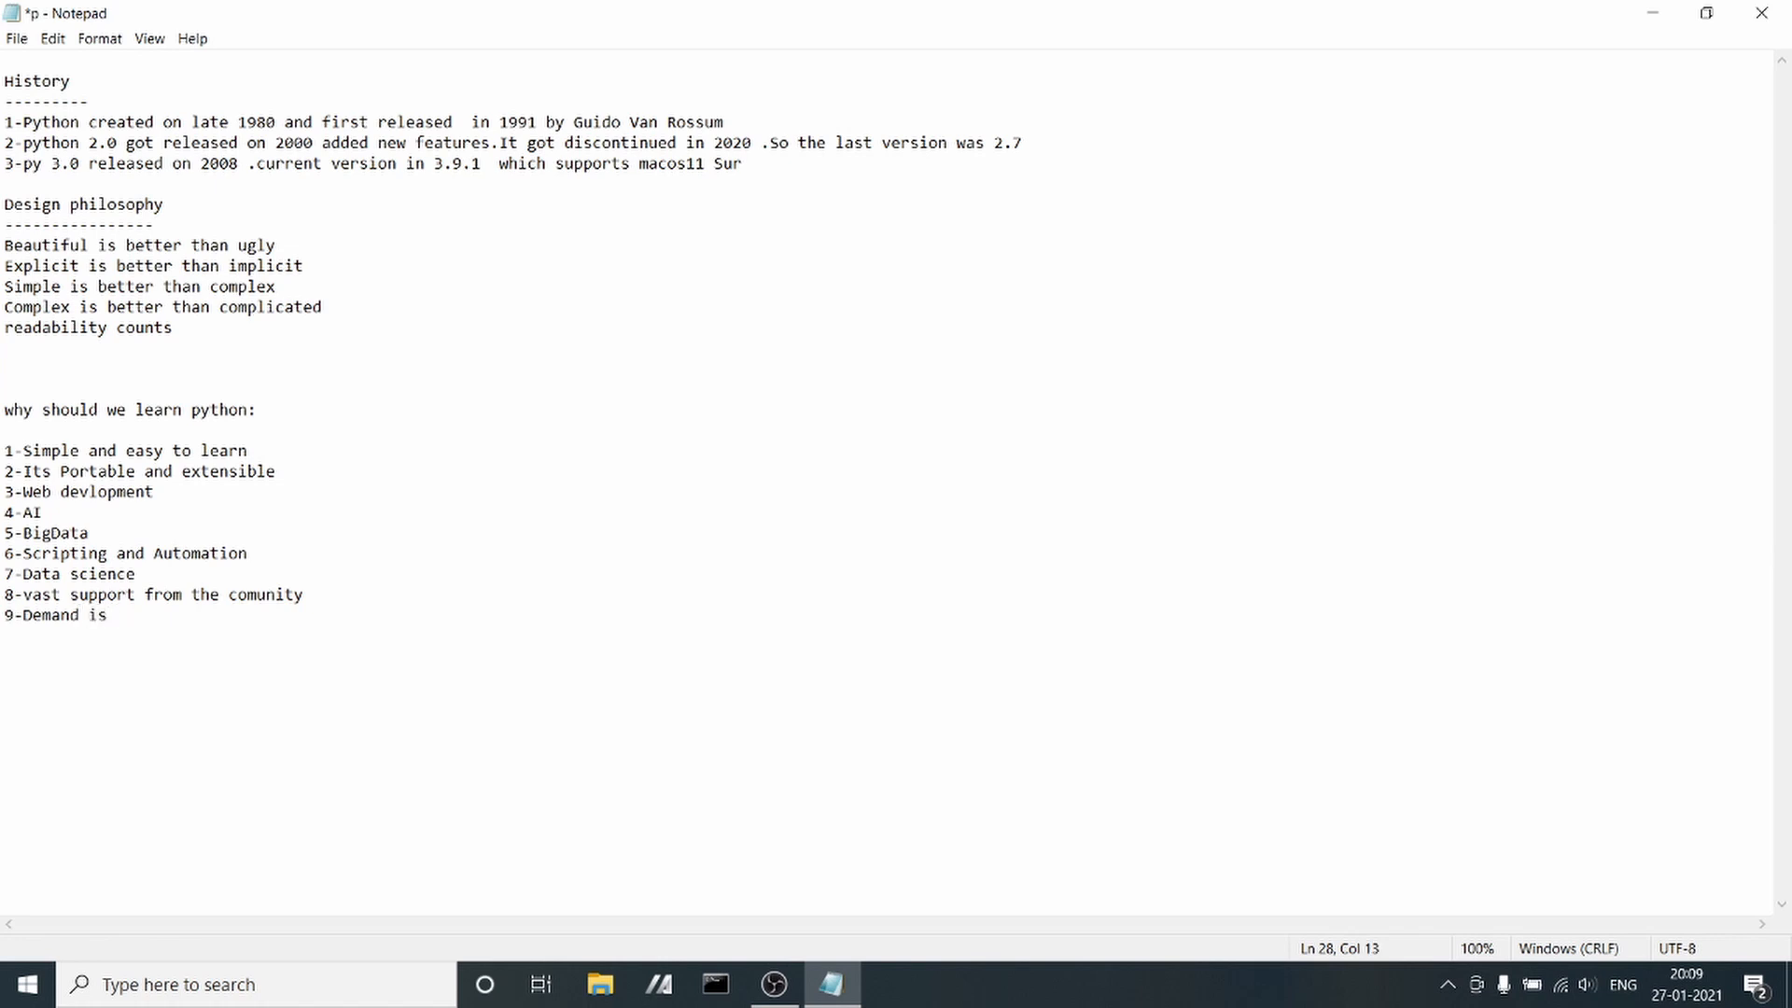
text(Hi)
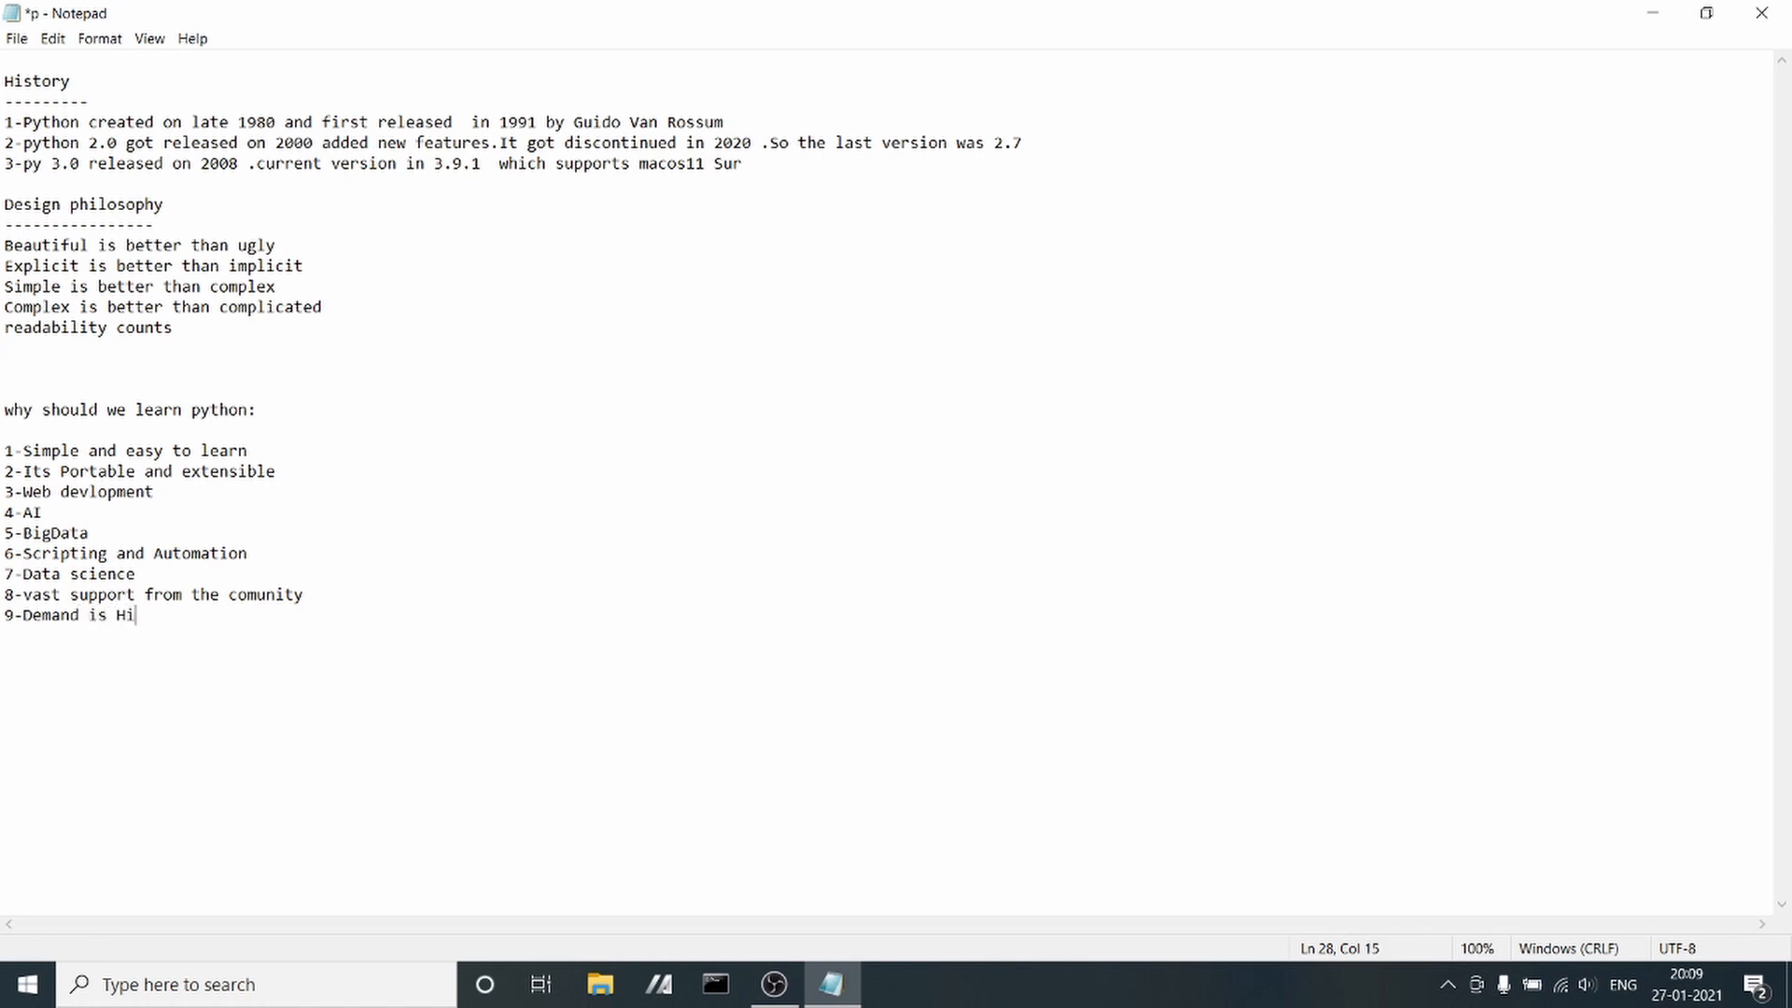
text(gh)
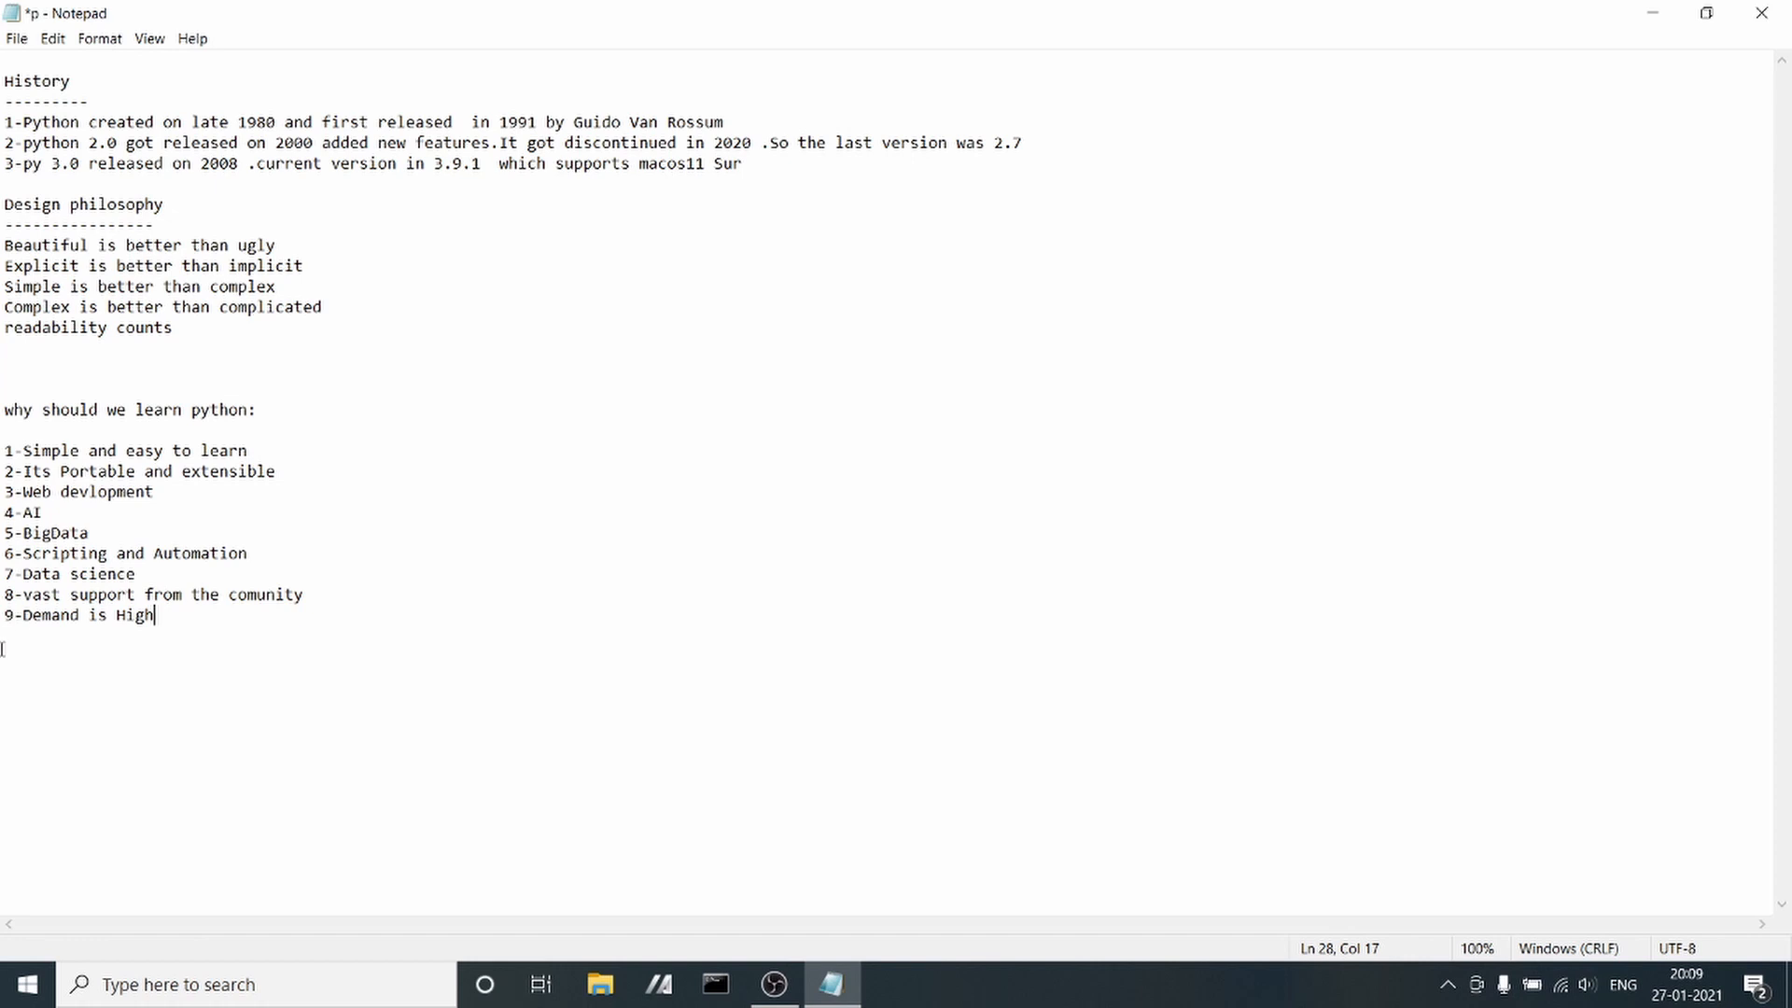
mouse_move(261, 614)
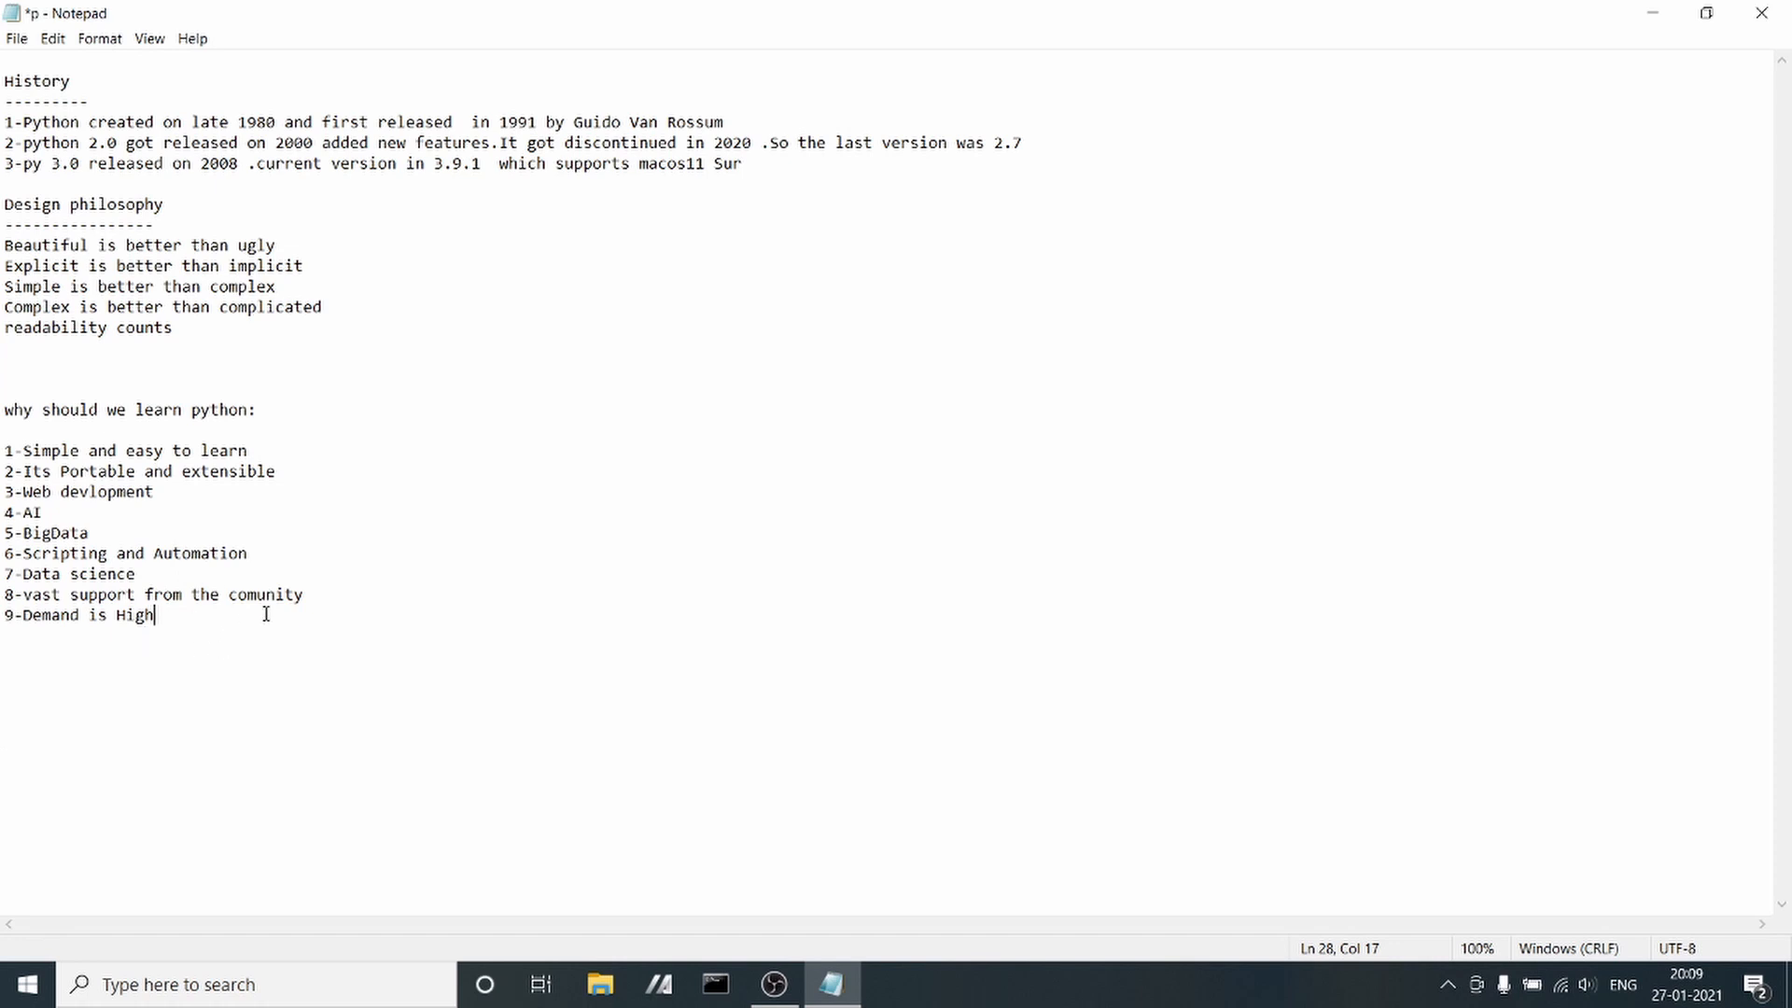
mouse_move(818, 336)
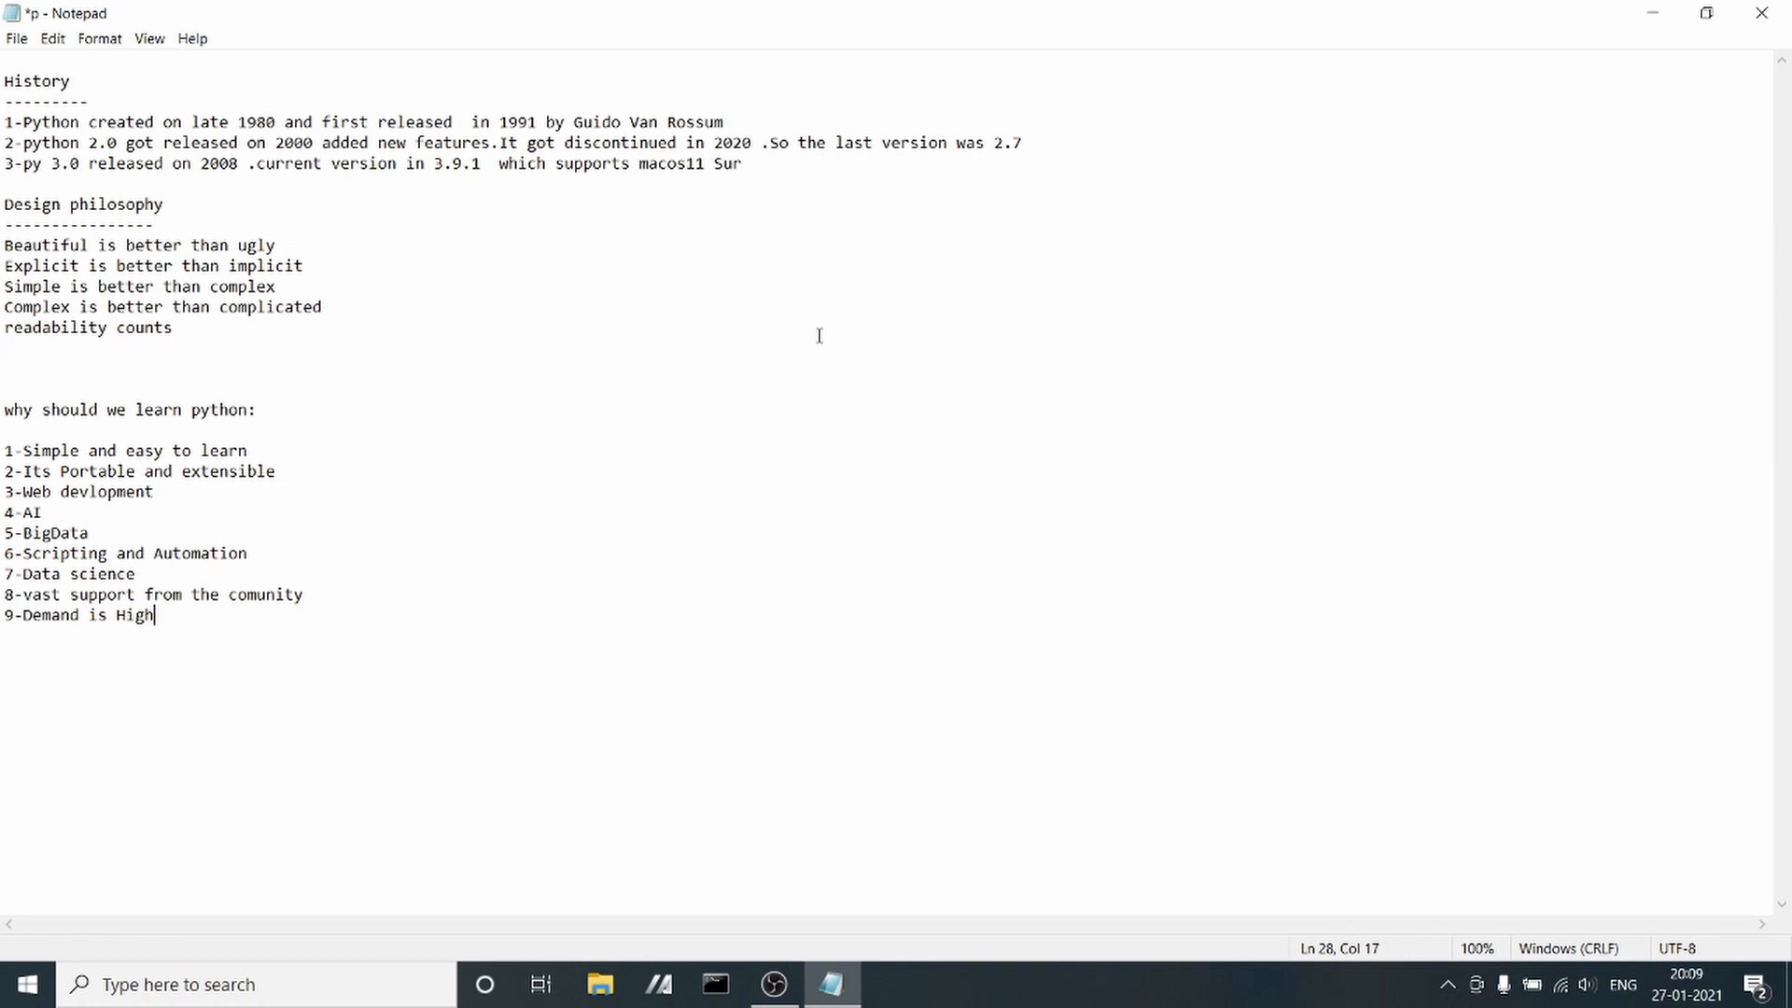
mouse_move(1652, 13)
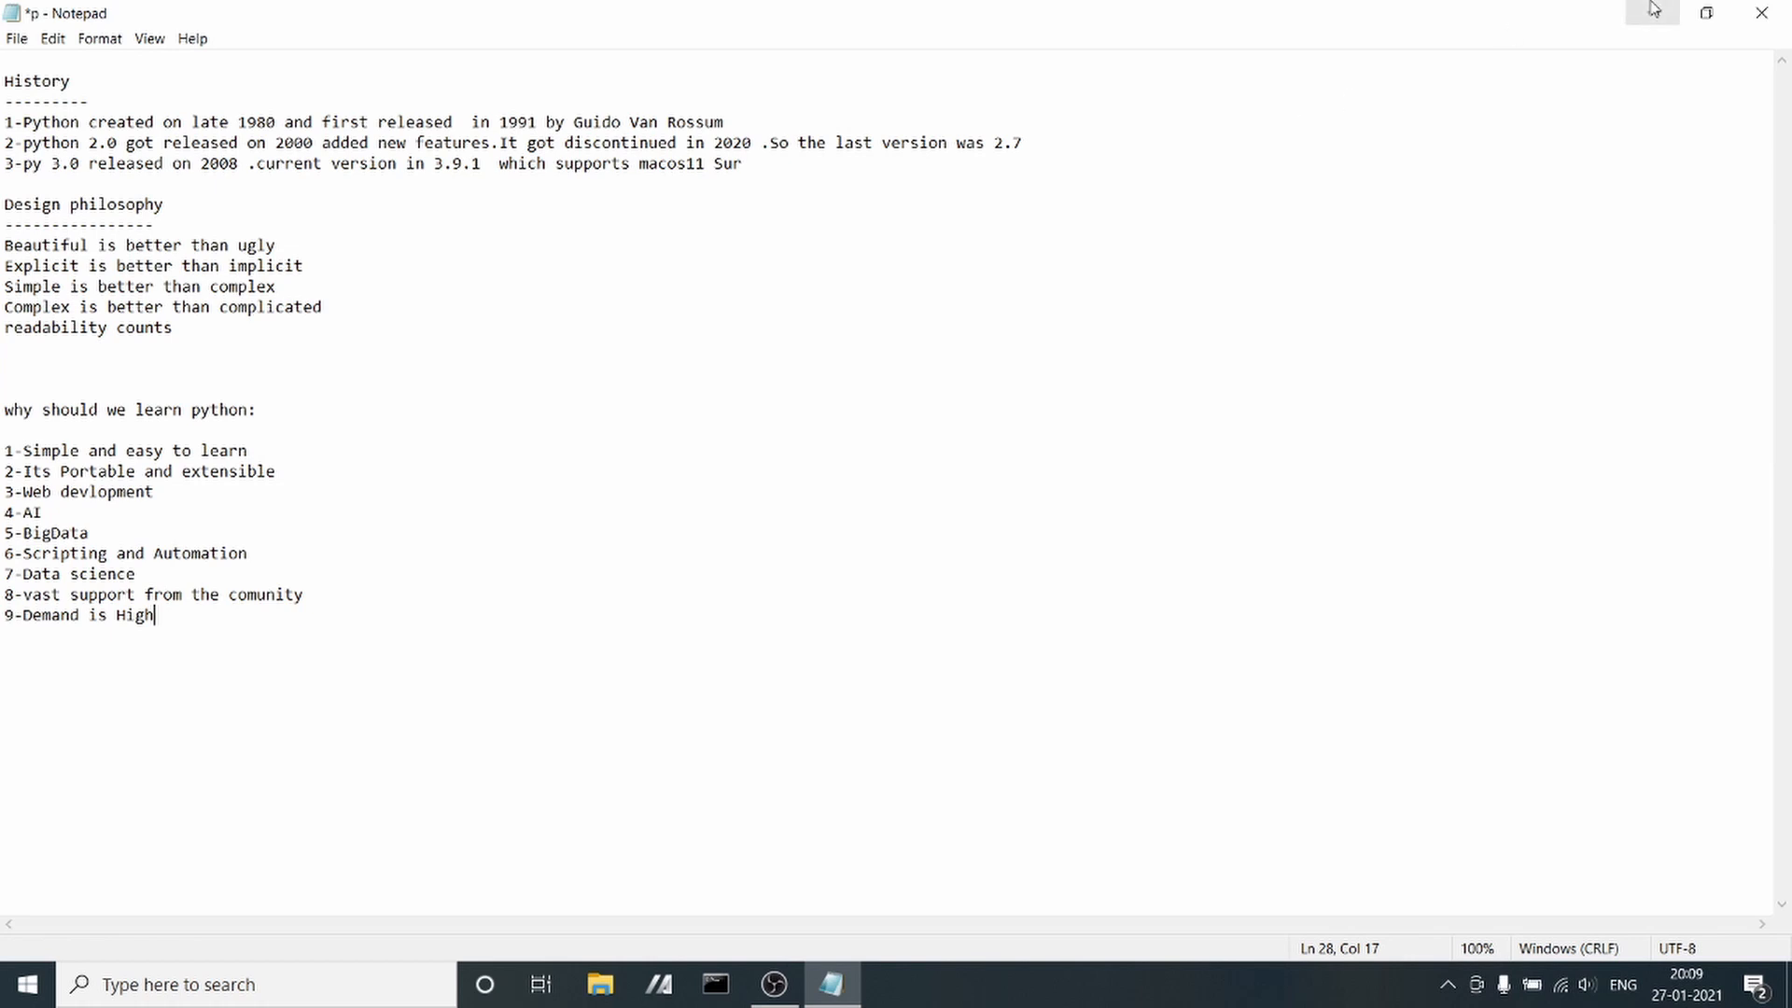
mouse_move(1652, 13)
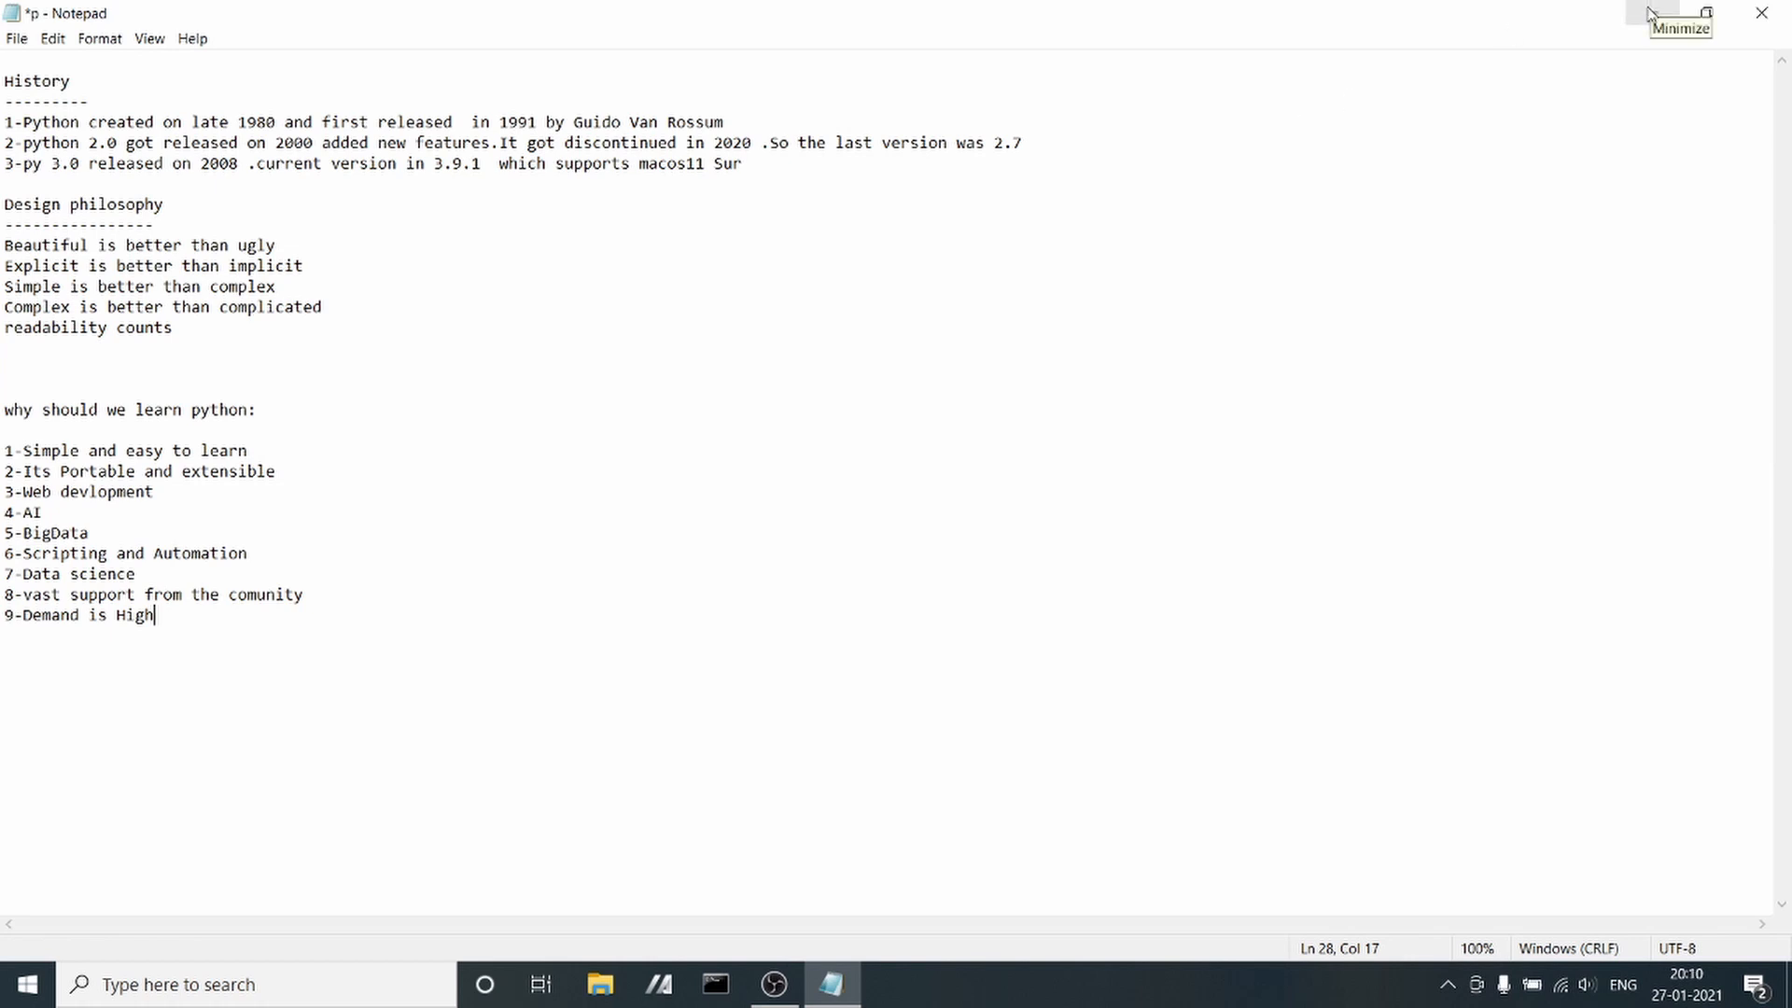
mouse_move(674, 409)
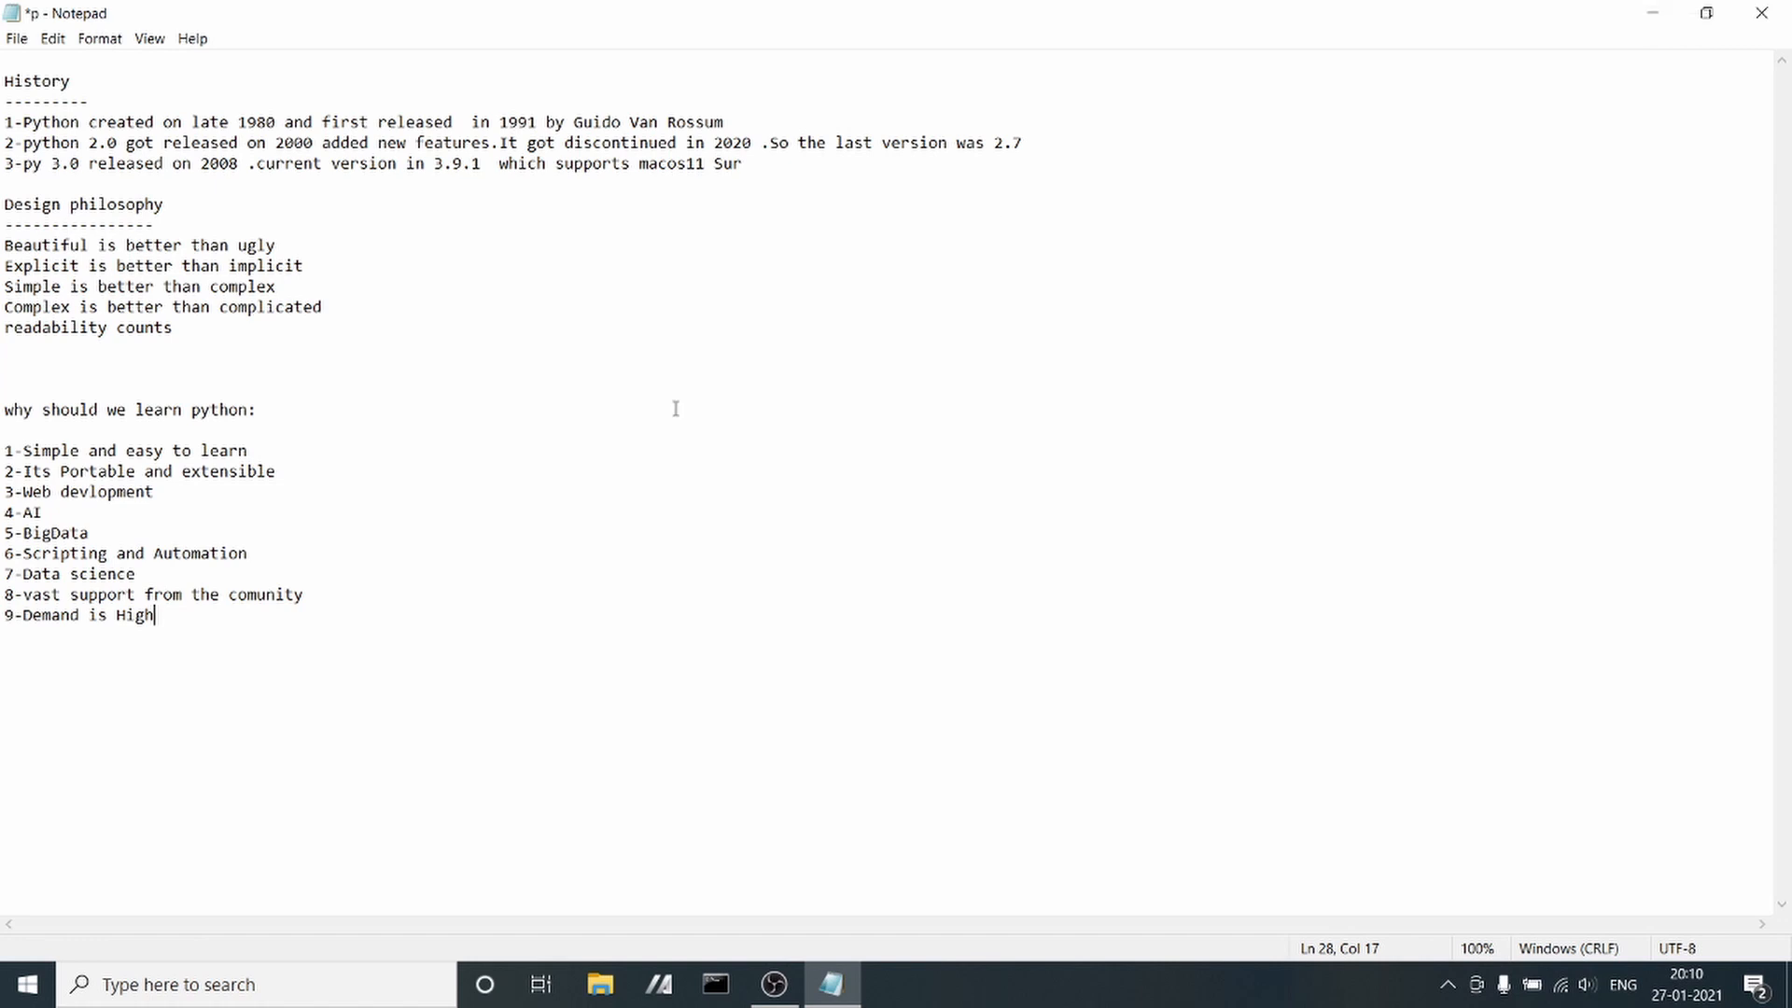
mouse_move(1651, 13)
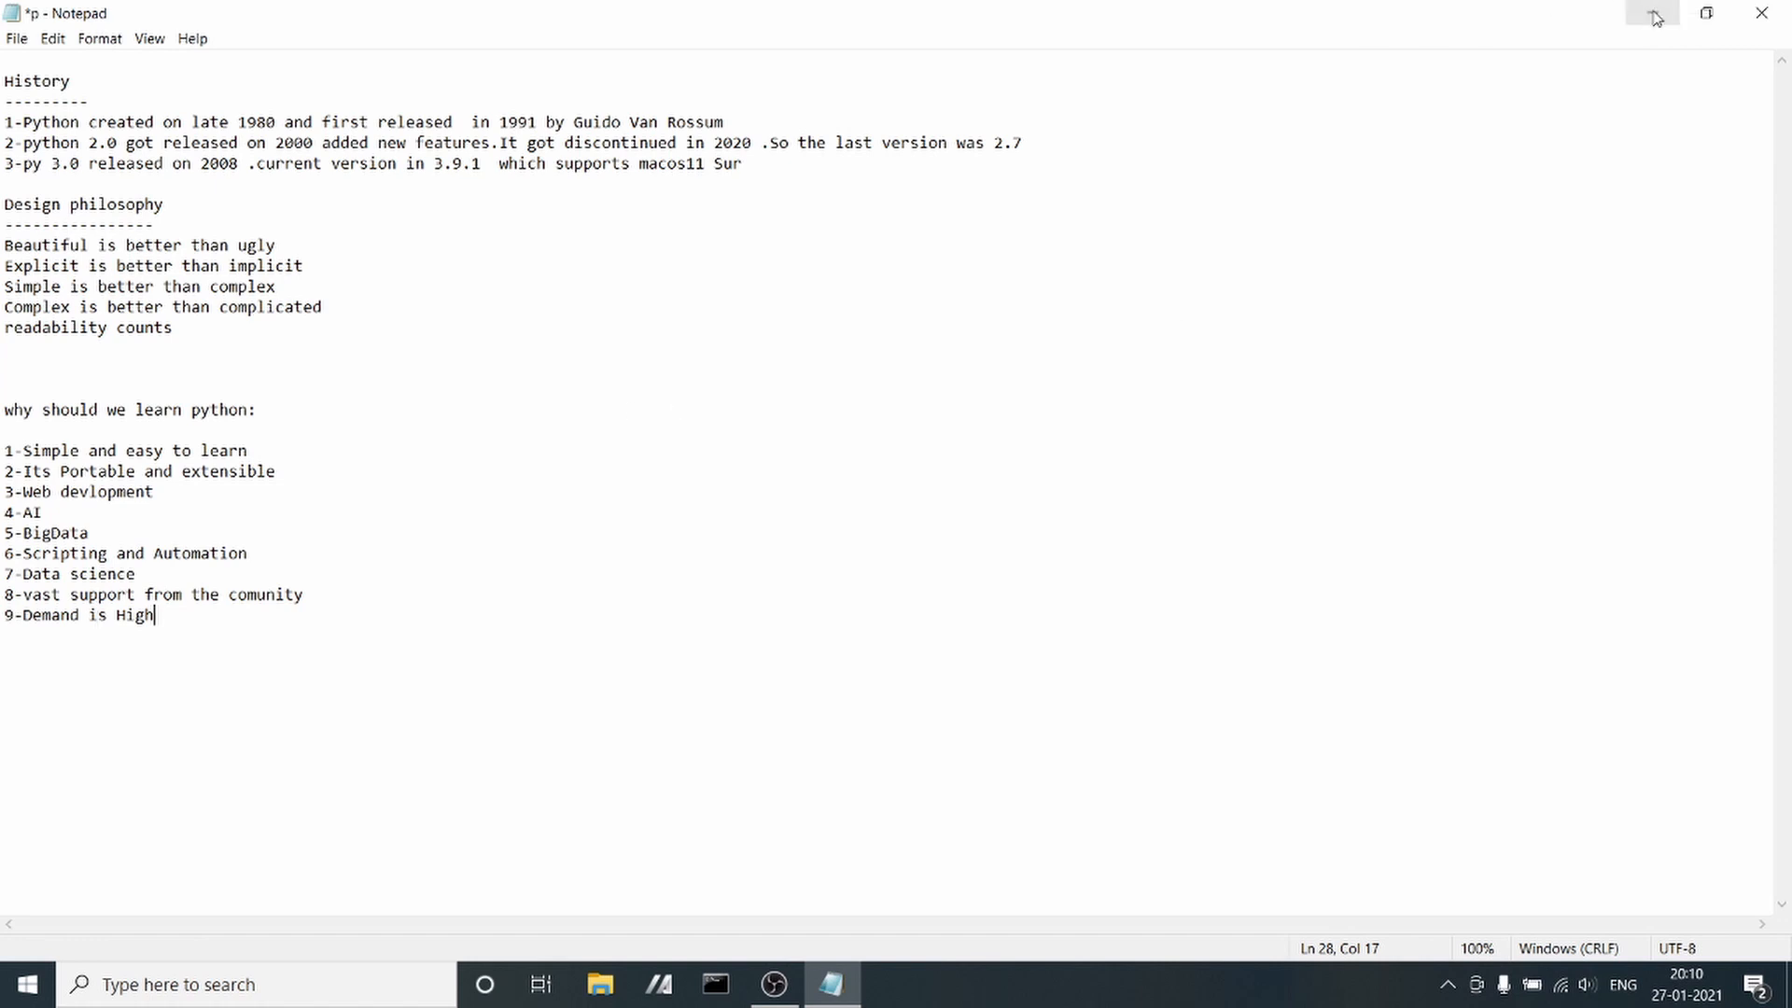
mouse_move(1653, 17)
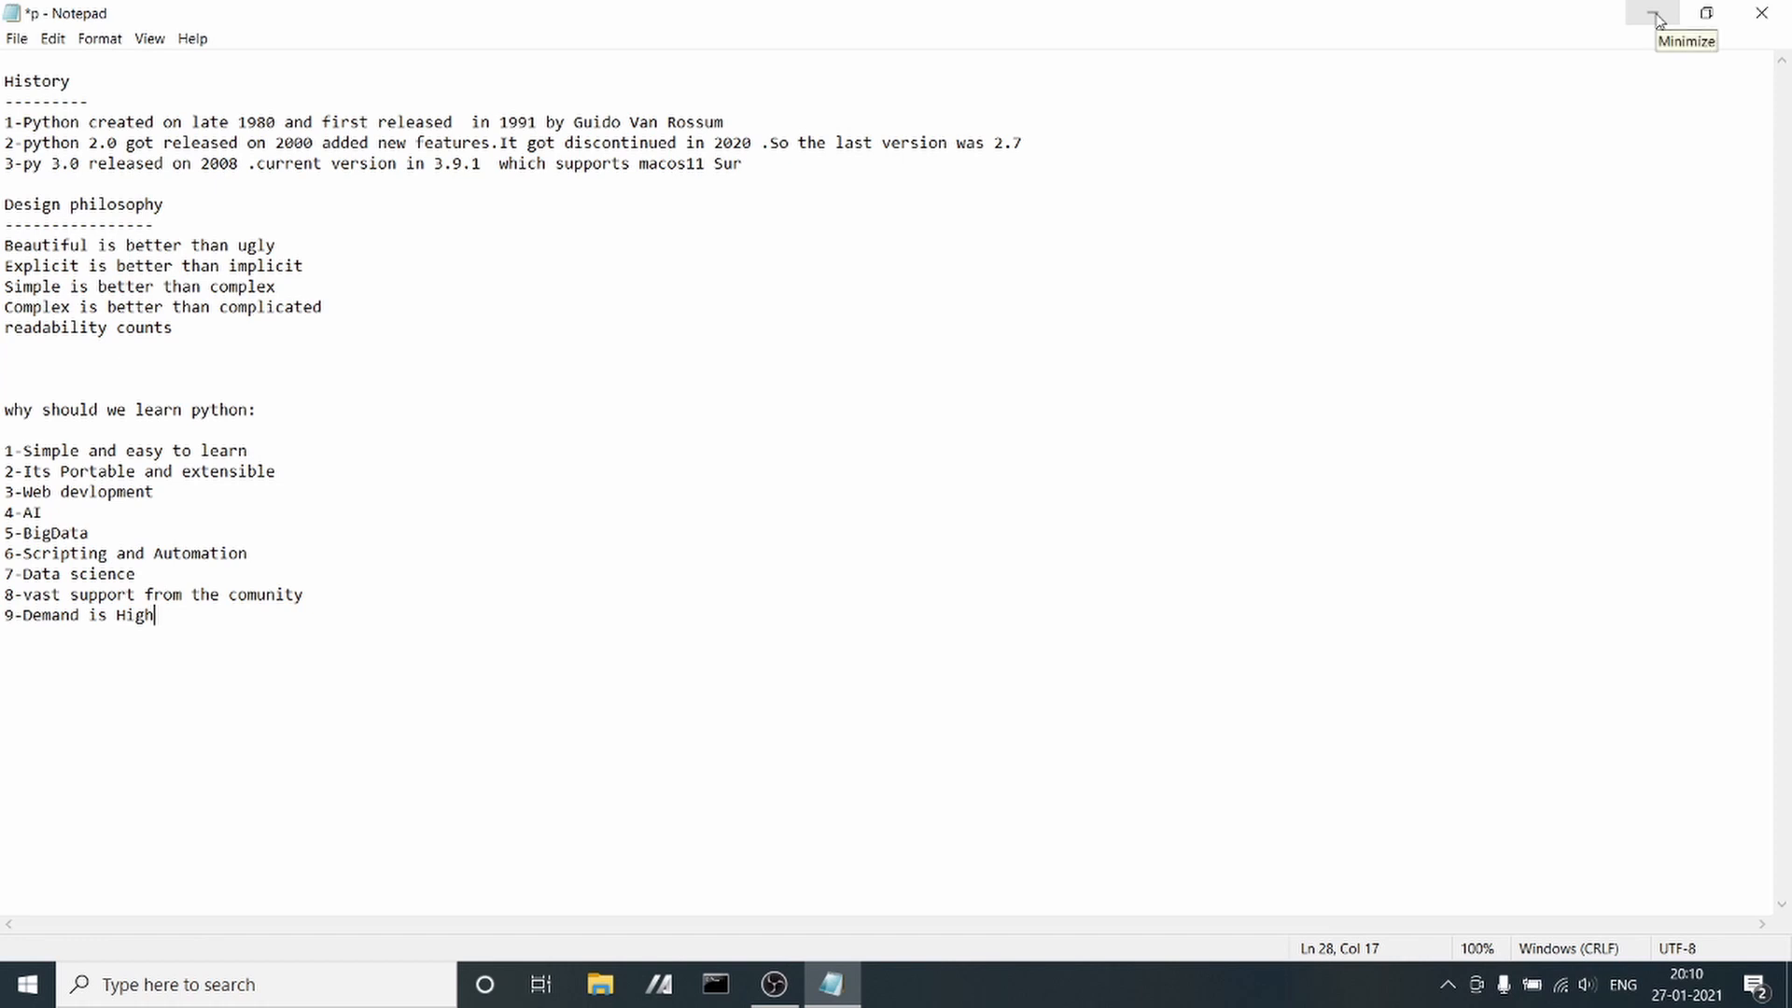
mouse_move(196, 614)
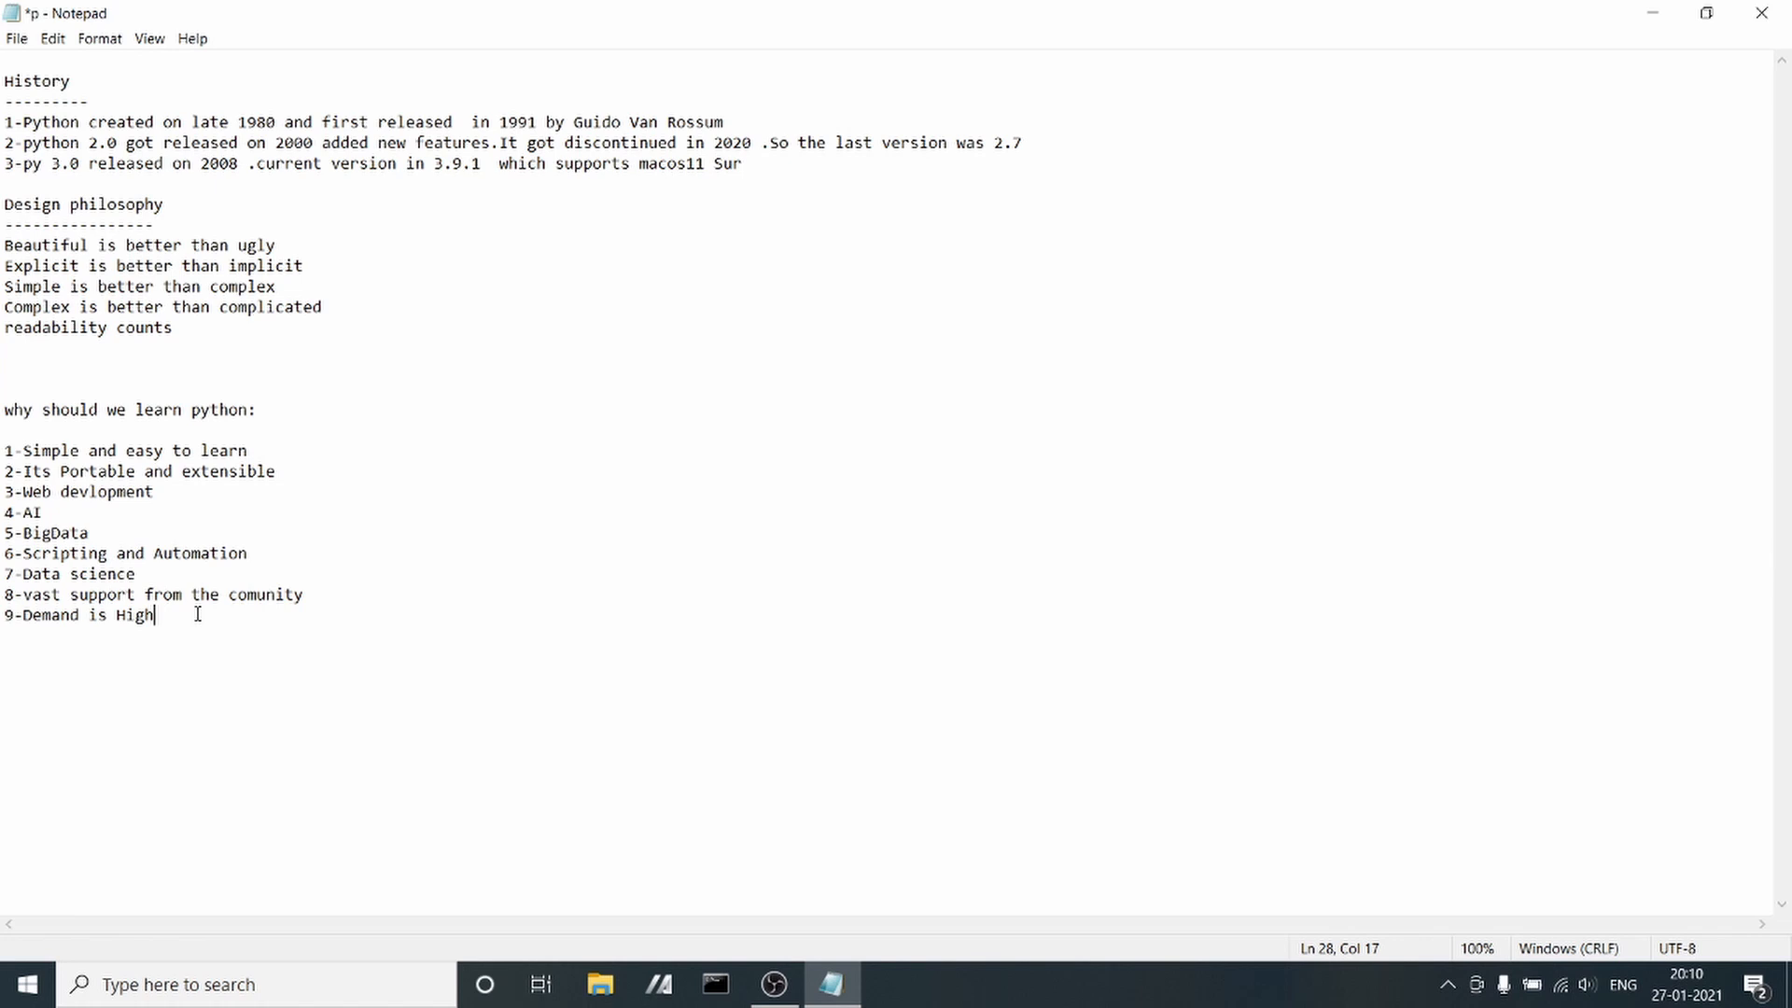
mouse_move(174, 620)
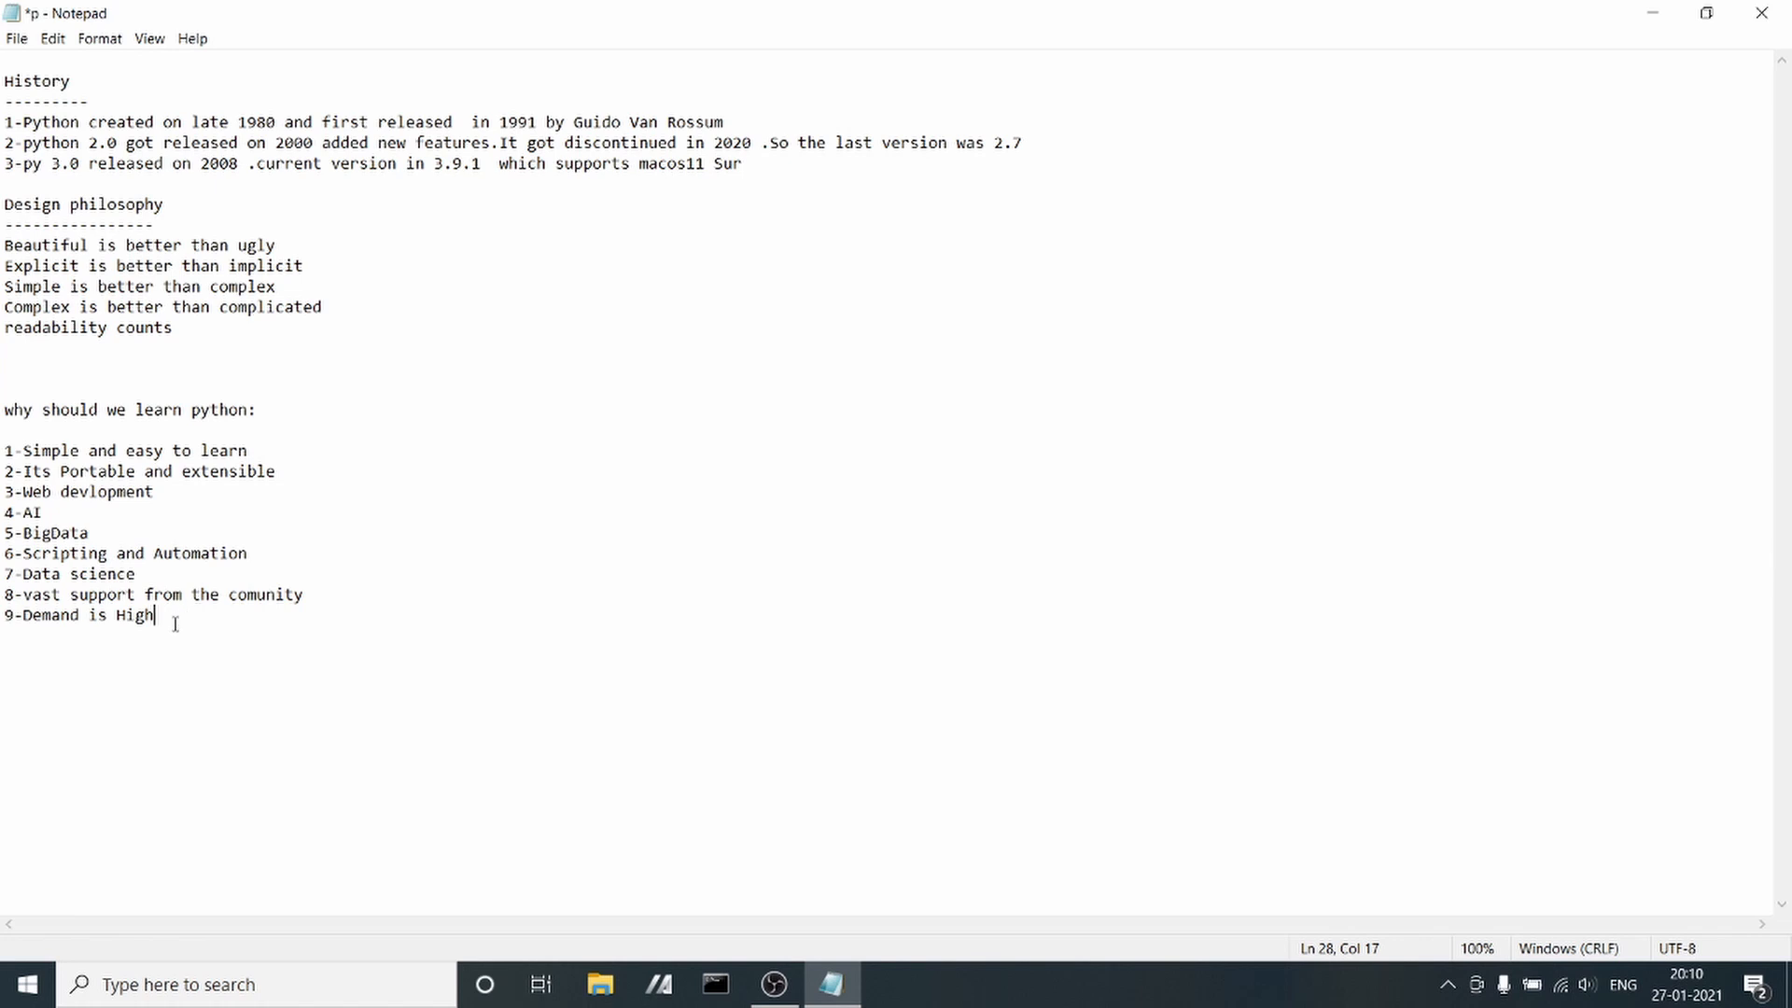
mouse_move(493, 607)
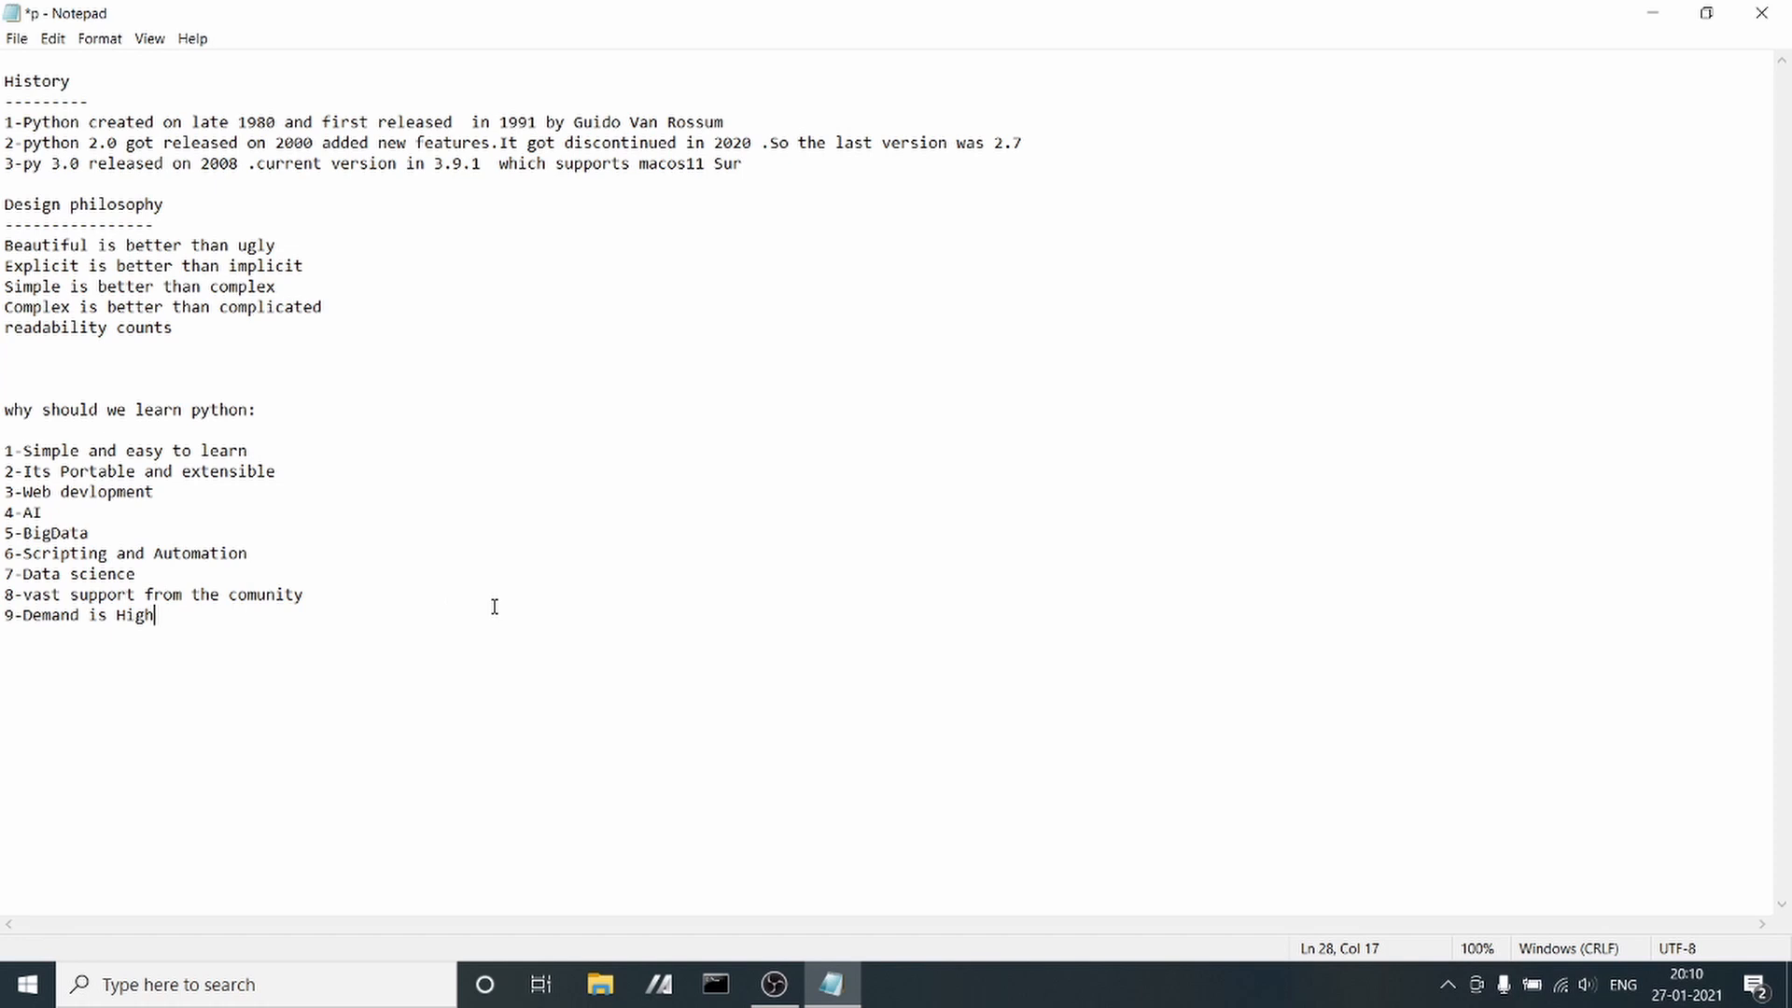
mouse_move(625, 702)
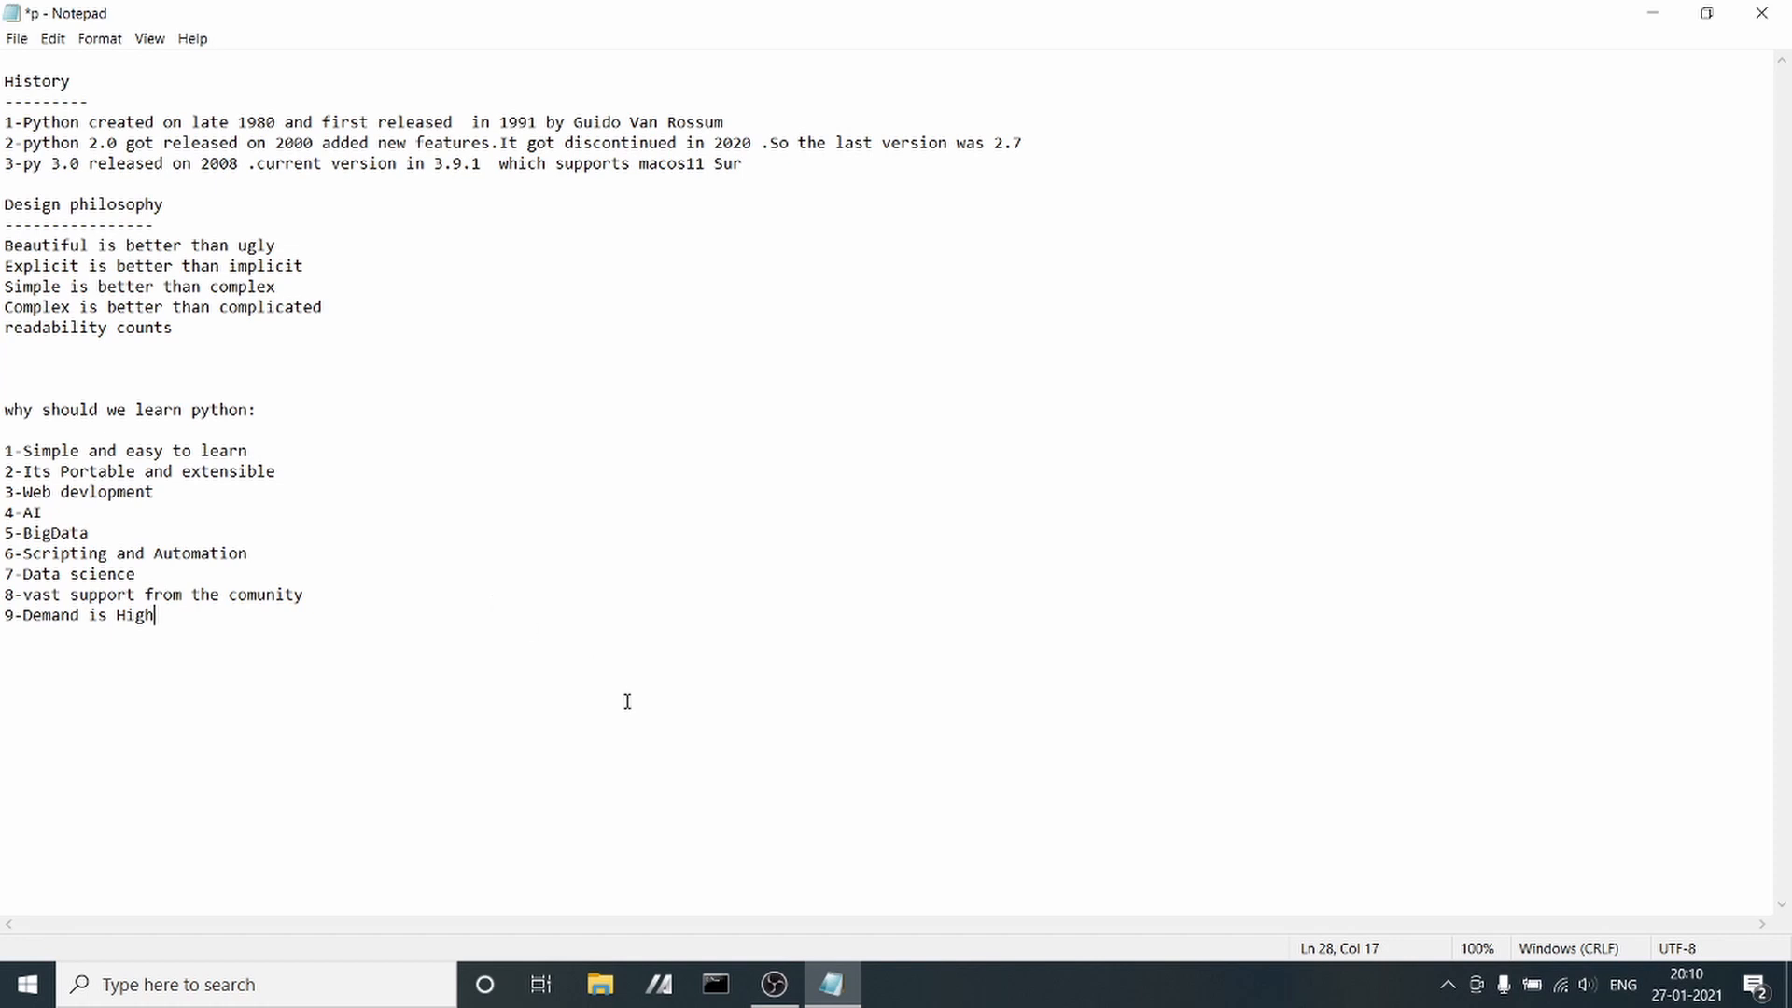
mouse_move(177, 618)
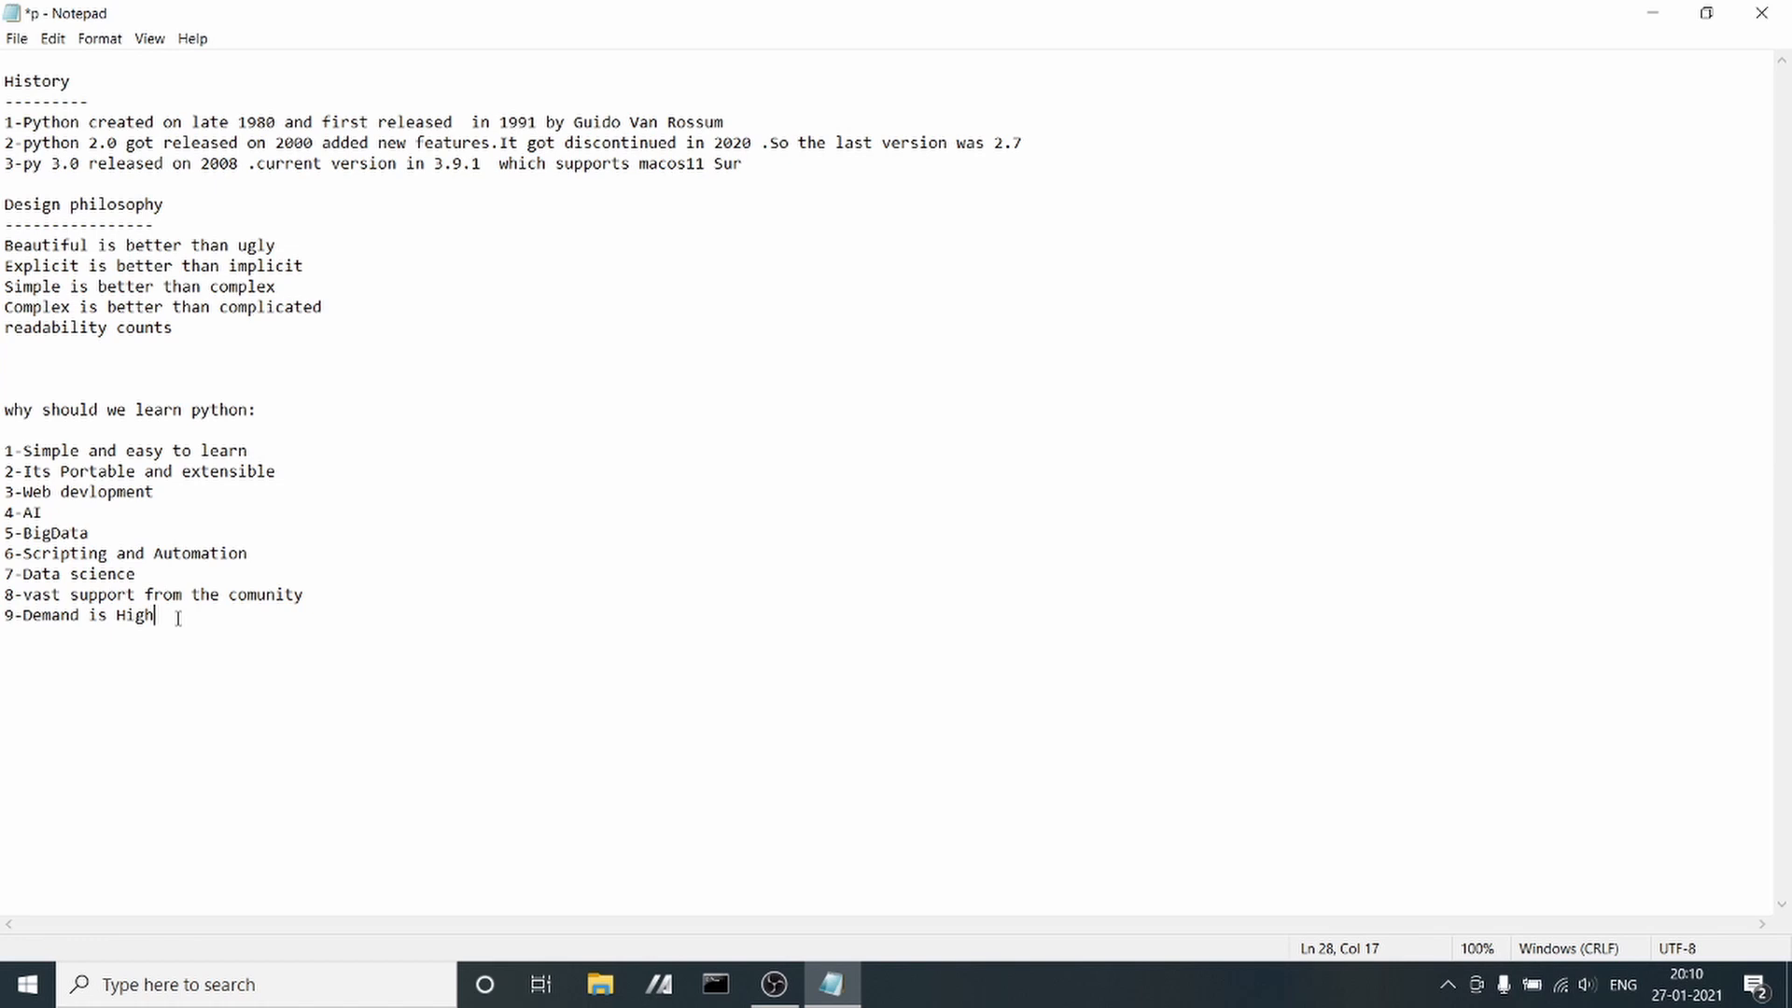
mouse_move(633, 724)
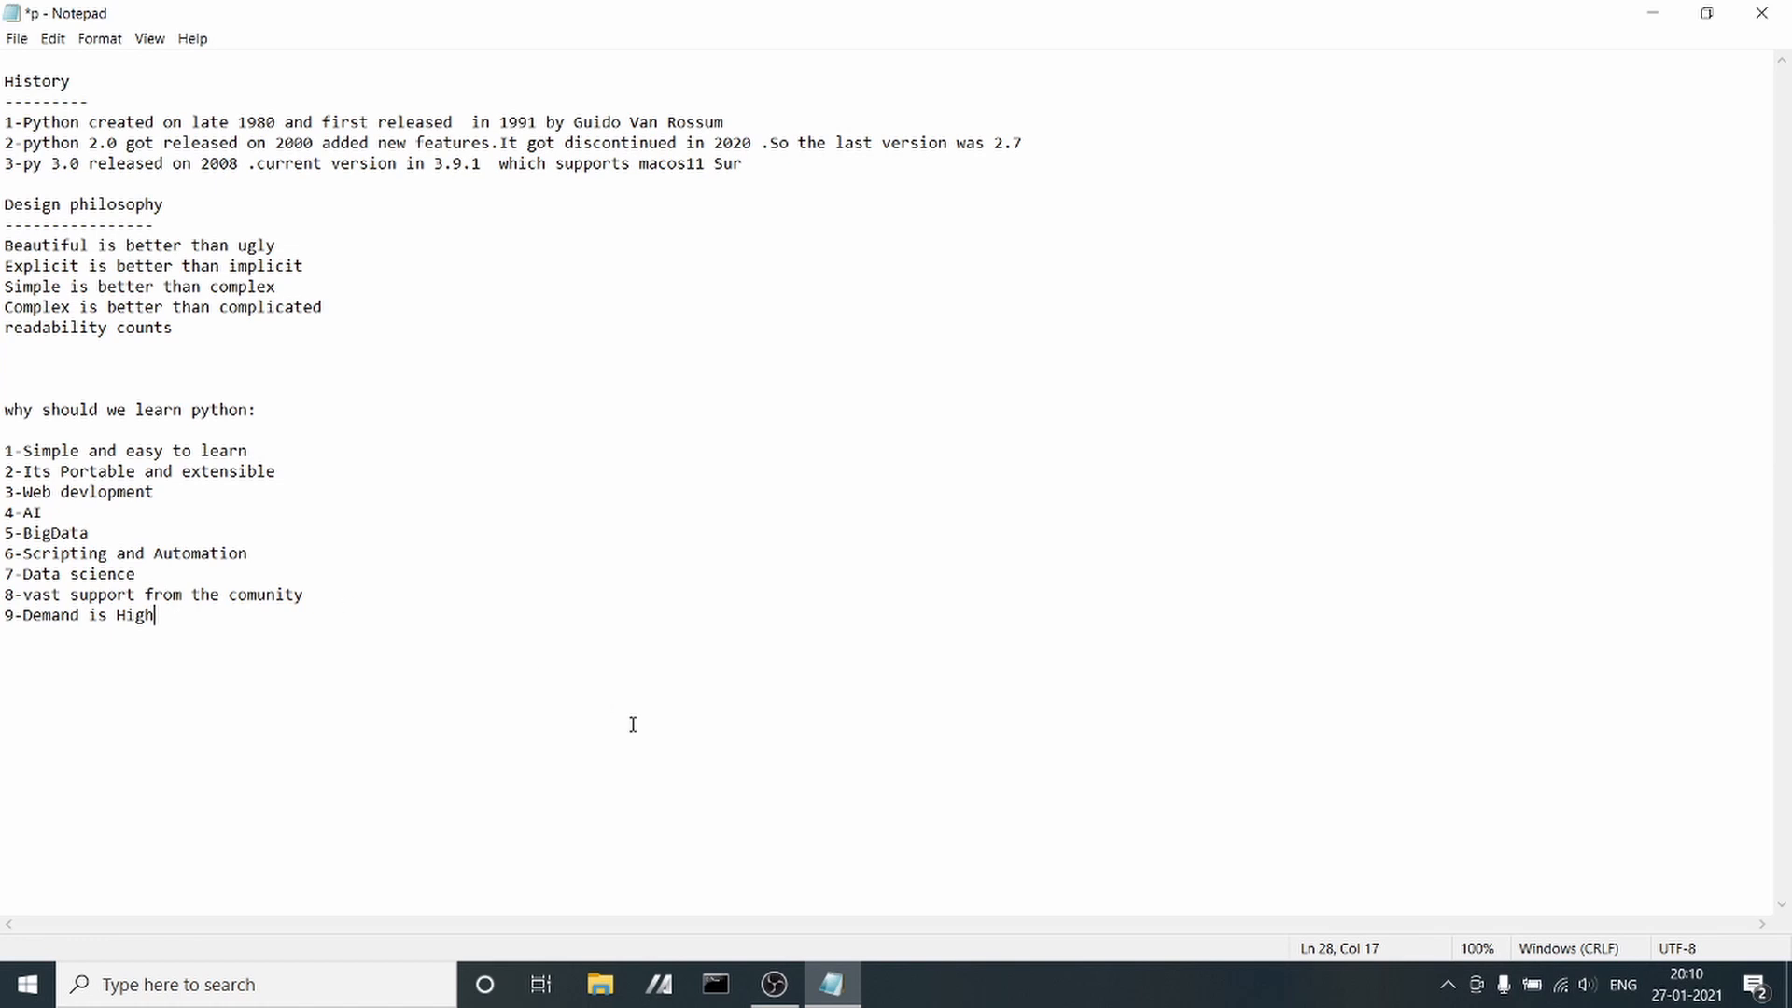
mouse_move(1527, 93)
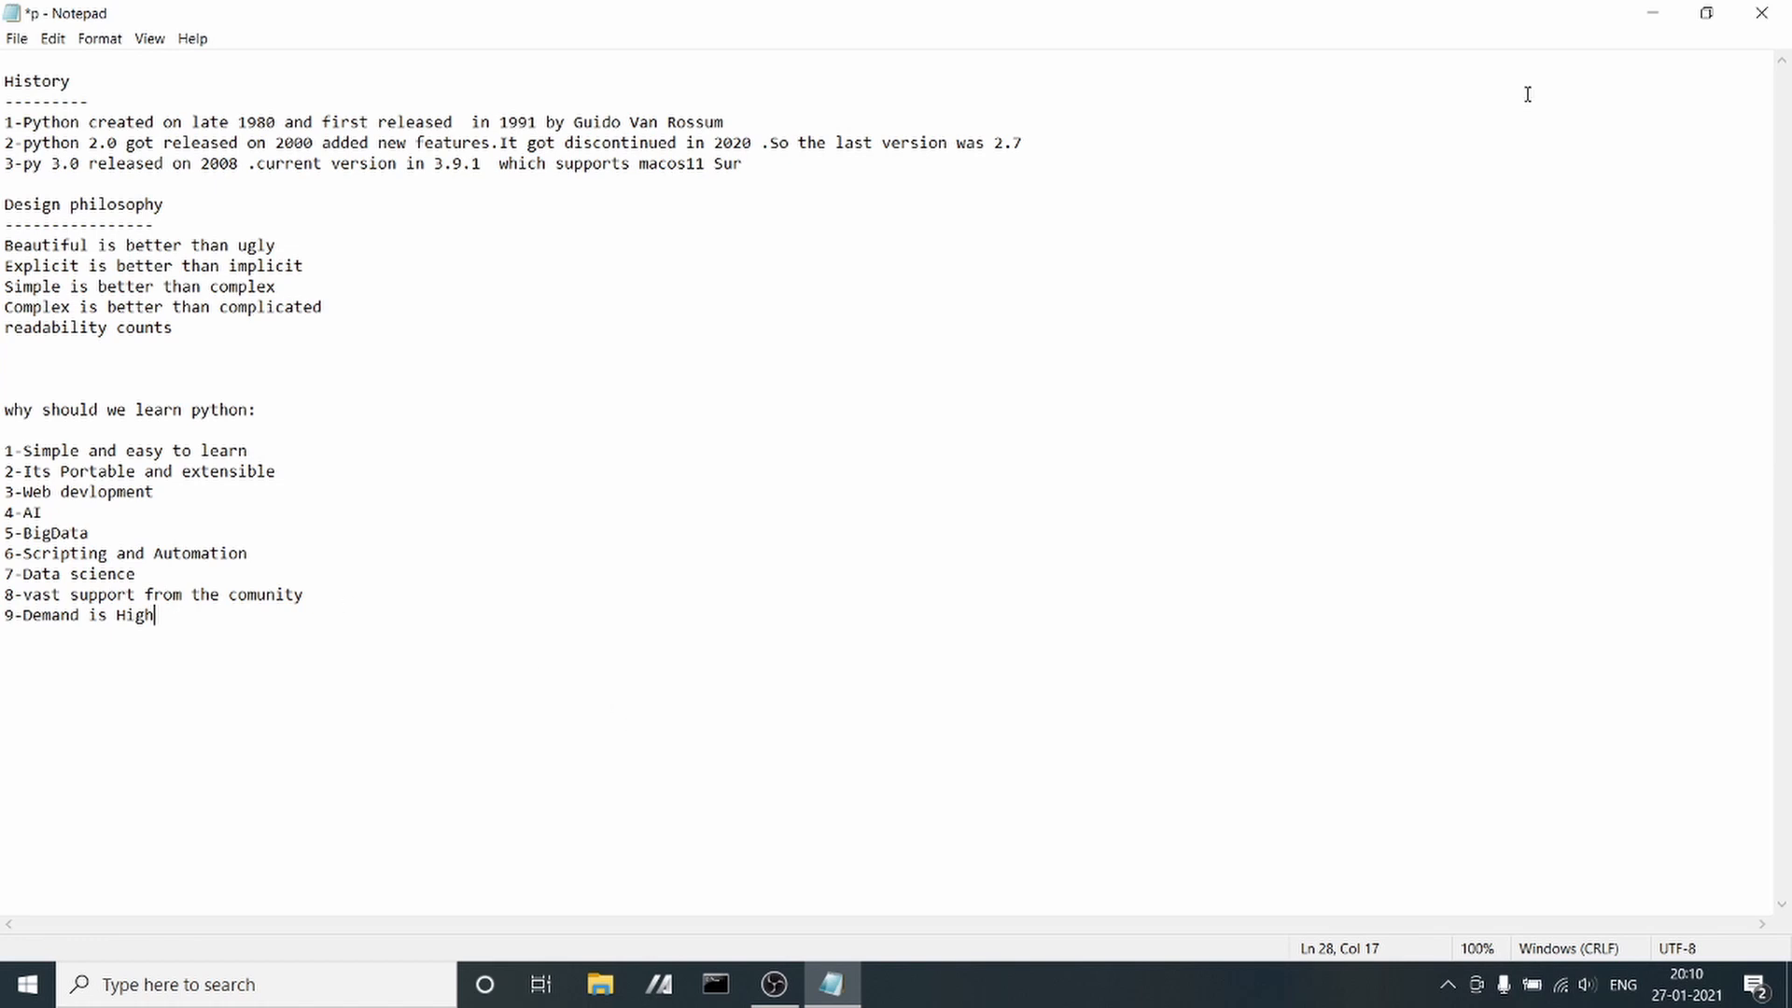